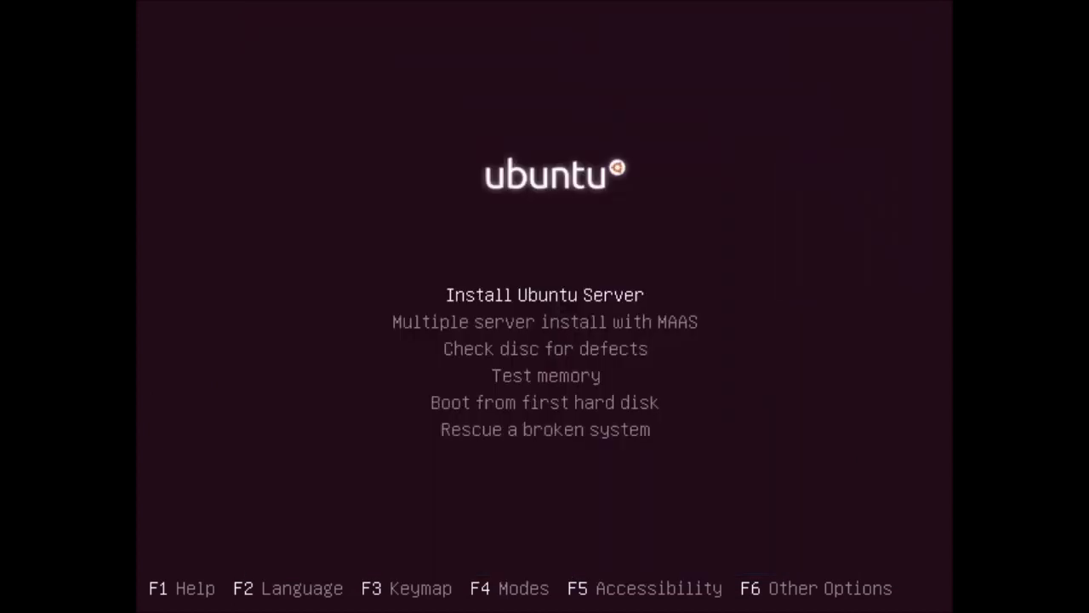
# Step: Select Install Ubuntu Server in the boot menu to launch the installer
pyautogui.press('Down')
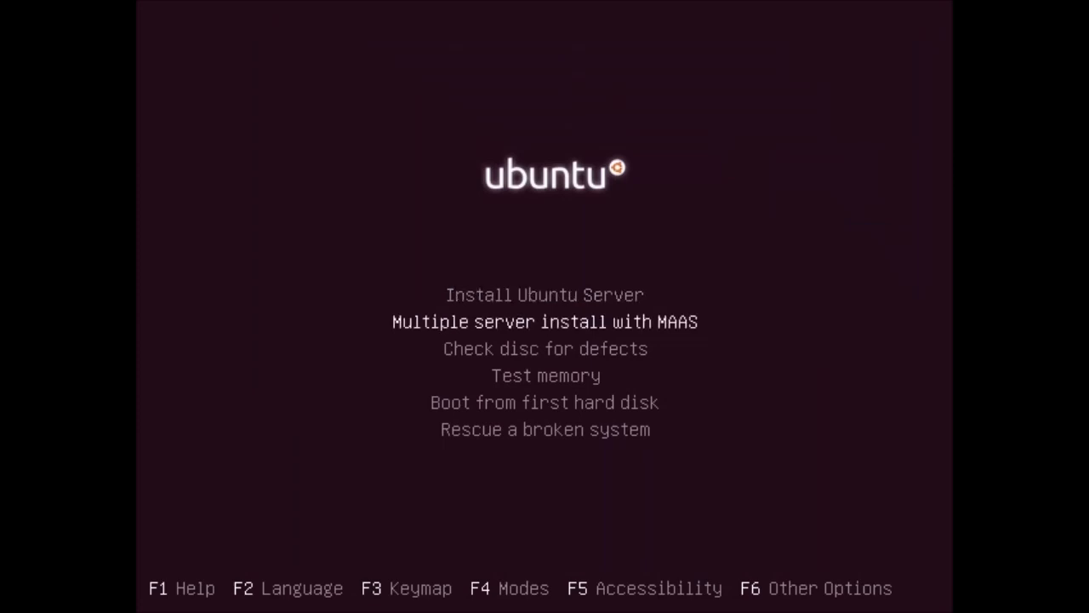
pyautogui.press('Up')
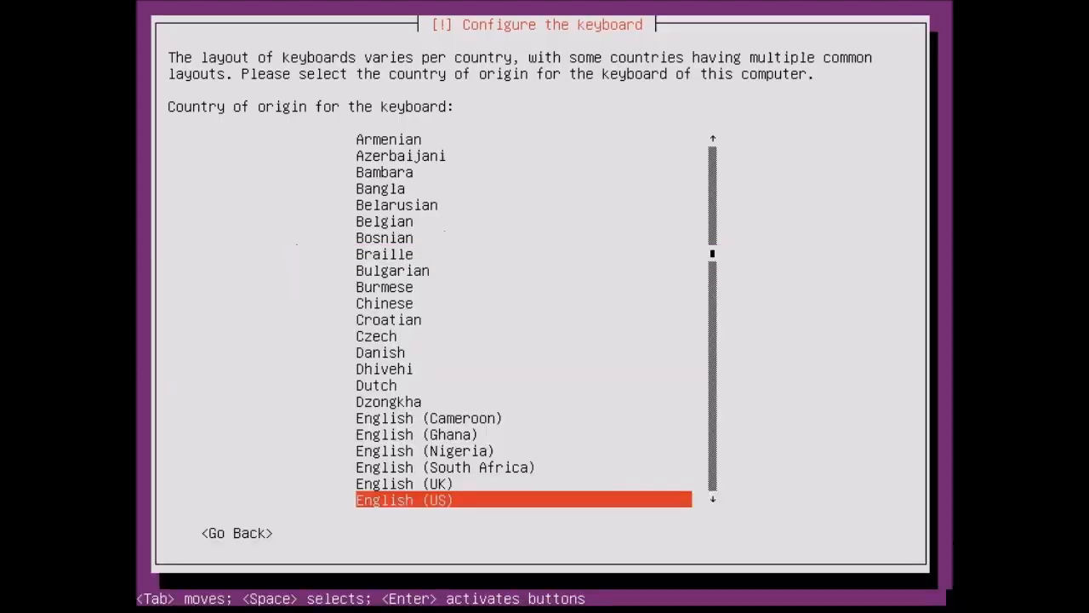
# Step: Confirm English (US) keyboard country and layout, and keep the default hostname 'ubuntu'
pyautogui.press('Return')
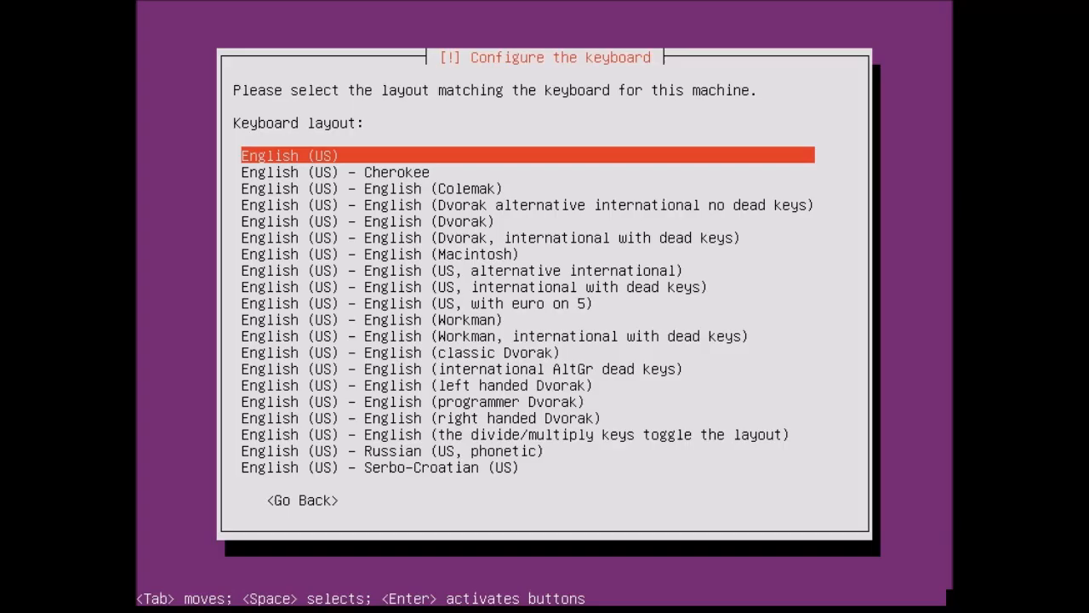
pyautogui.press('Return')
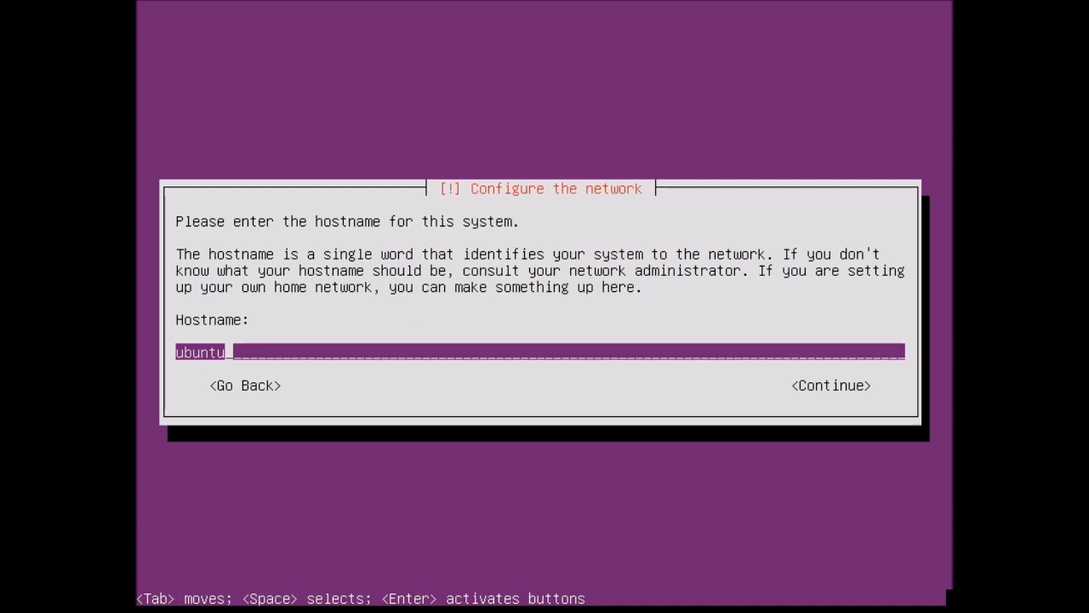
pyautogui.press('Tab')
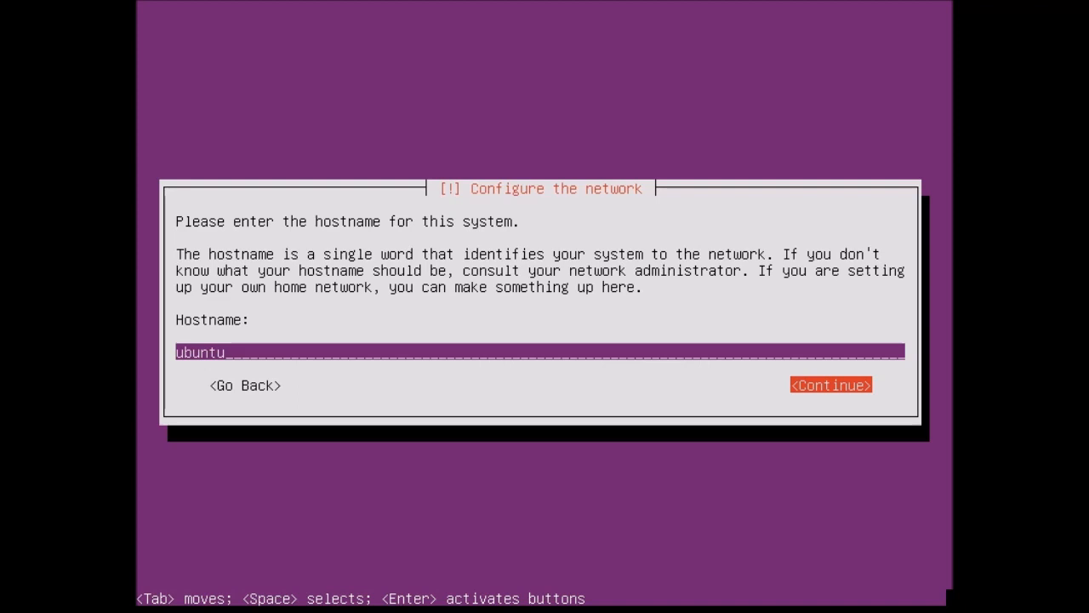
pyautogui.click(830, 385)
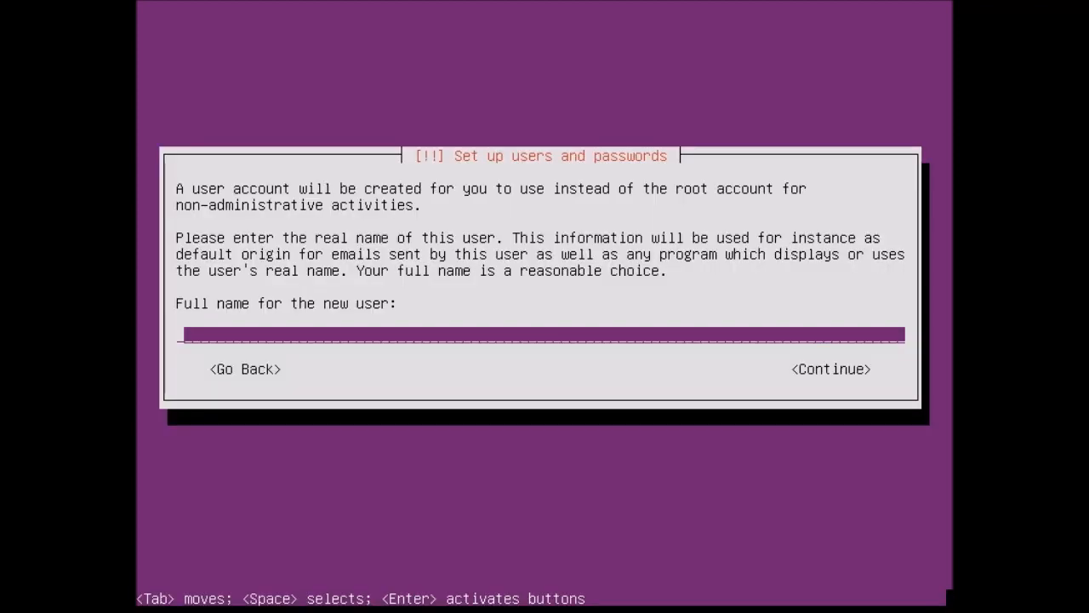
# Step: Enter full name 'acedogblast', accept the suggested username, and keep a weak password
pyautogui.write('ace')
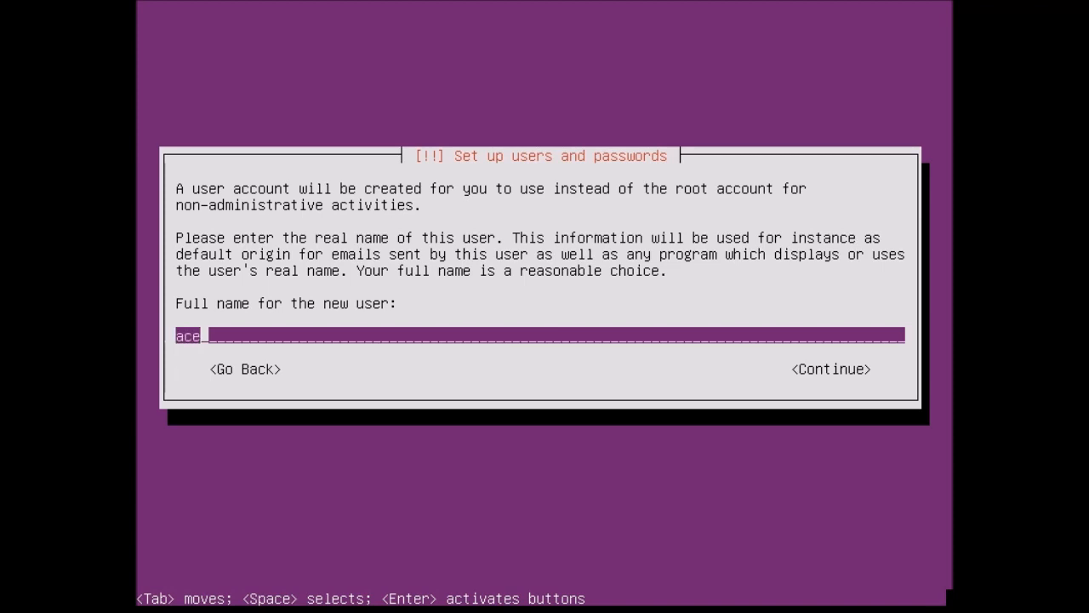
pyautogui.write('dogblasty')
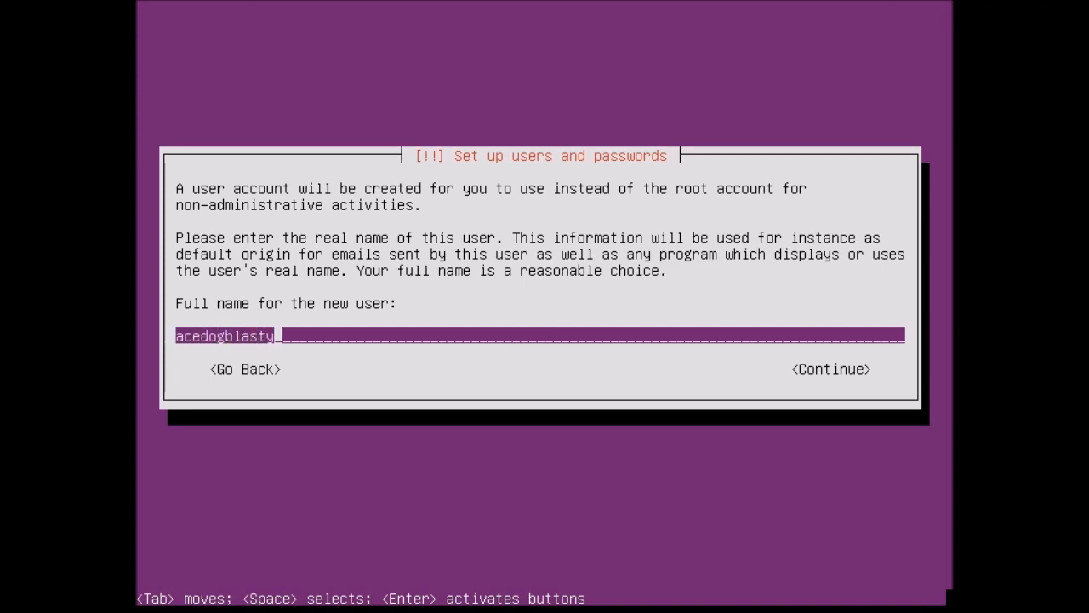
pyautogui.press('BackSpace')
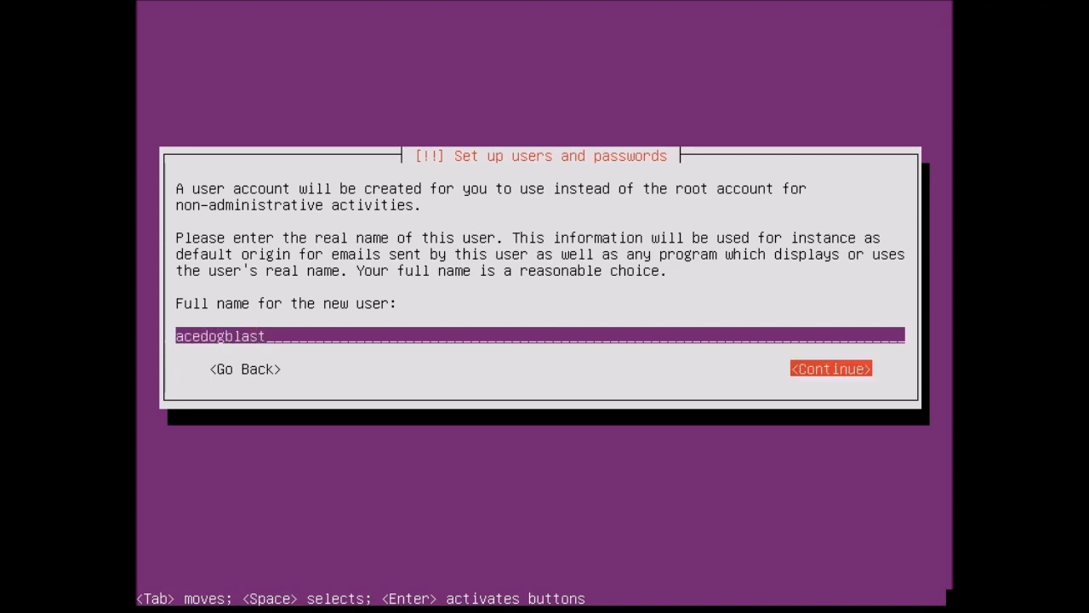
pyautogui.click(831, 367)
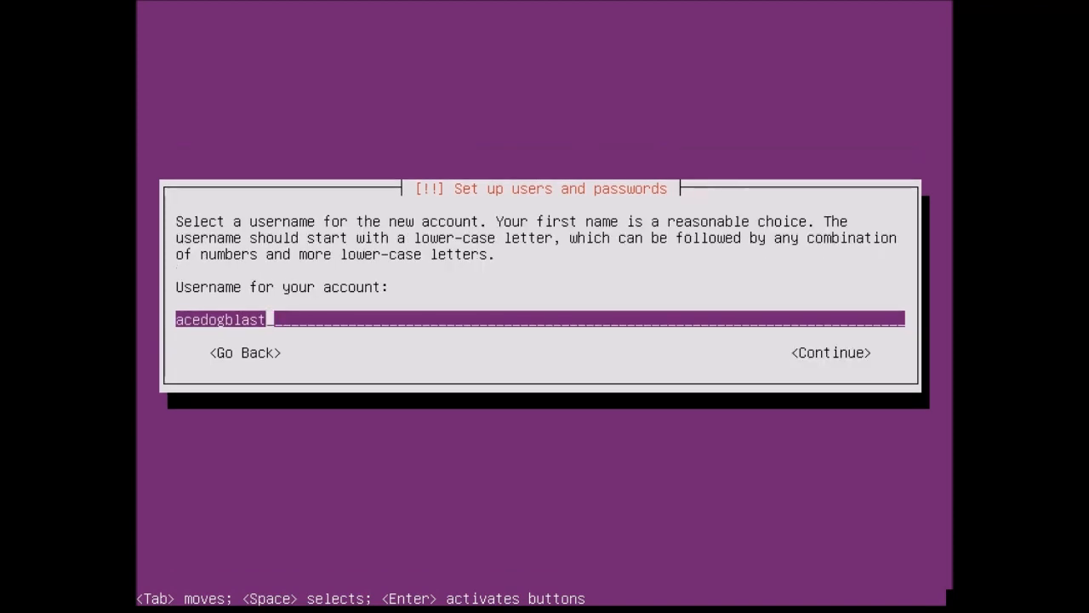
pyautogui.press('Tab')
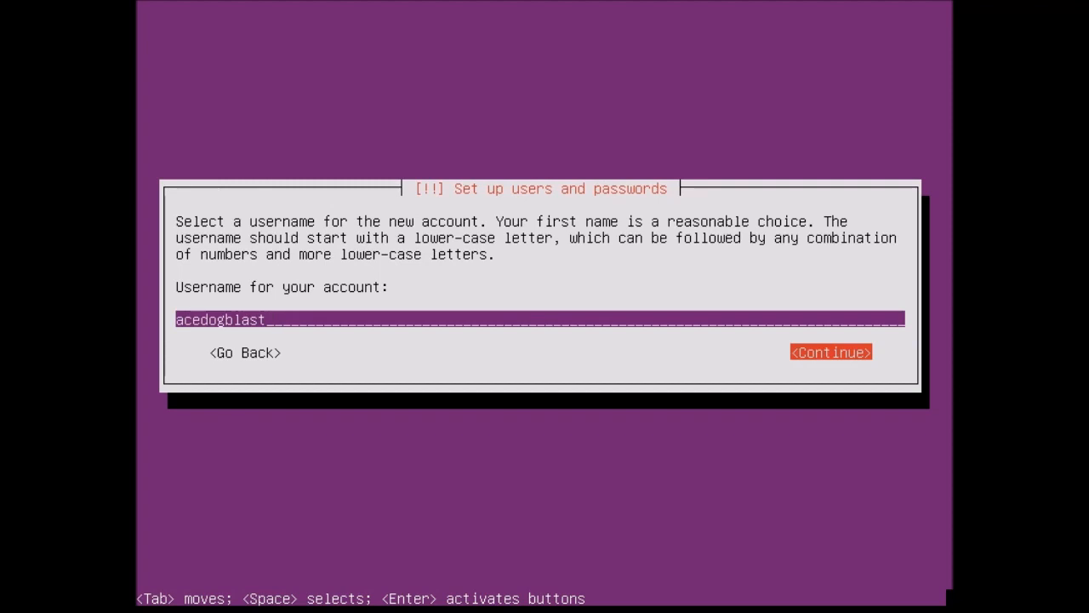
pyautogui.click(830, 352)
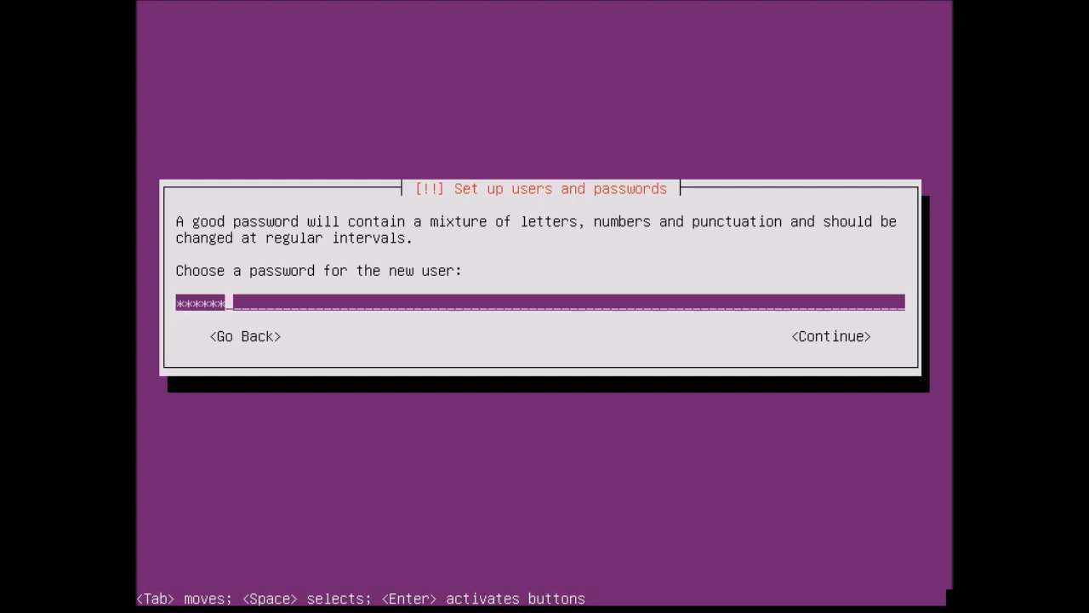
pyautogui.press('Tab')
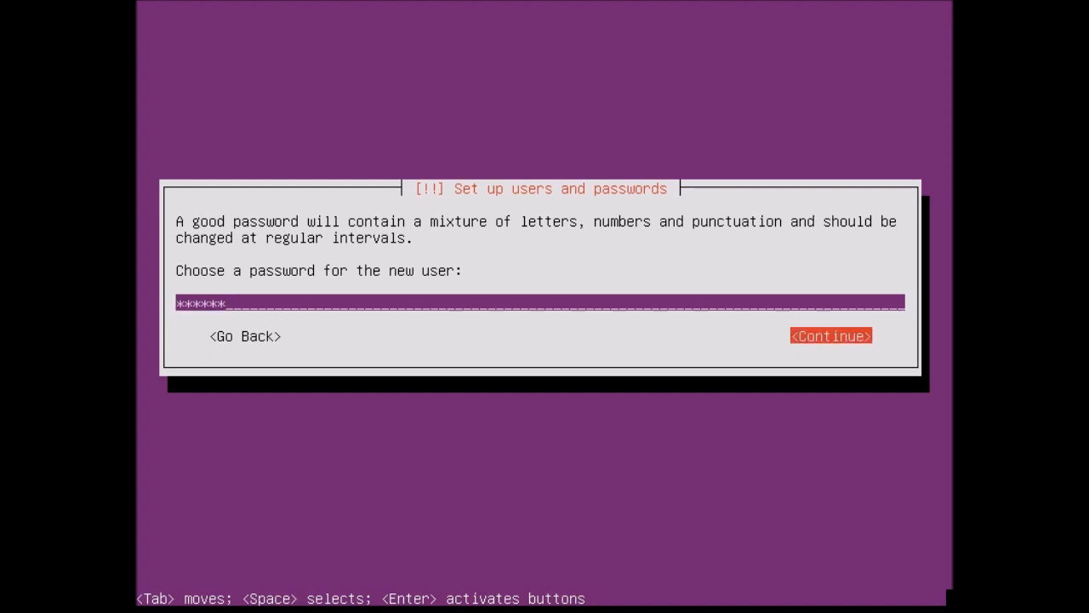
pyautogui.click(831, 335)
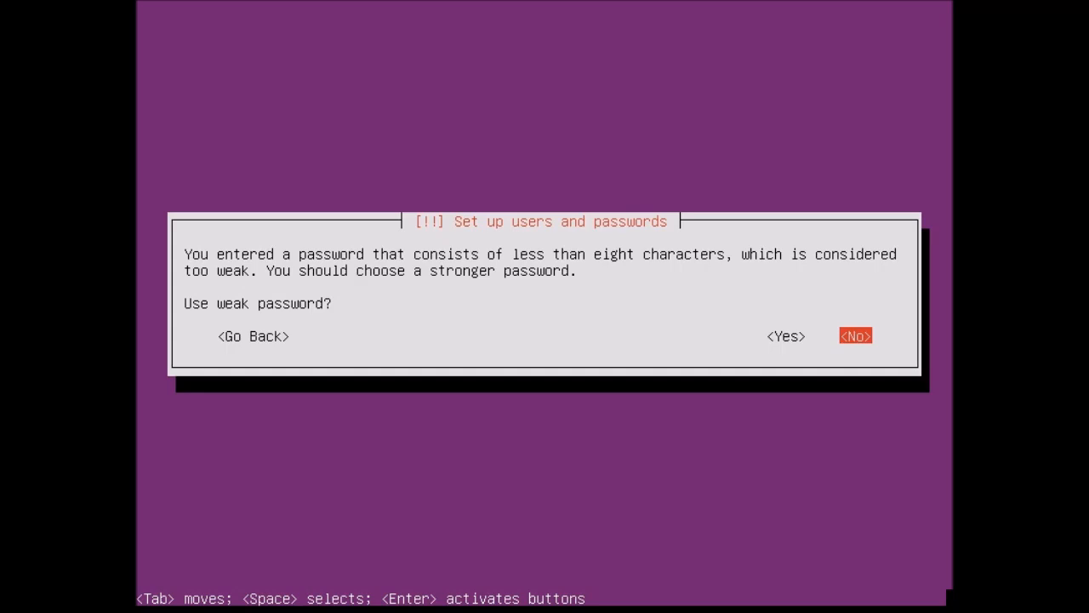
pyautogui.press('Tab')
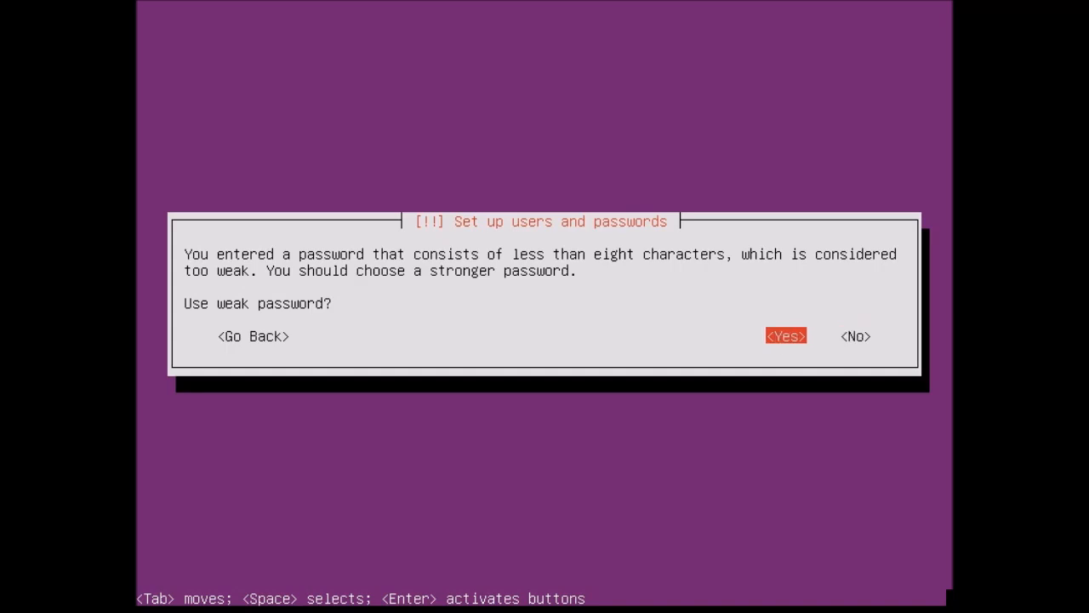
pyautogui.click(785, 335)
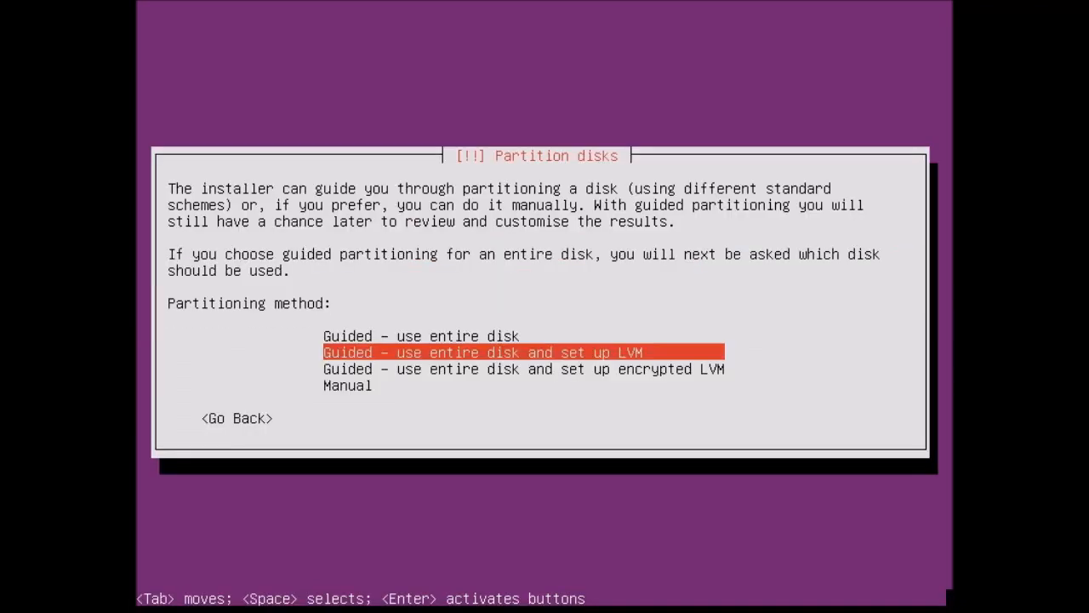
# Step: Partition the entire disk with guided LVM, setting the volume group size to 'max'
pyautogui.press('Up')
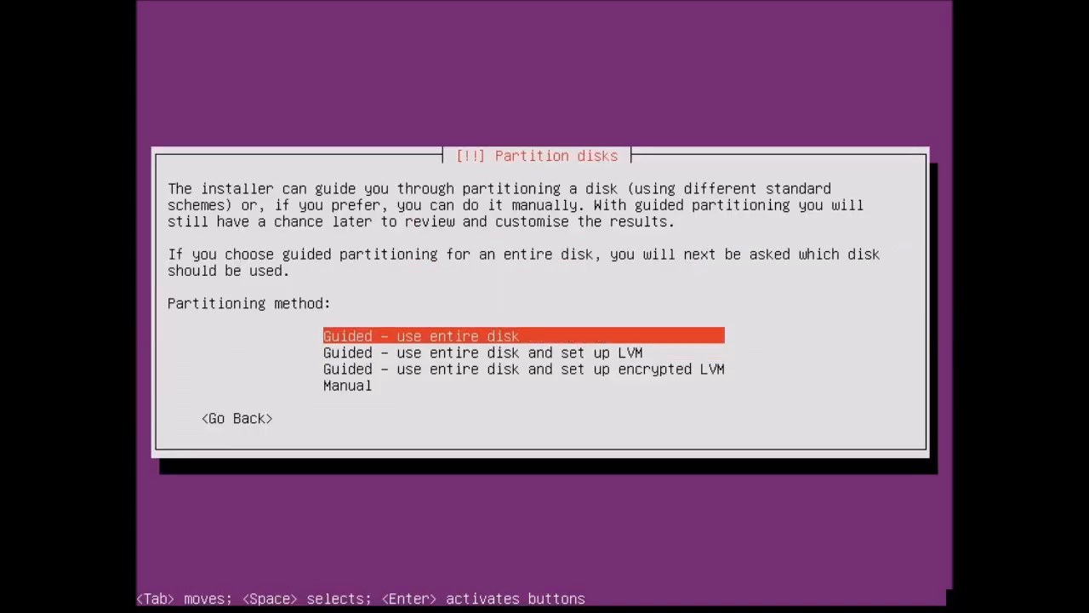
pyautogui.press('Down')
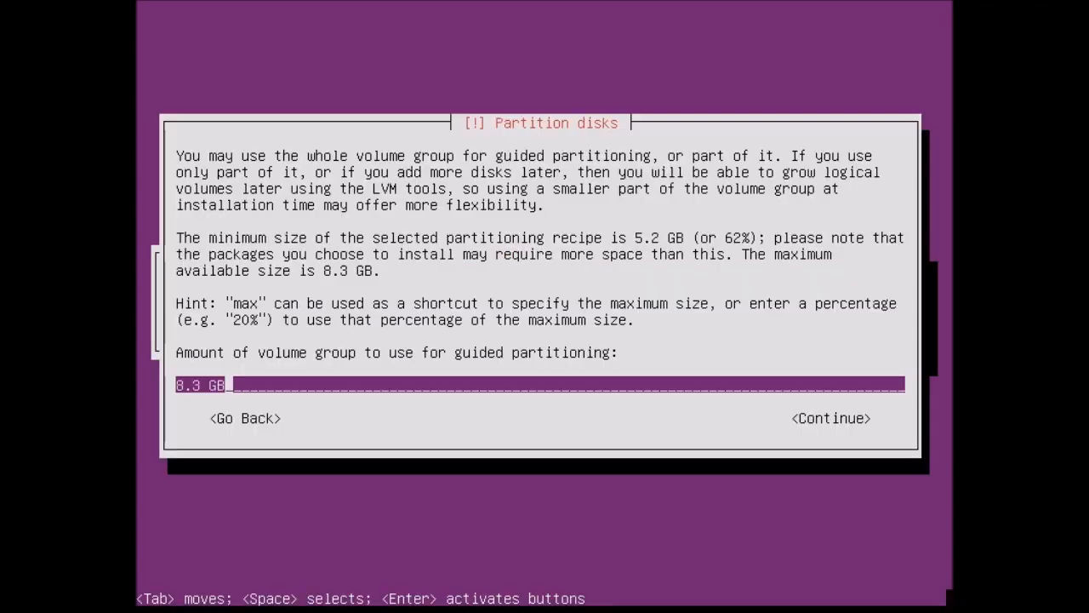
pyautogui.press('Tab')
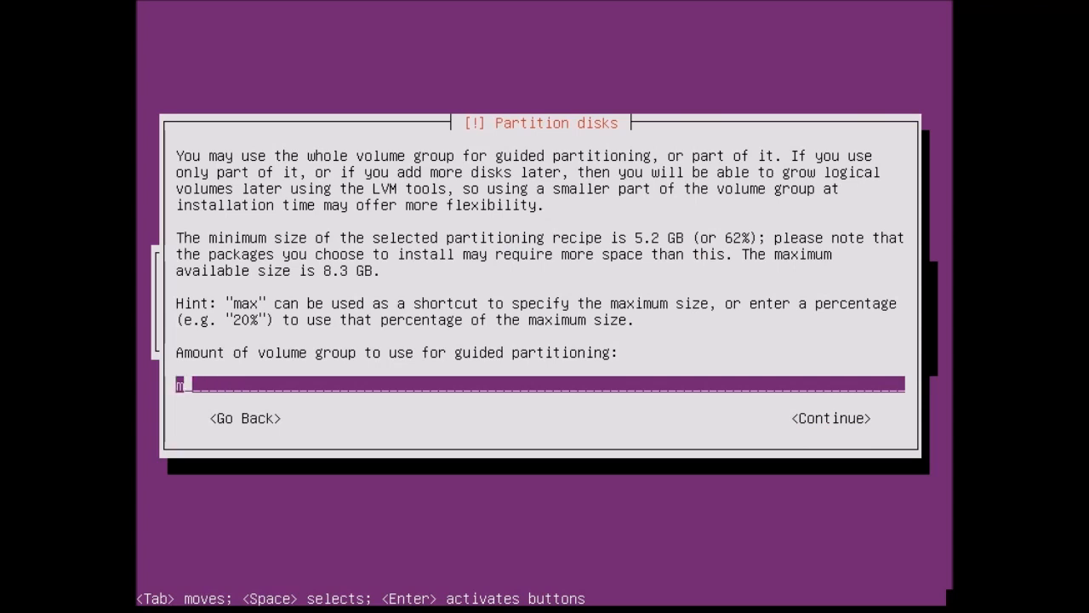
pyautogui.write('max')
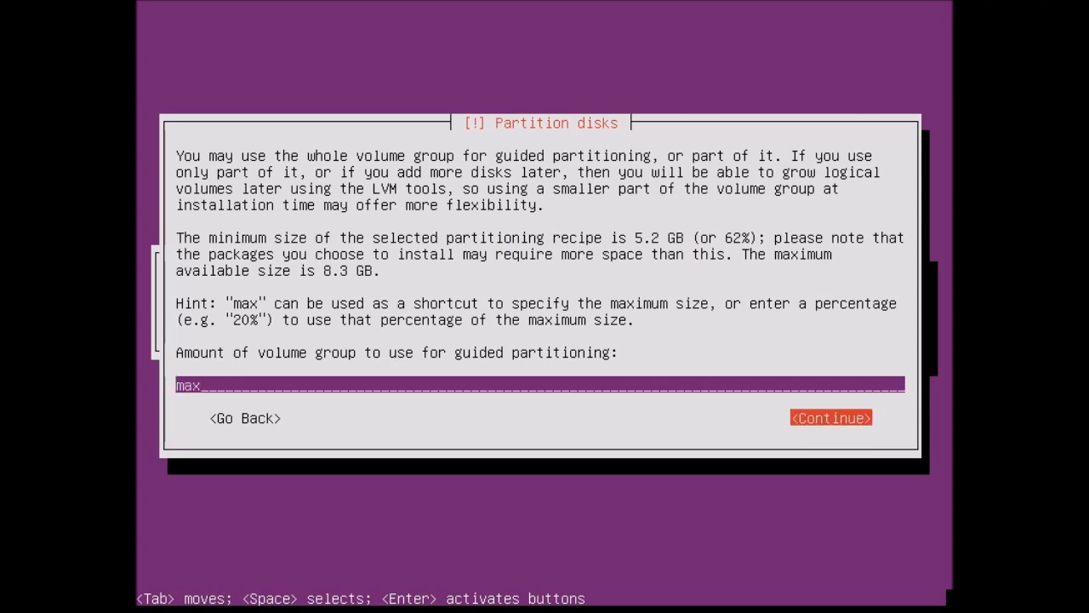
pyautogui.click(830, 417)
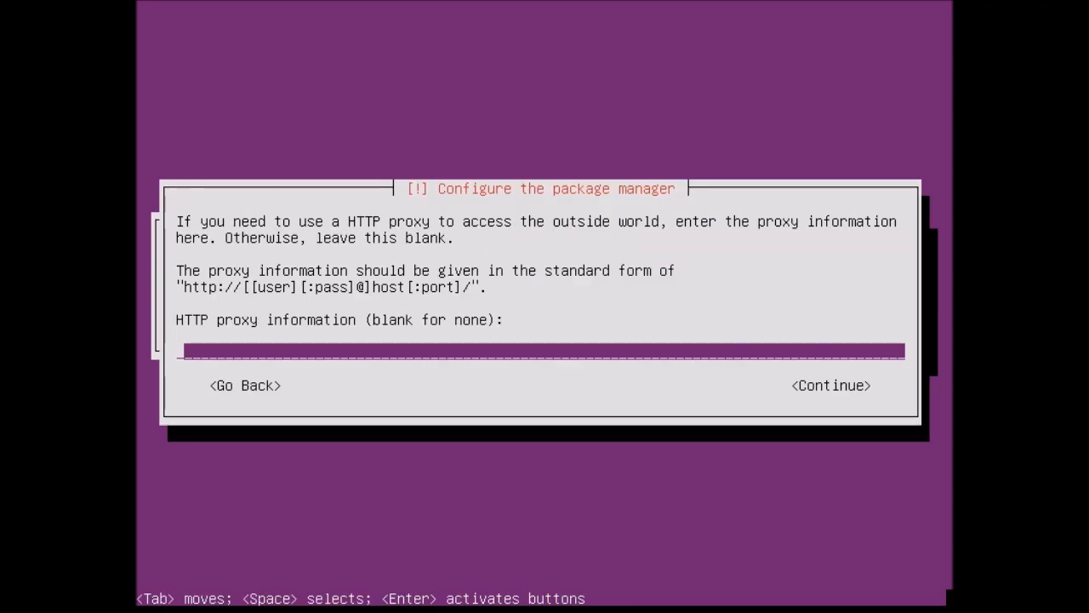
# Step: Skip the HTTP proxy, disable automatic updates, install GRUB to the MBR, and finish
pyautogui.press('Tab')
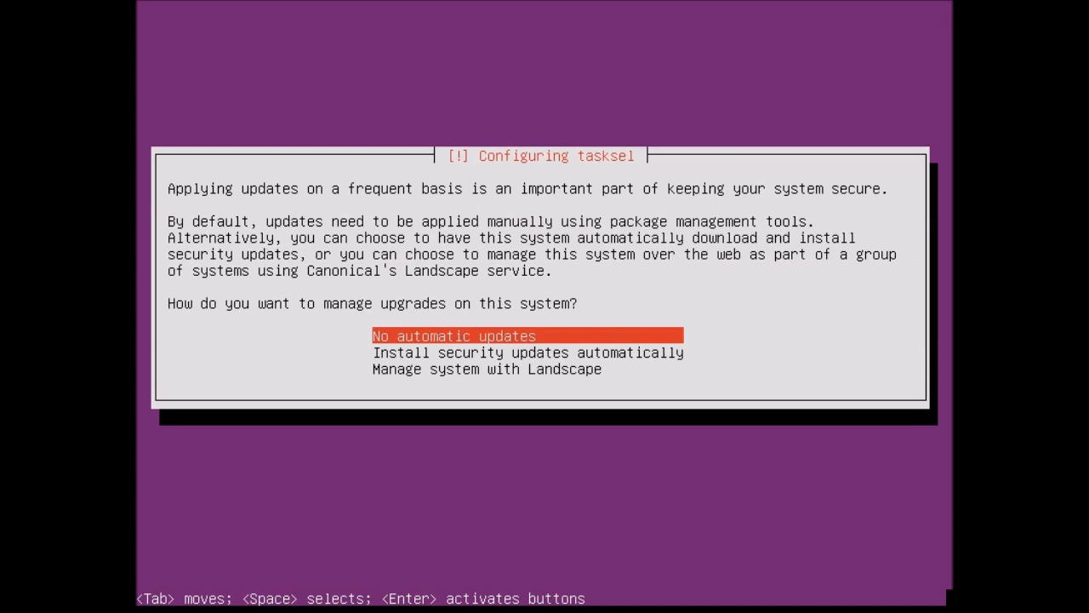
pyautogui.press('Return')
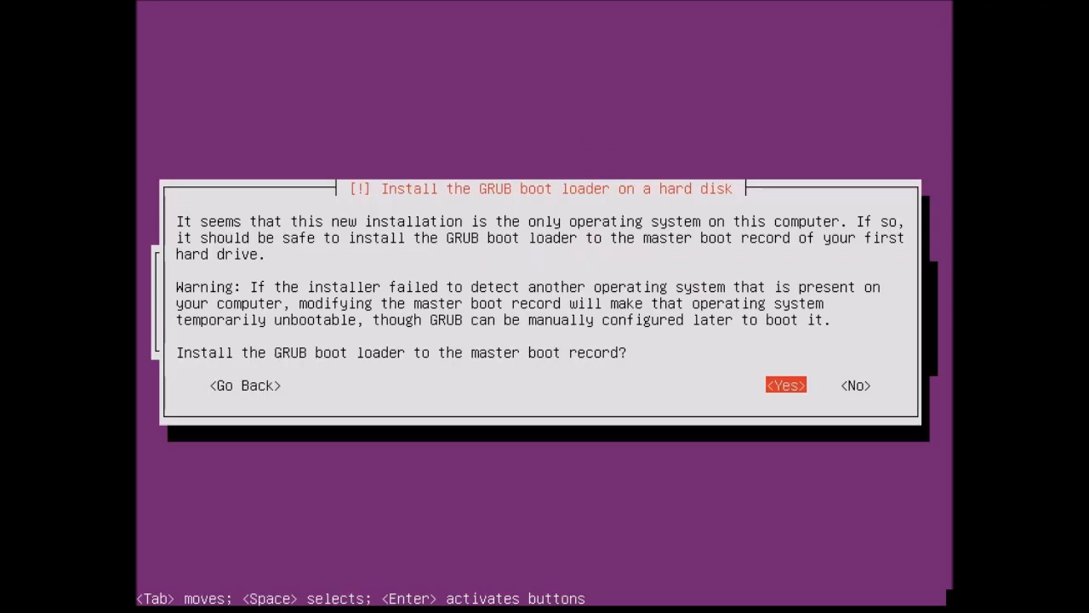
pyautogui.click(786, 385)
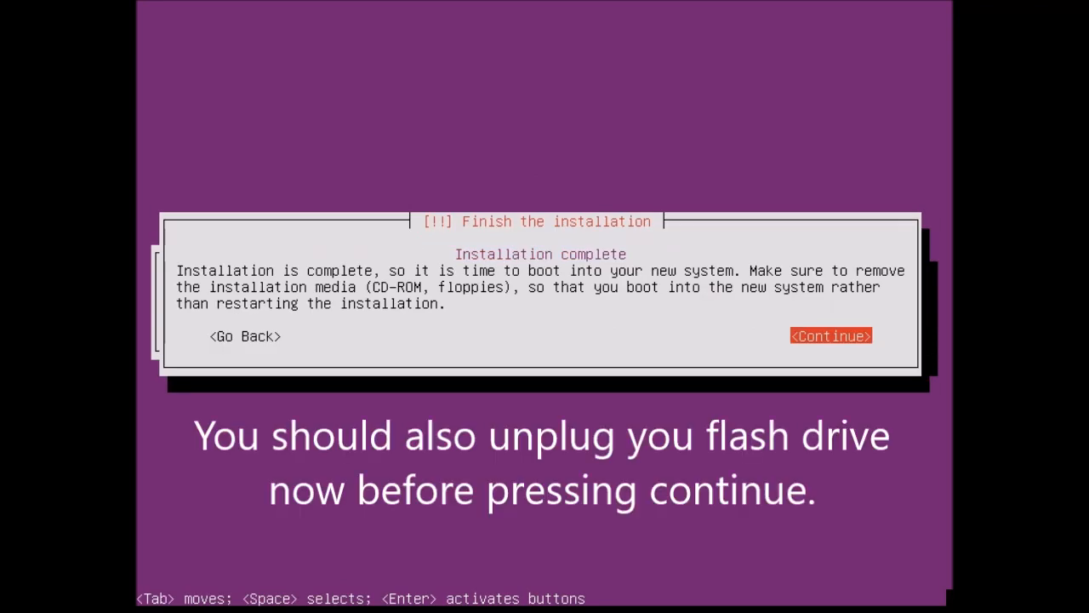
pyautogui.click(831, 335)
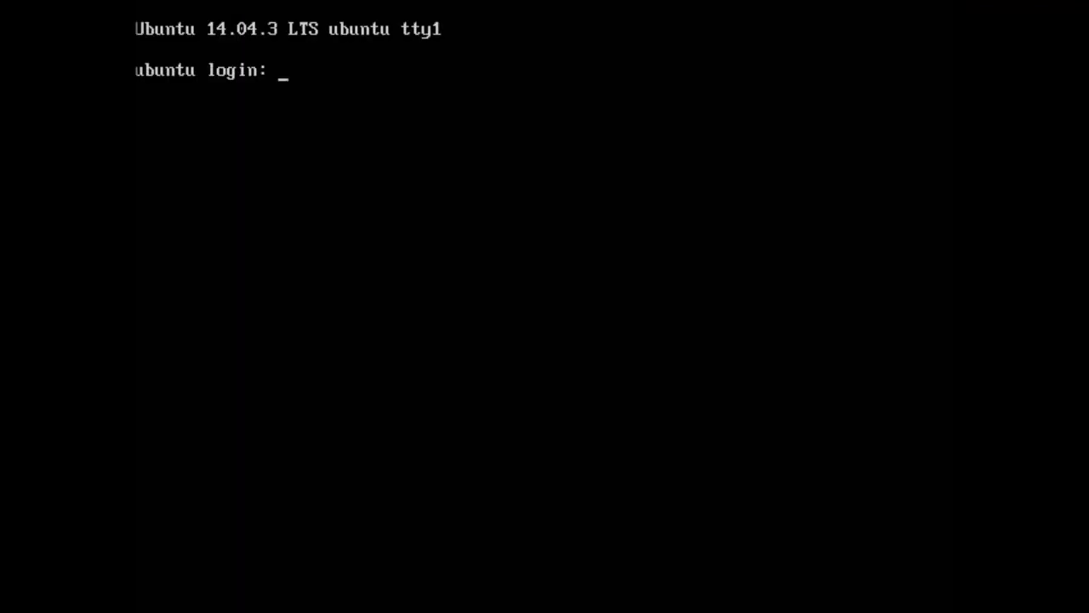
# Step: Log in at the ubuntu prompt with the new user's credentials
pyautogui.write('acedogblast')
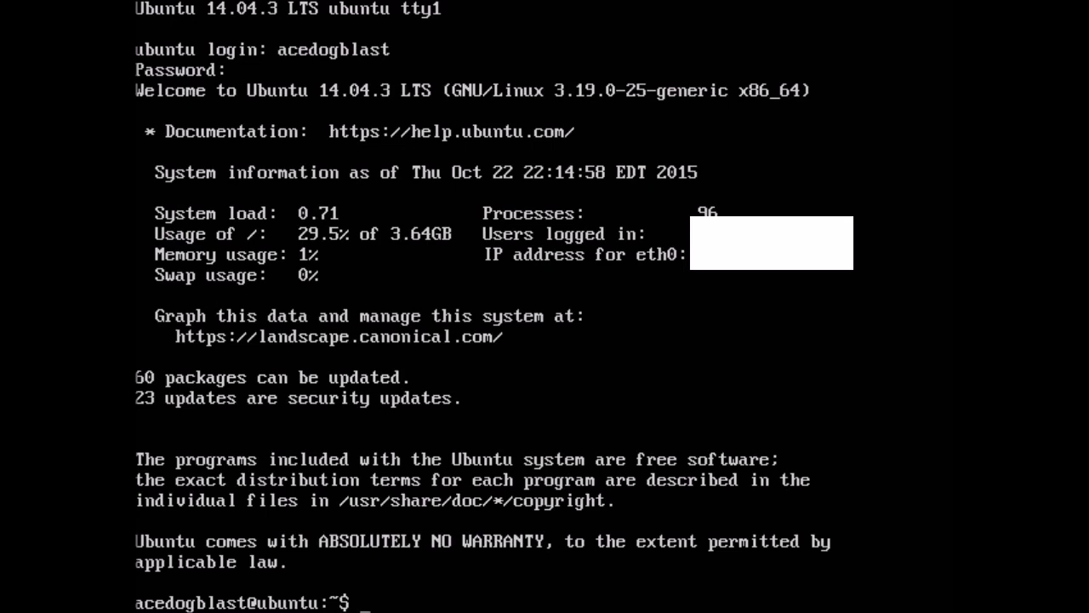
# Step: Refresh the package lists with sudo apt-get update
pyautogui.write('sudo')
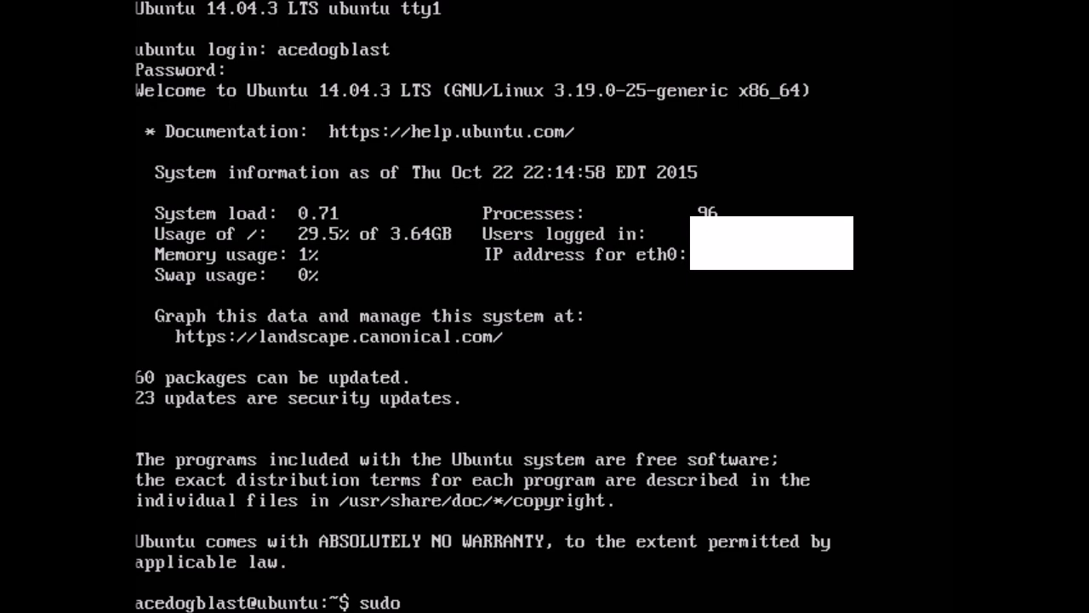
pyautogui.write('ap')
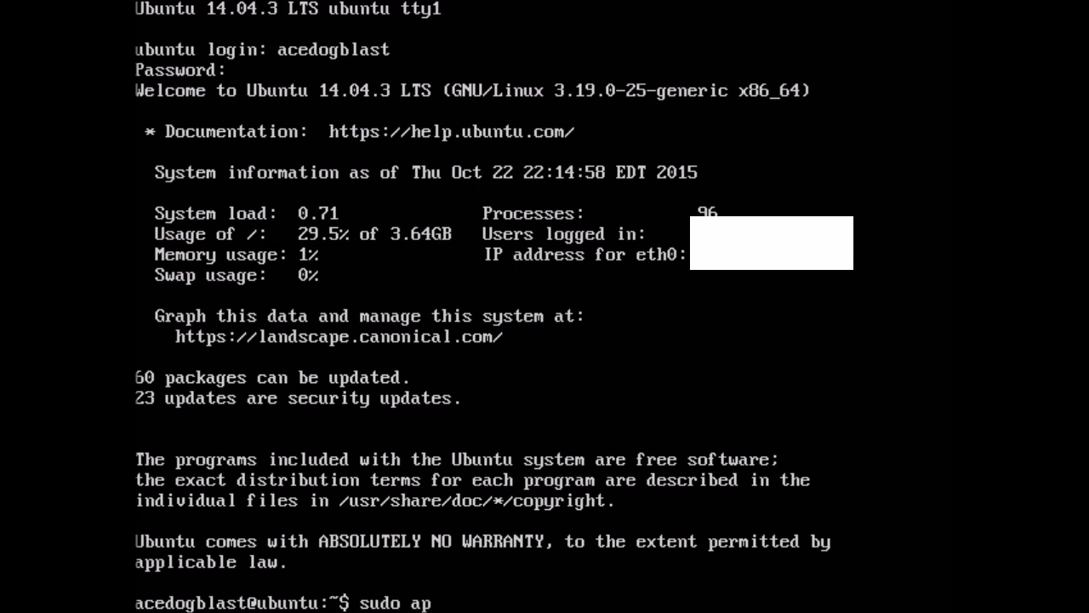
pyautogui.write('t-get')
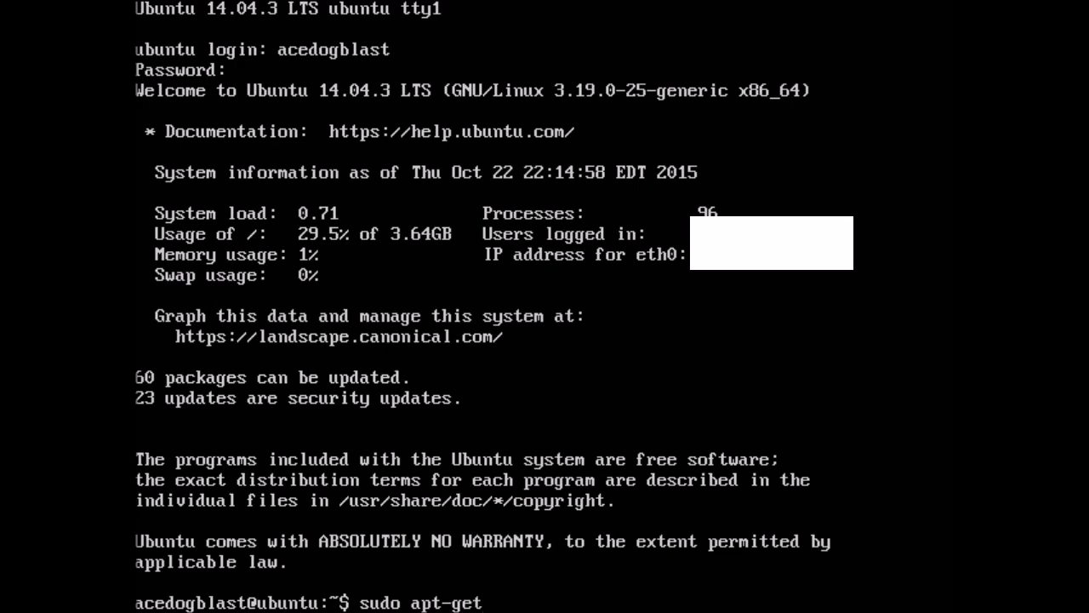
pyautogui.write('upda')
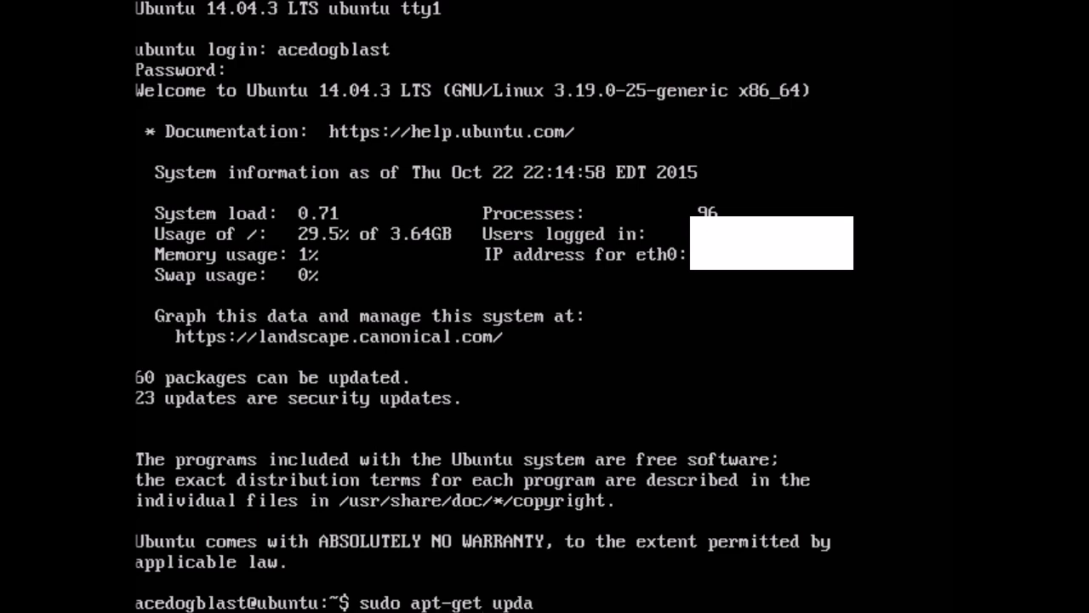
pyautogui.press('Return')
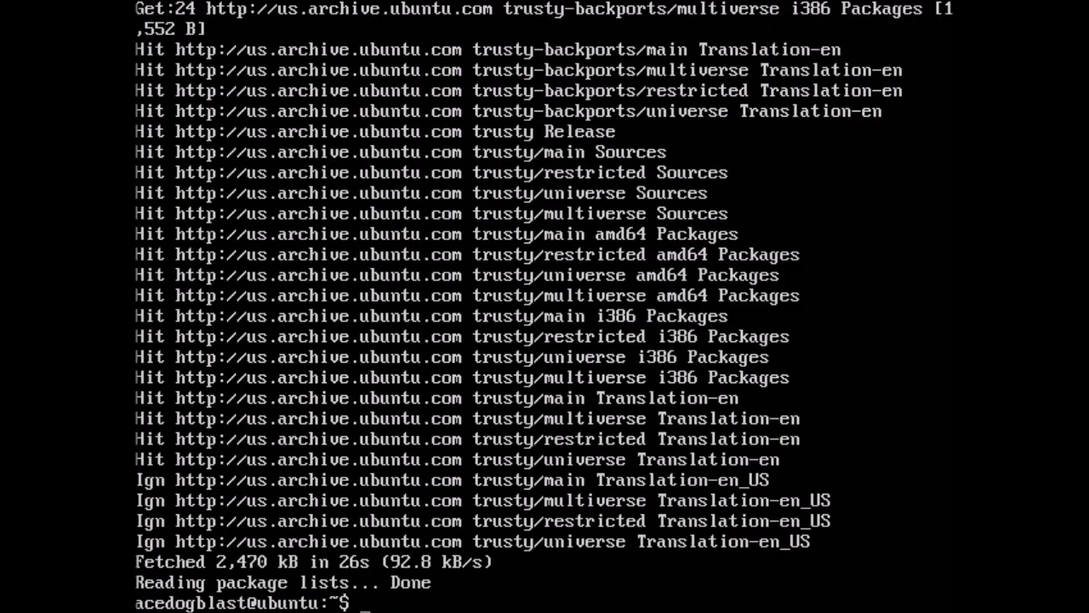
# Step: Install python-software-properties with sudo apt-get install, answering y to confirm
pyautogui.write('sudo')
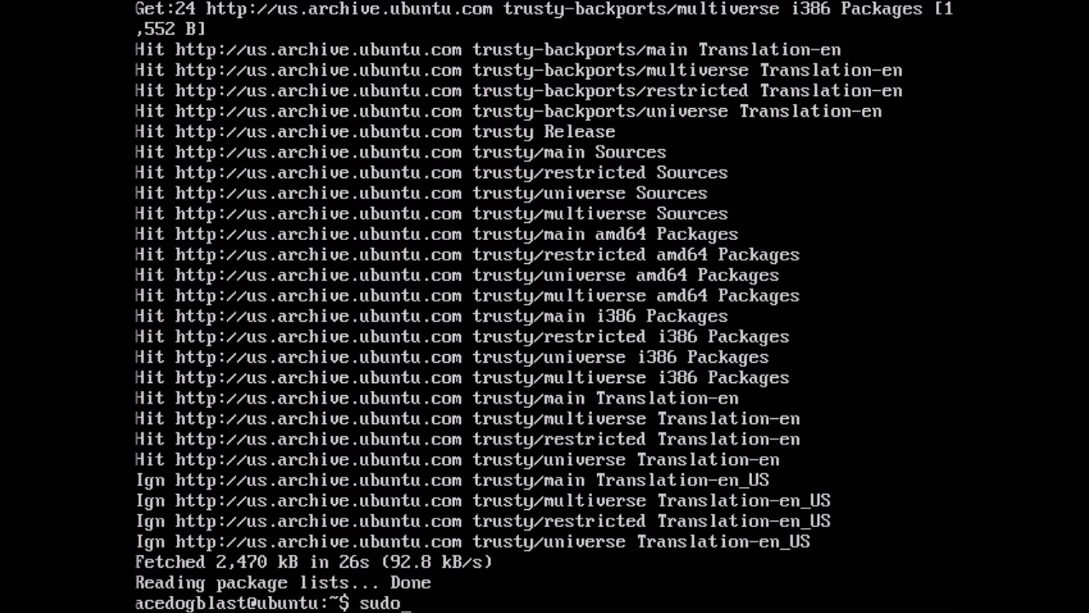
pyautogui.write('apt-')
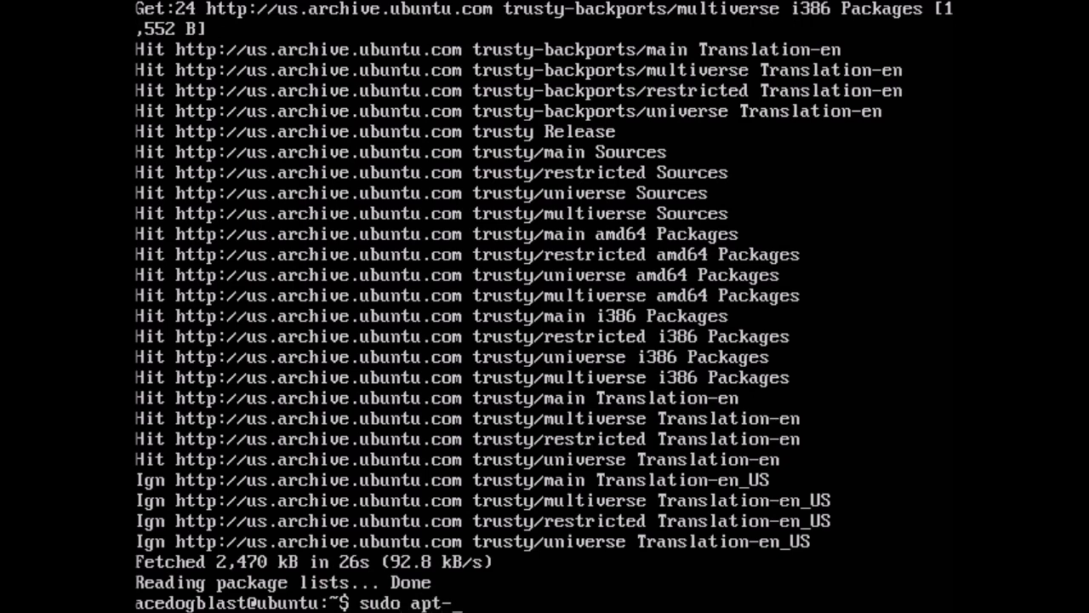
pyautogui.write('get')
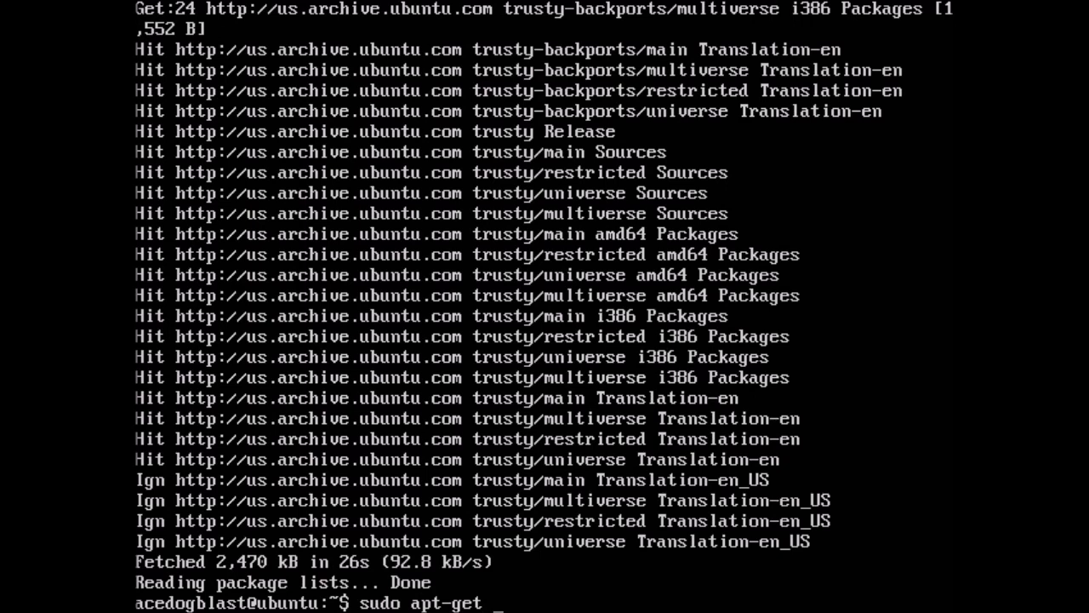
pyautogui.write('insta')
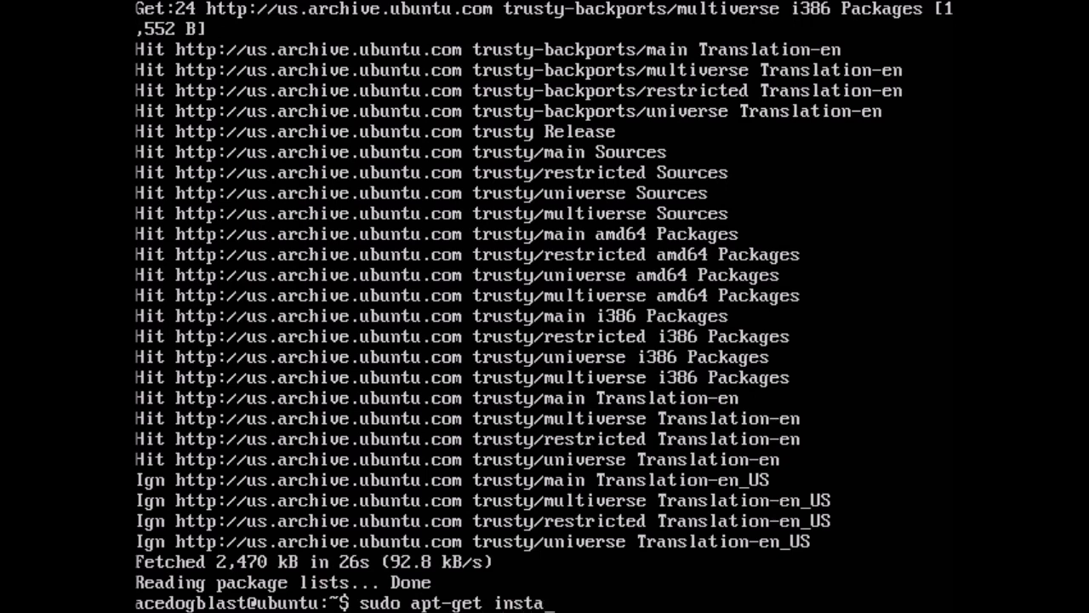
pyautogui.write('ll p')
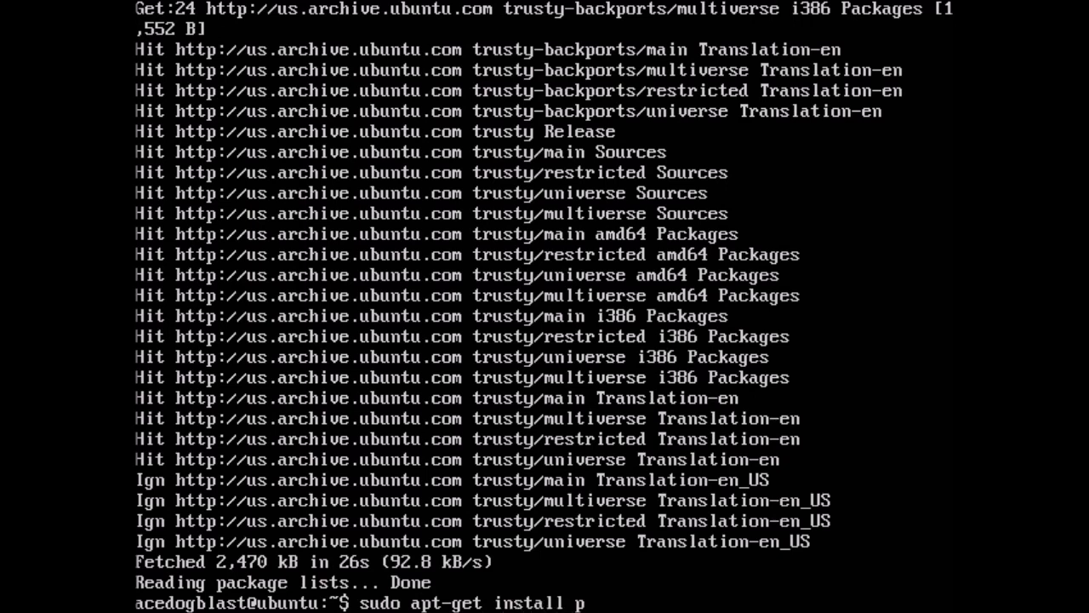
pyautogui.write('ython')
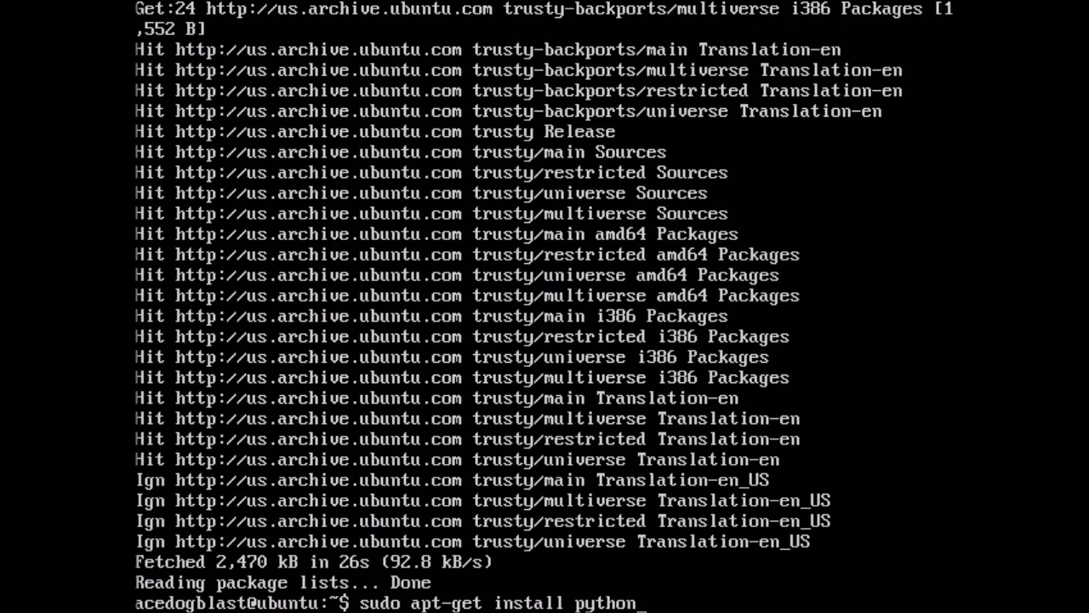
pyautogui.write('s')
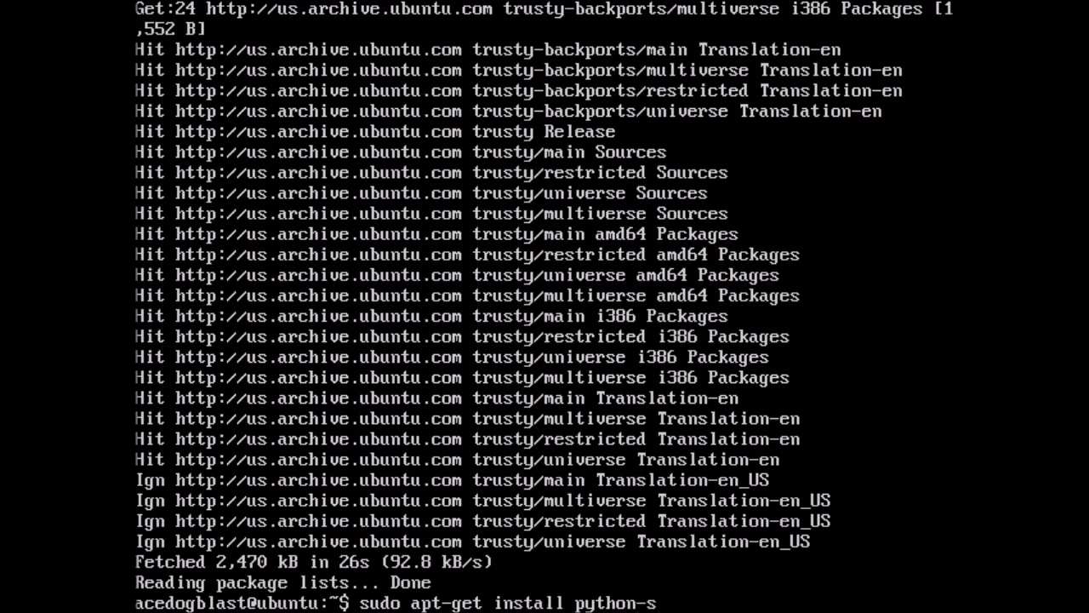
pyautogui.write('oftware')
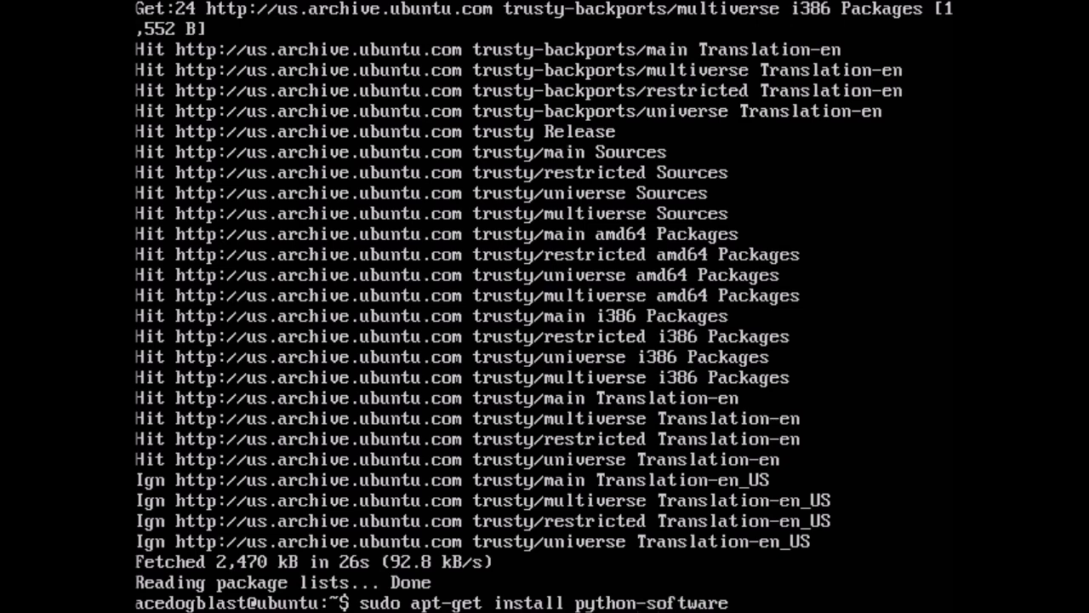
pyautogui.write('-')
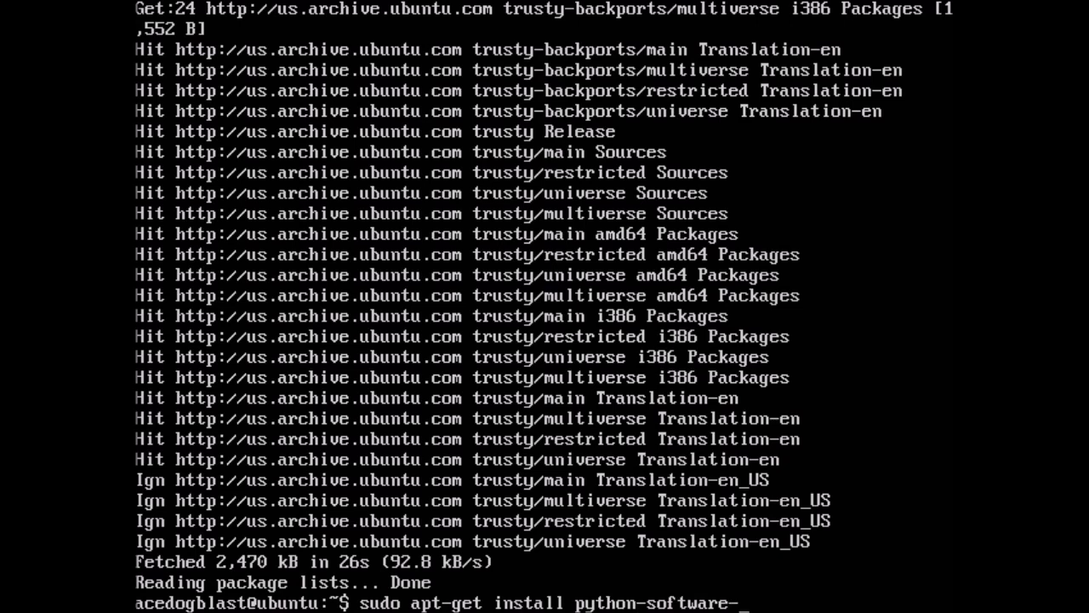
pyautogui.write('prope')
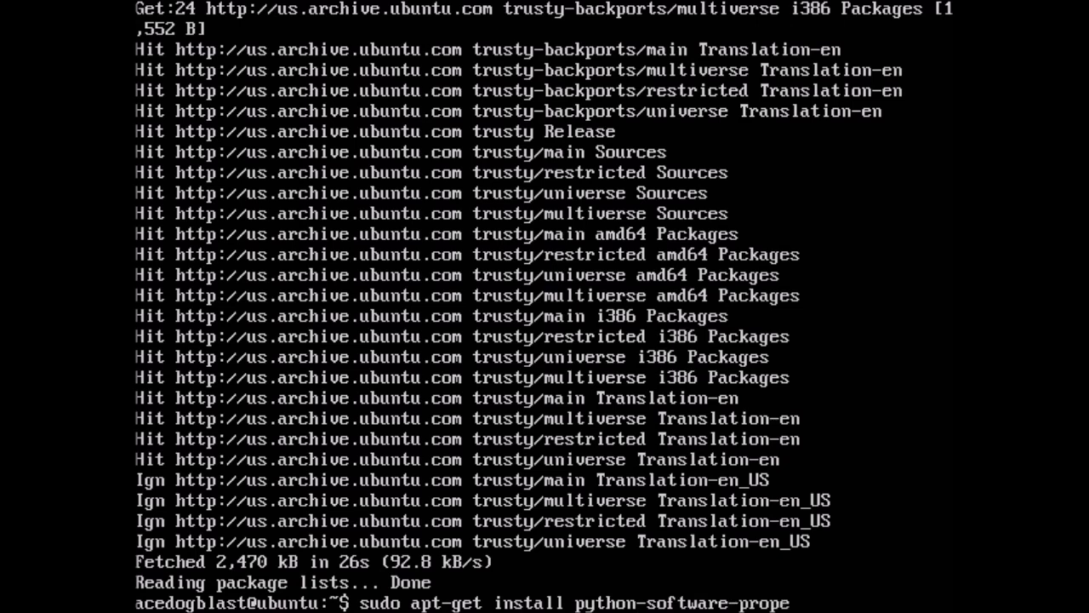
pyautogui.write('rties')
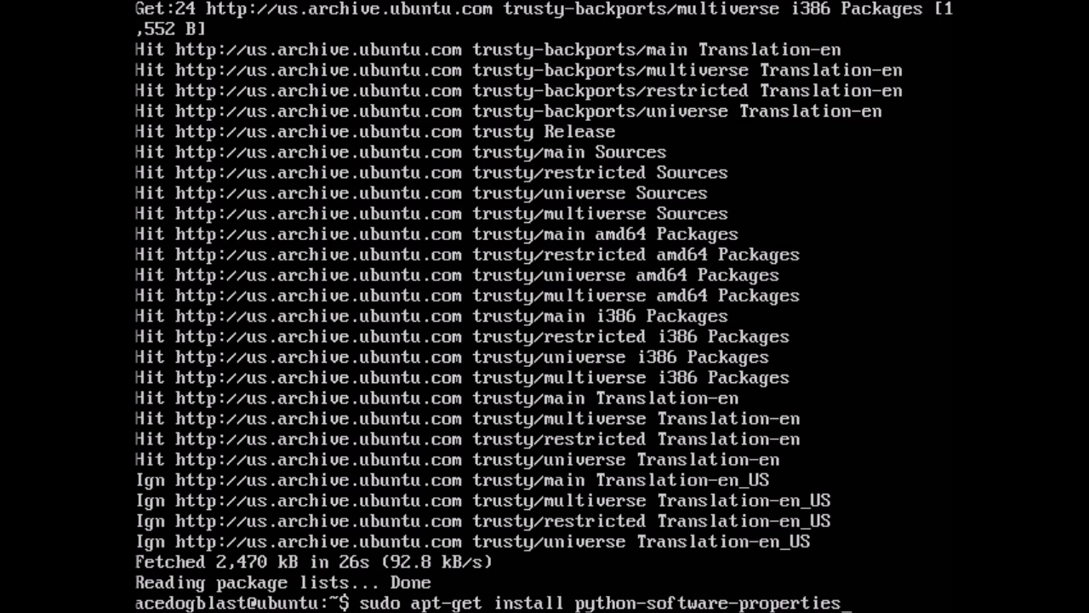
pyautogui.press('Return')
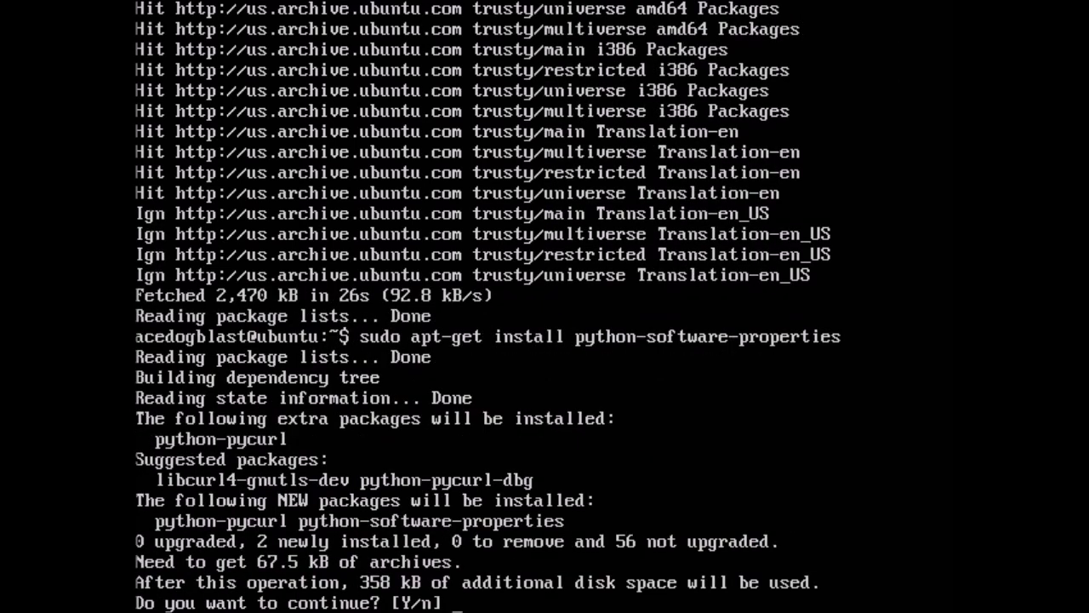
pyautogui.write('y')
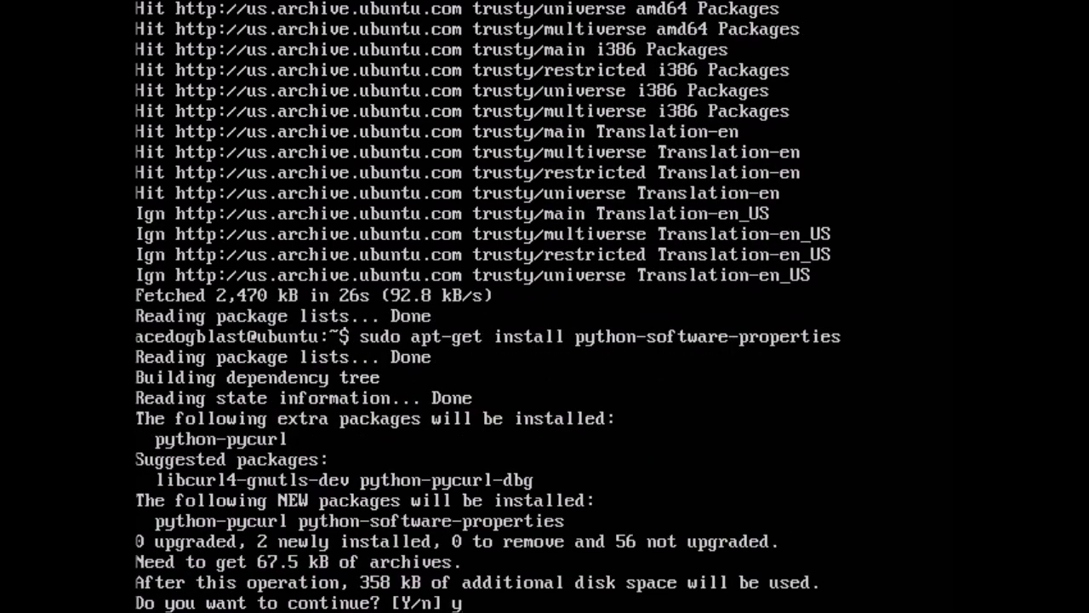
pyautogui.press('Return')
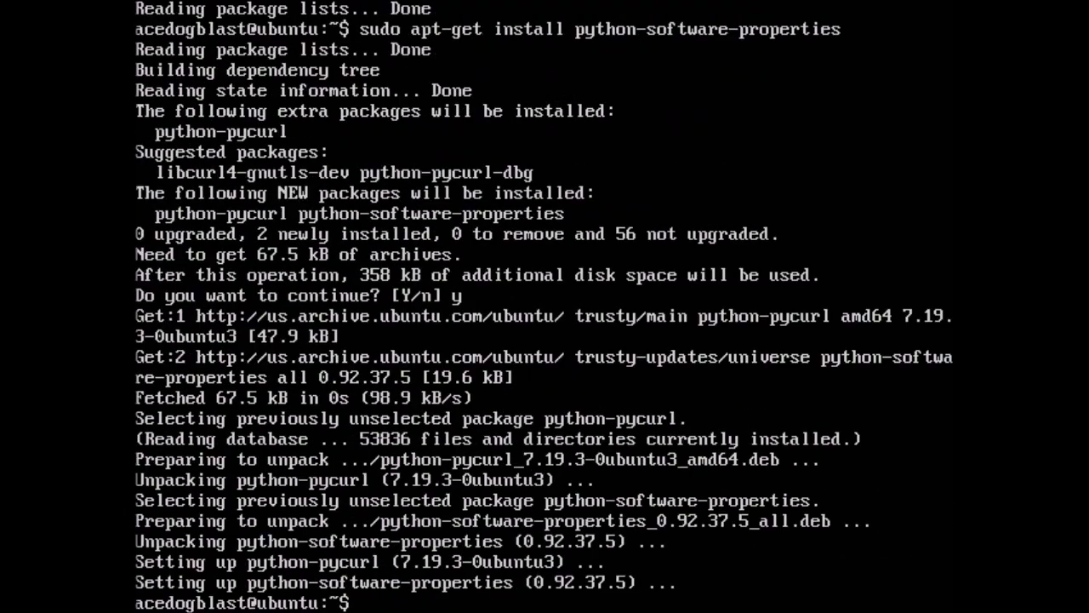
# Step: Run sudo add-apt-repository ppa:webupd8team/java to bring up the PPA description
pyautogui.write('sudo')
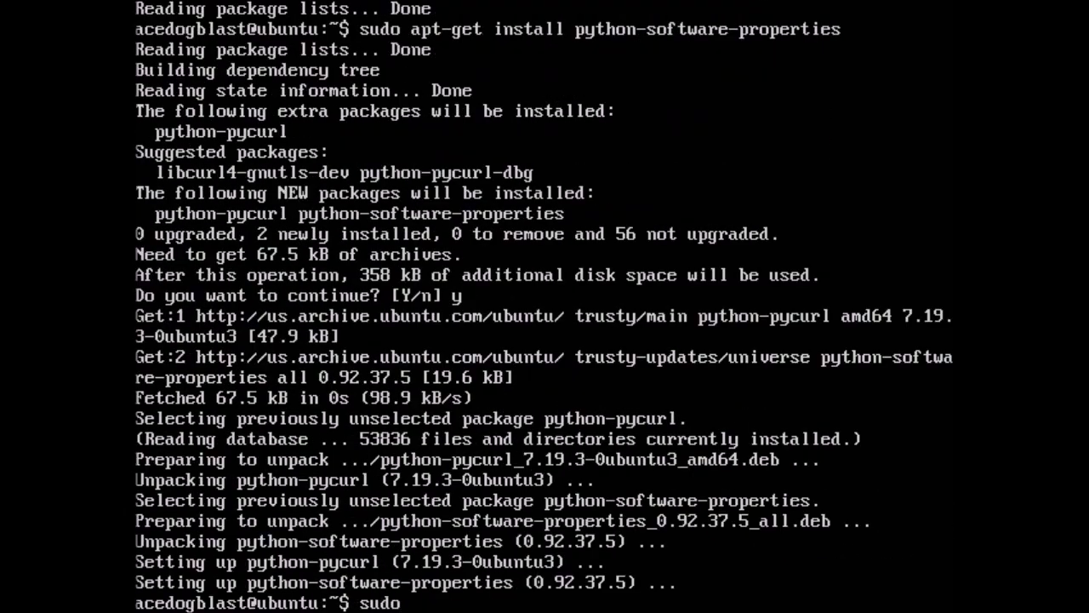
pyautogui.write('add-')
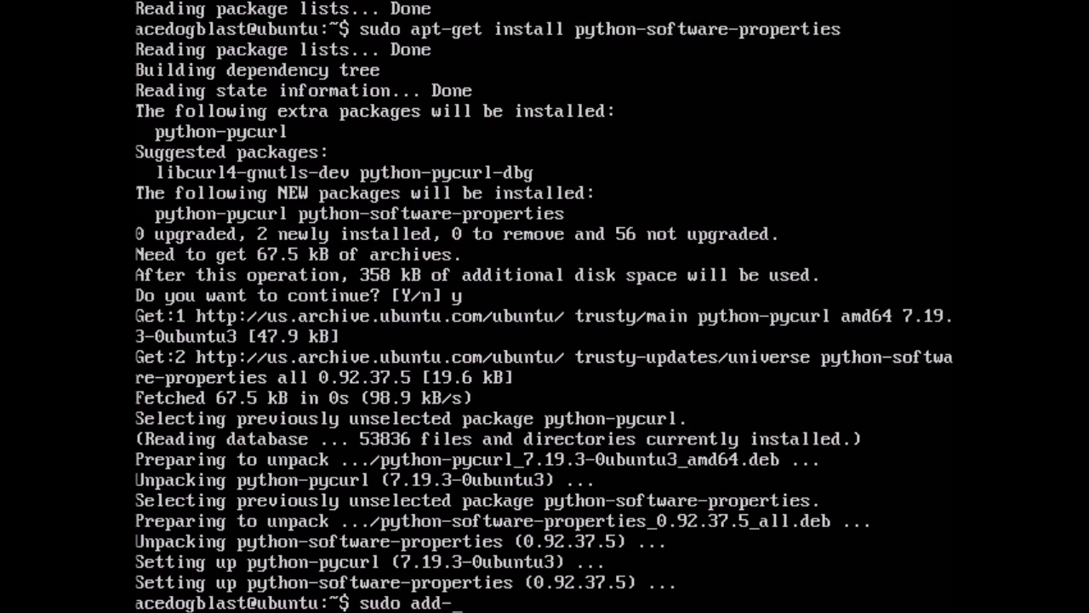
pyautogui.write('apt')
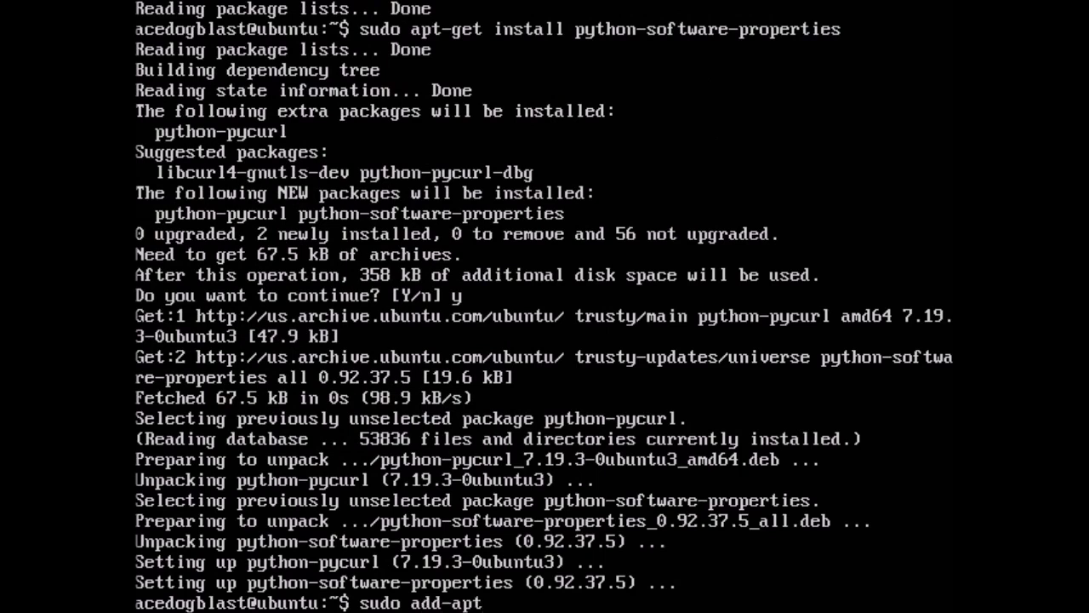
pyautogui.write('-')
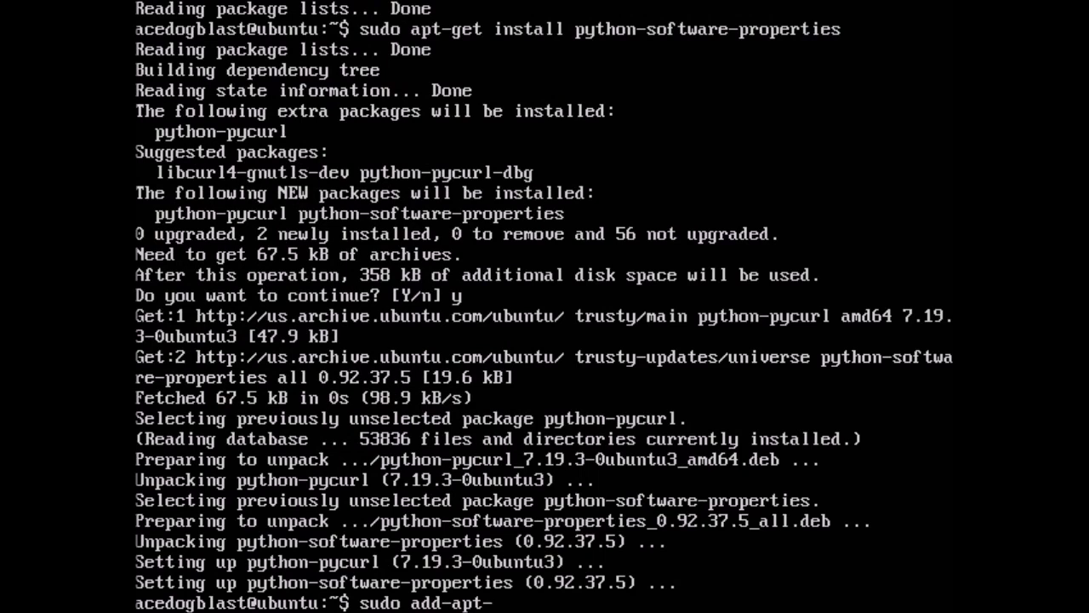
pyautogui.write('repository')
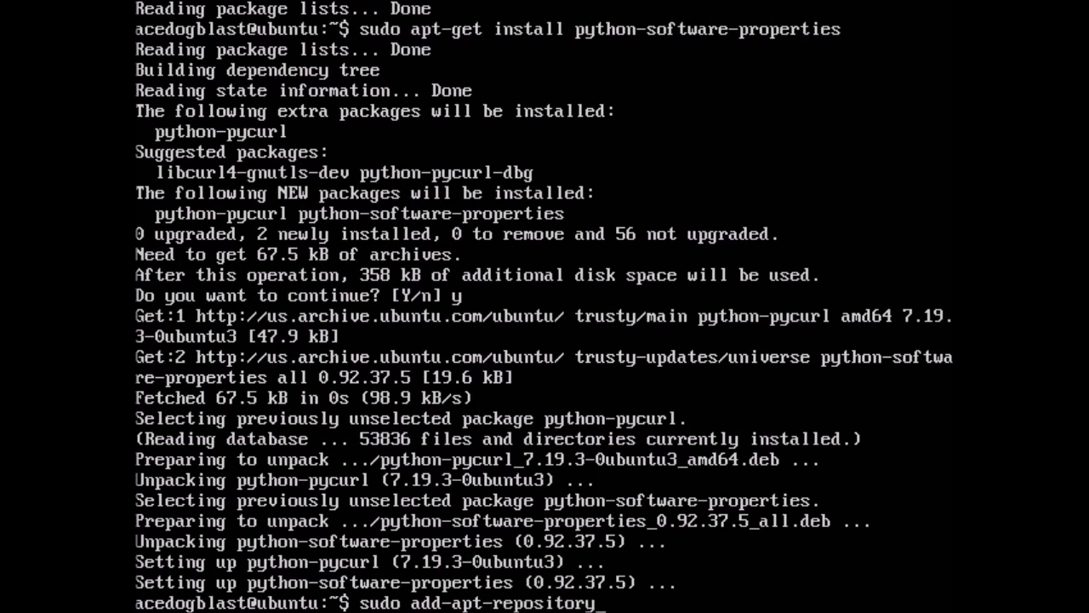
pyautogui.write('pp')
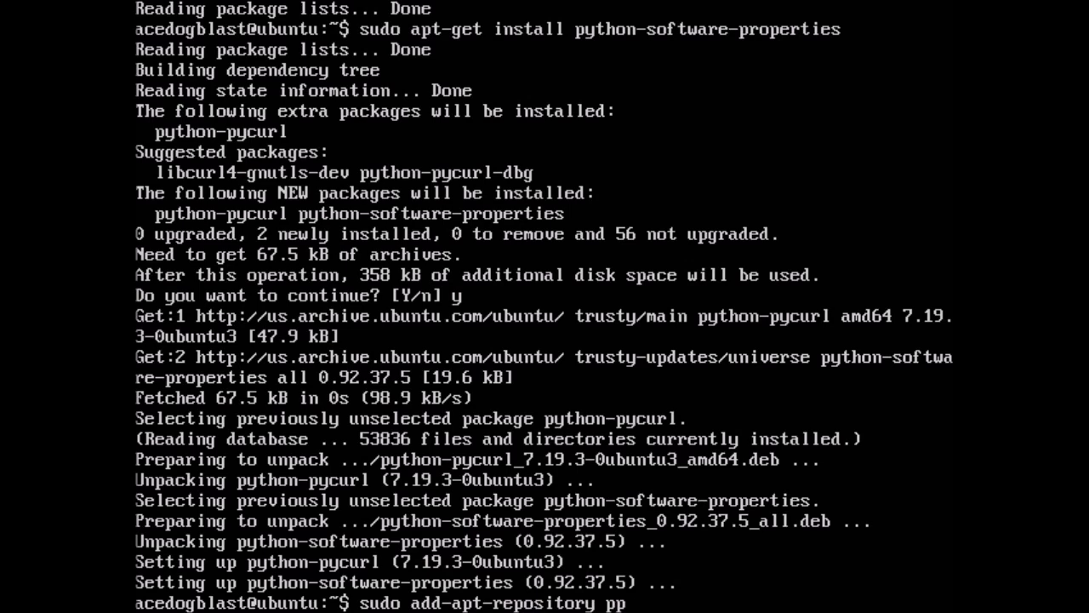
pyautogui.write('a:')
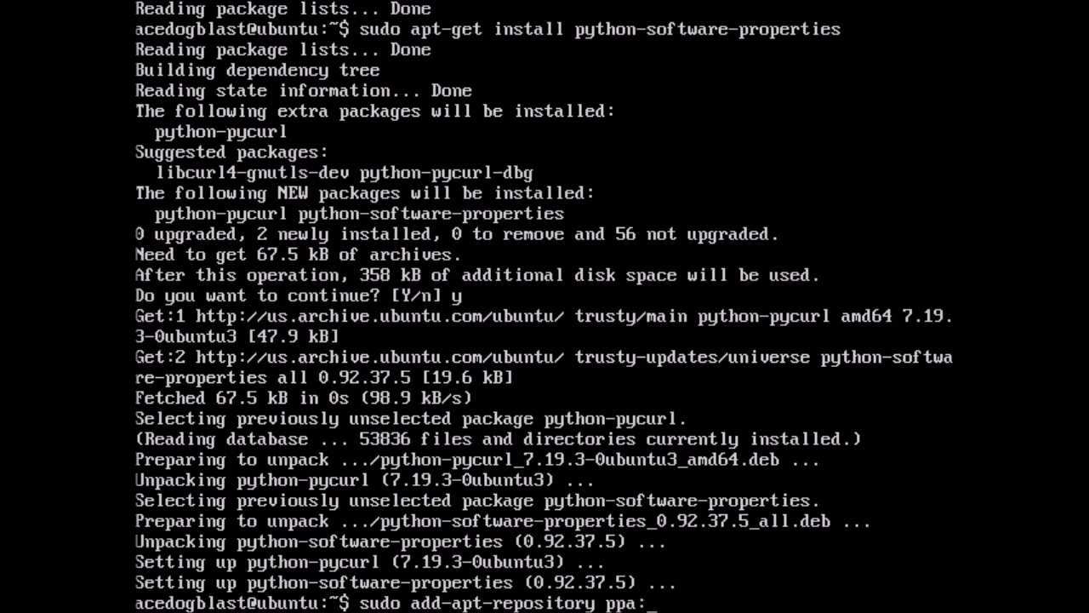
pyautogui.write('we')
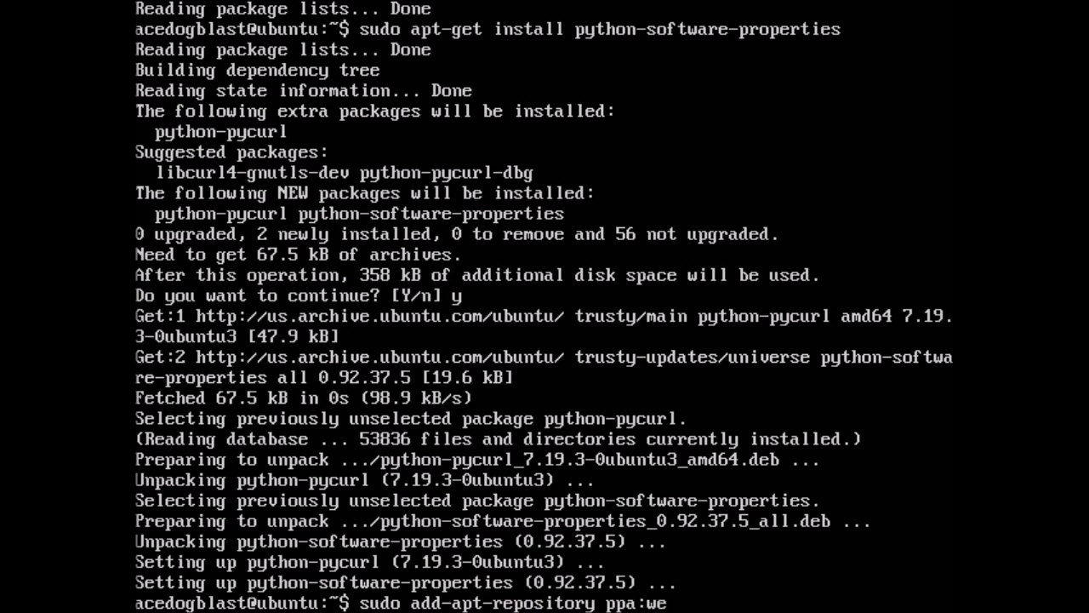
pyautogui.write('b')
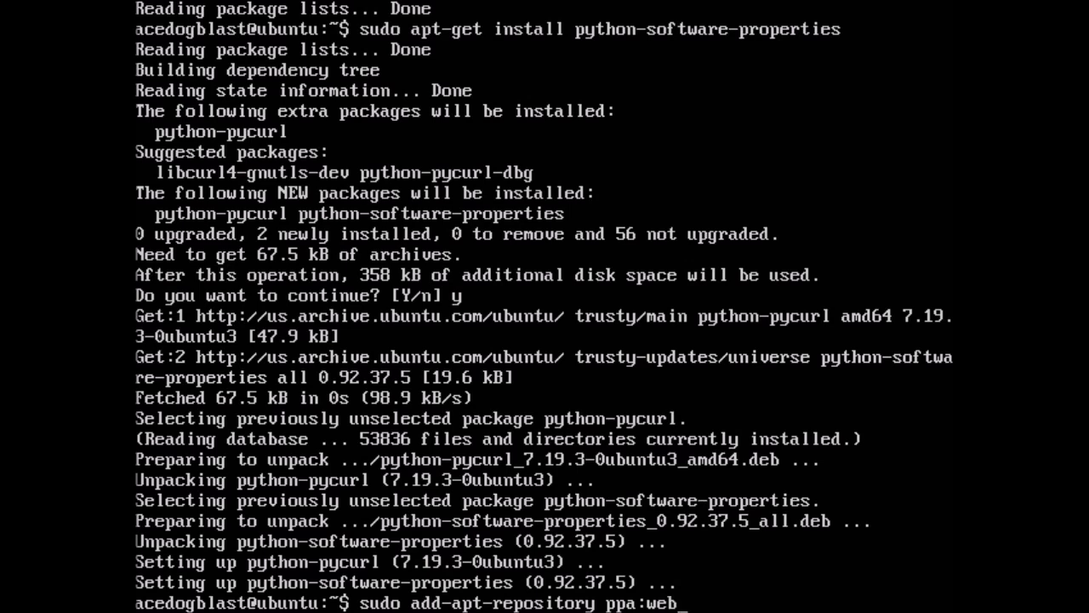
pyautogui.write('up')
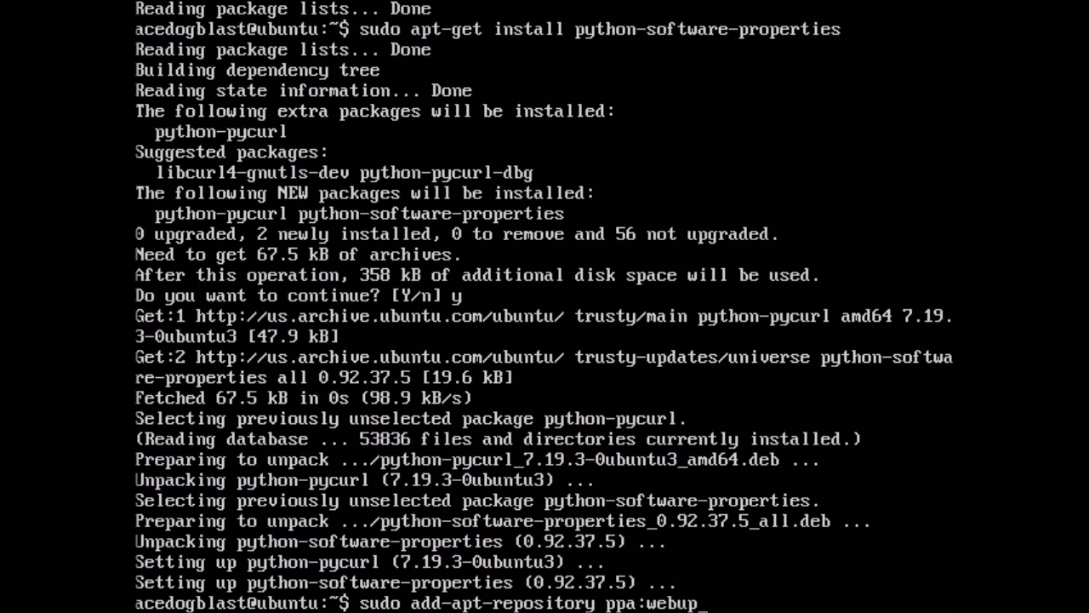
pyautogui.write('8')
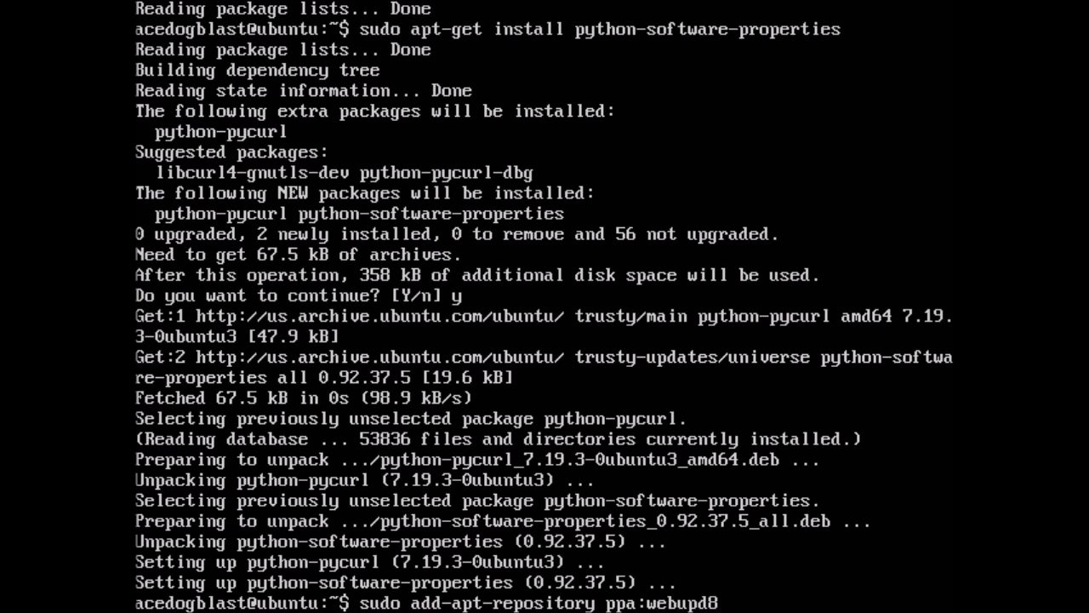
pyautogui.write('team/java')
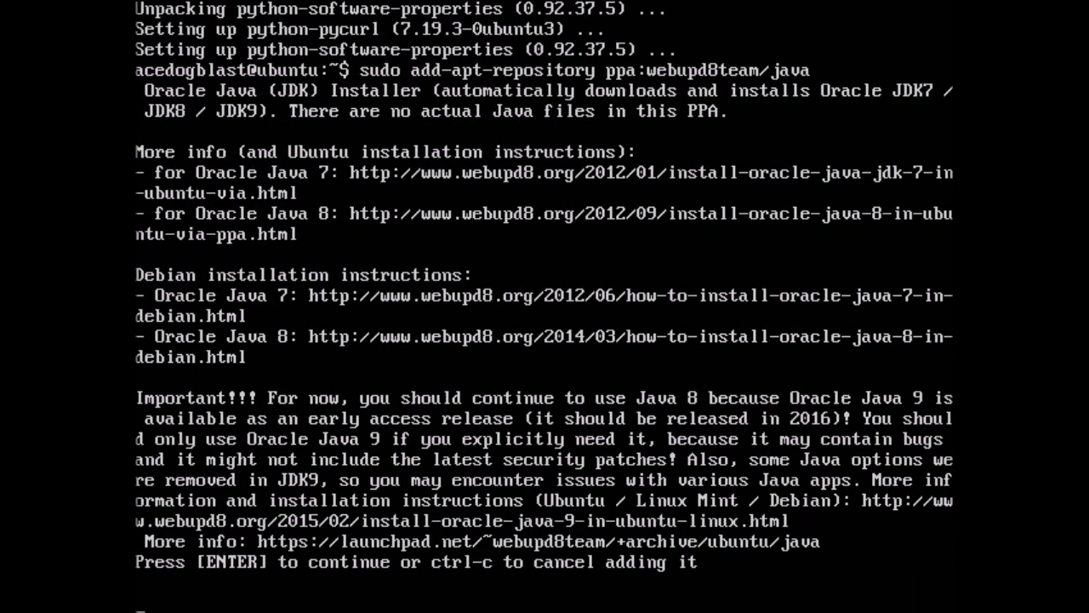
# Step: Confirm adding the webupd8team Java PPA, then run sudo apt-get update
pyautogui.press('Return')
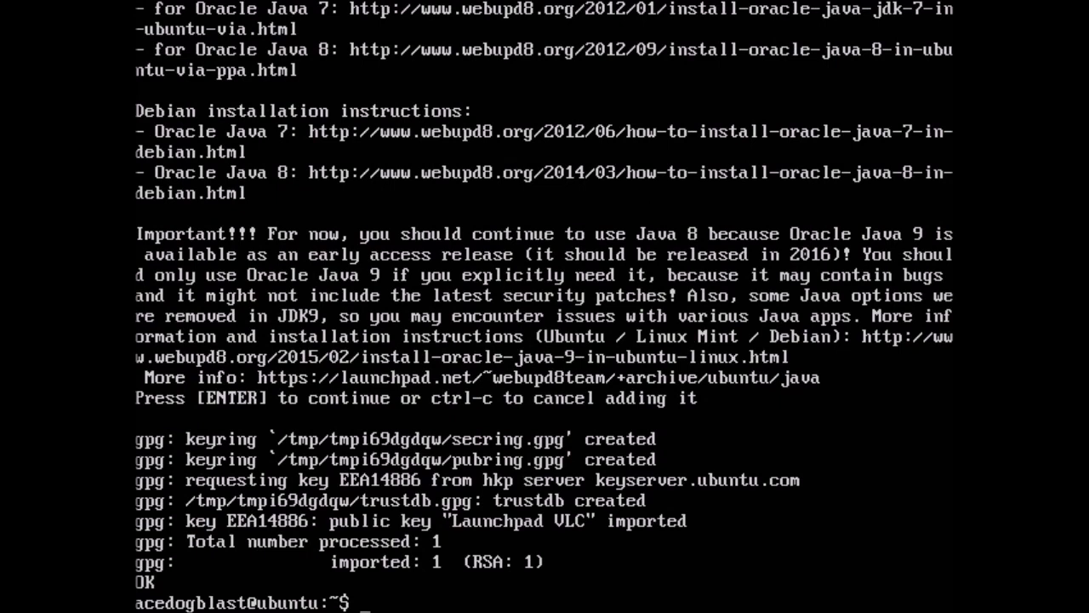
pyautogui.write('sudo')
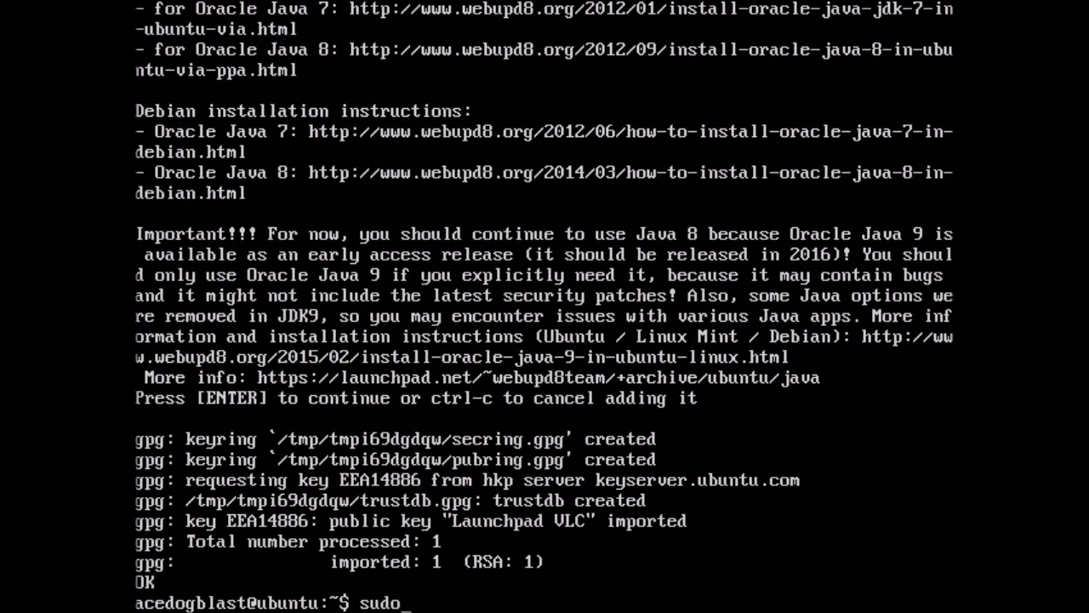
pyautogui.write('apt')
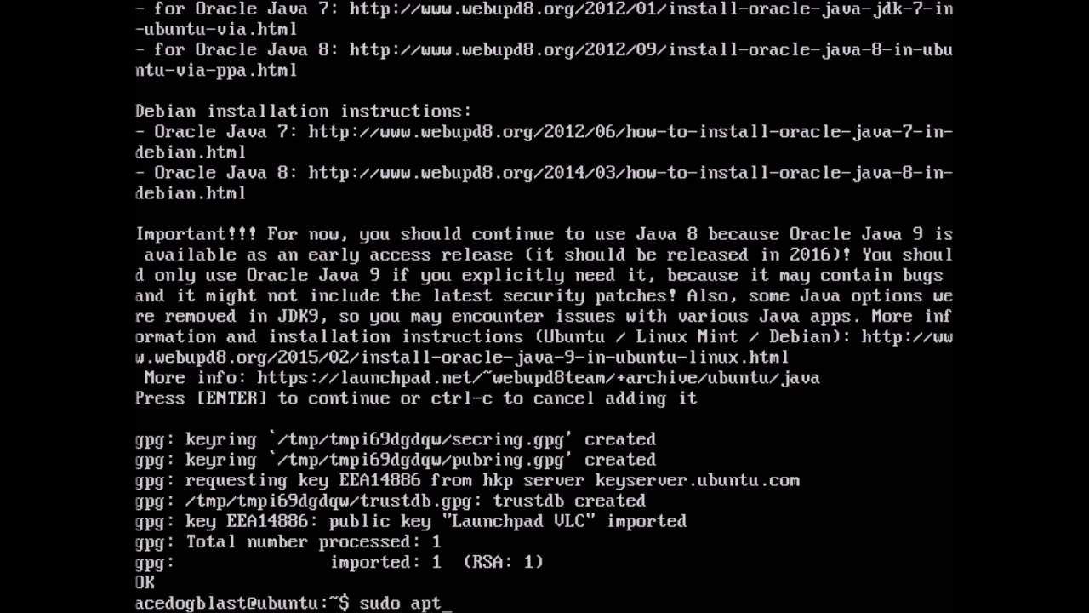
pyautogui.write('-get')
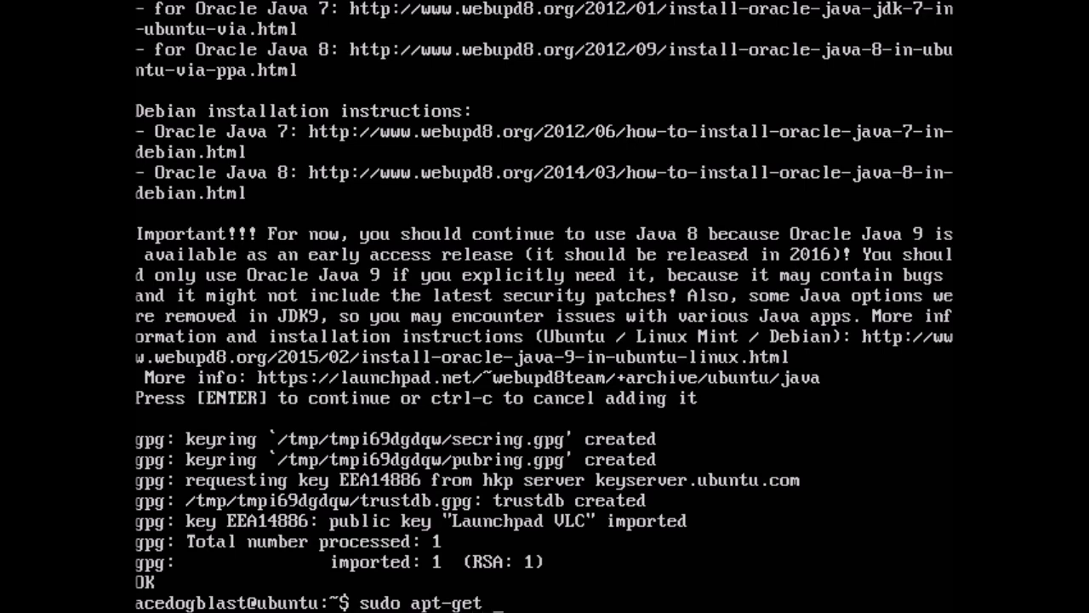
pyautogui.write('update')
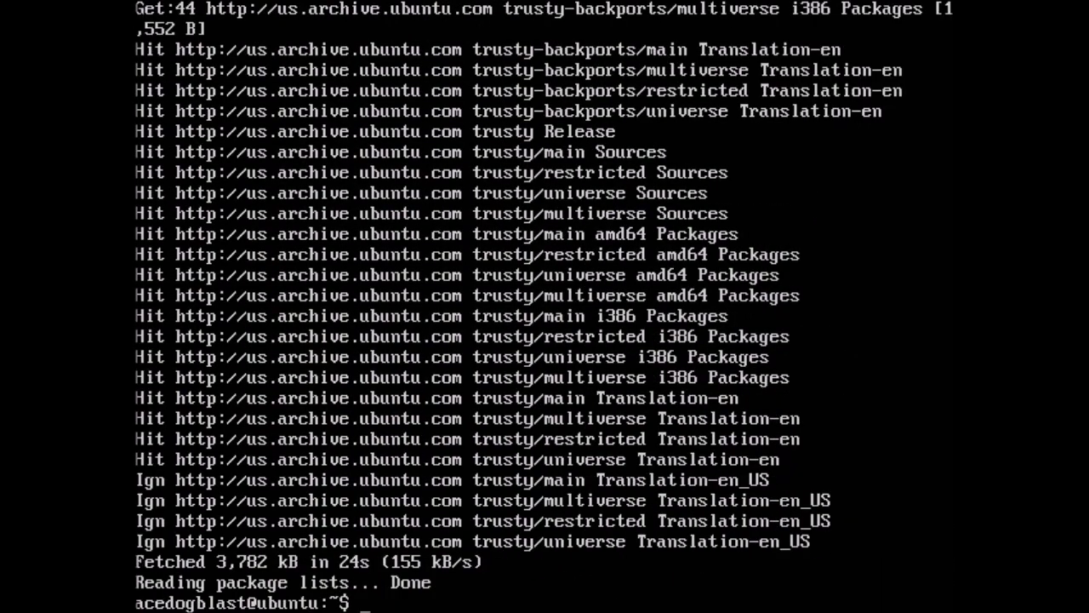
# Step: Install oracle-java8-installer via apt-get, acknowledging and accepting the Oracle license
pyautogui.write('sudo apt')
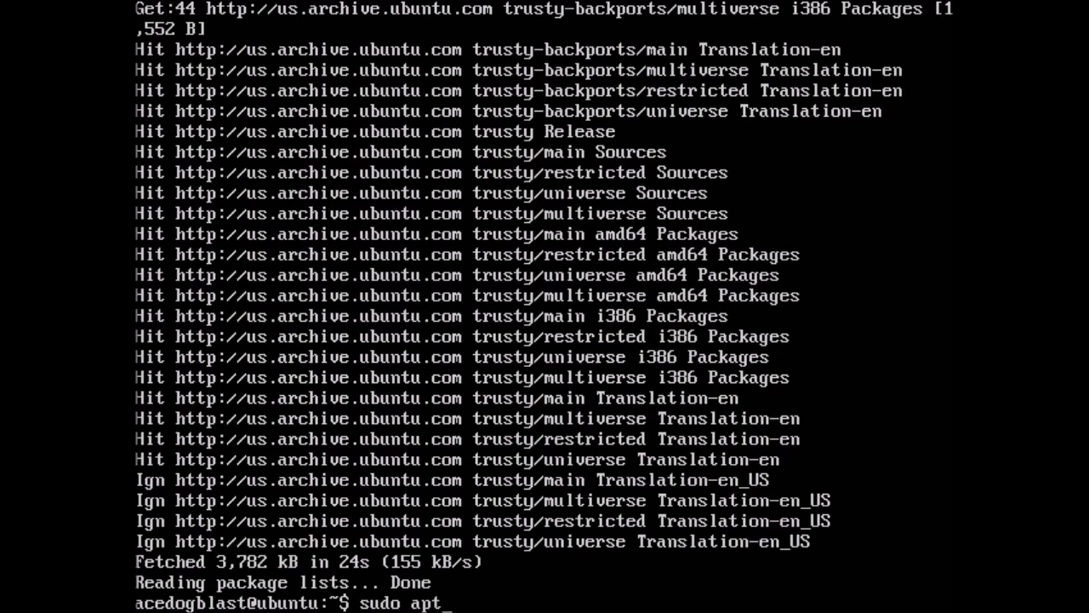
pyautogui.write('-get')
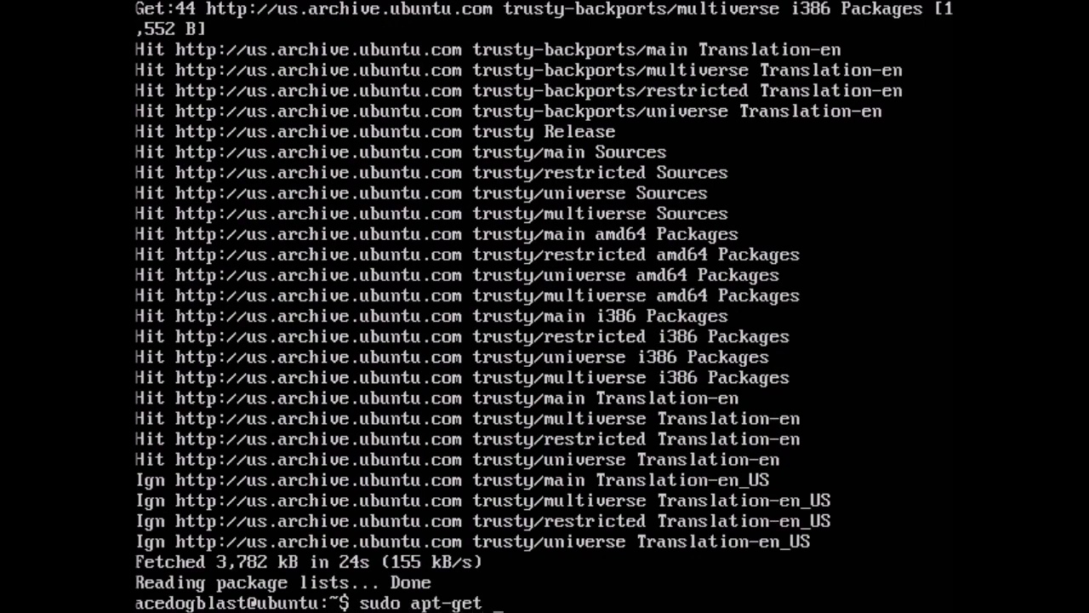
pyautogui.write('instal')
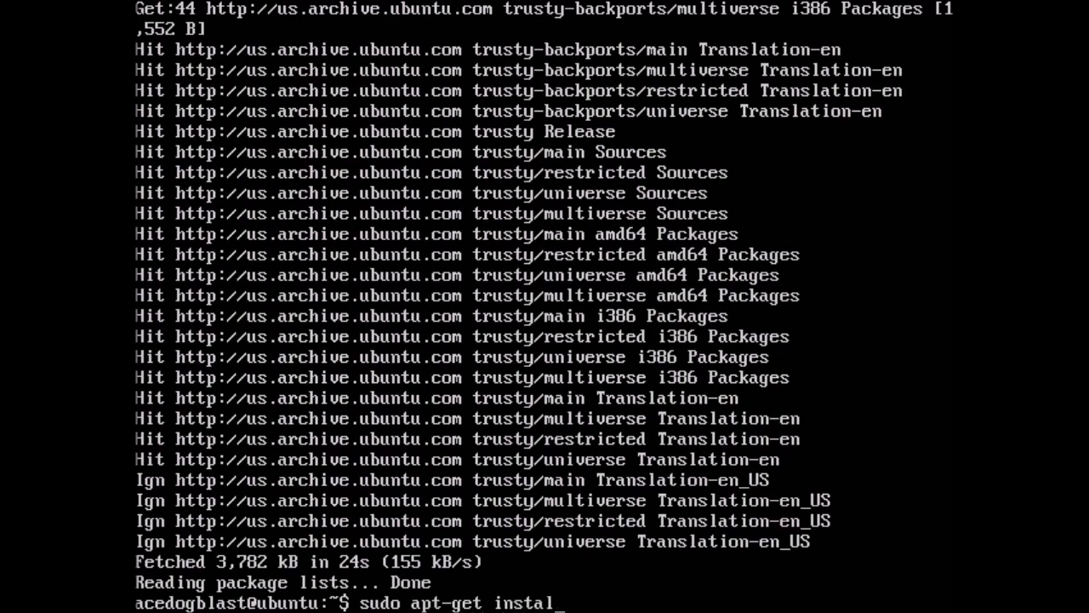
pyautogui.write('l ora')
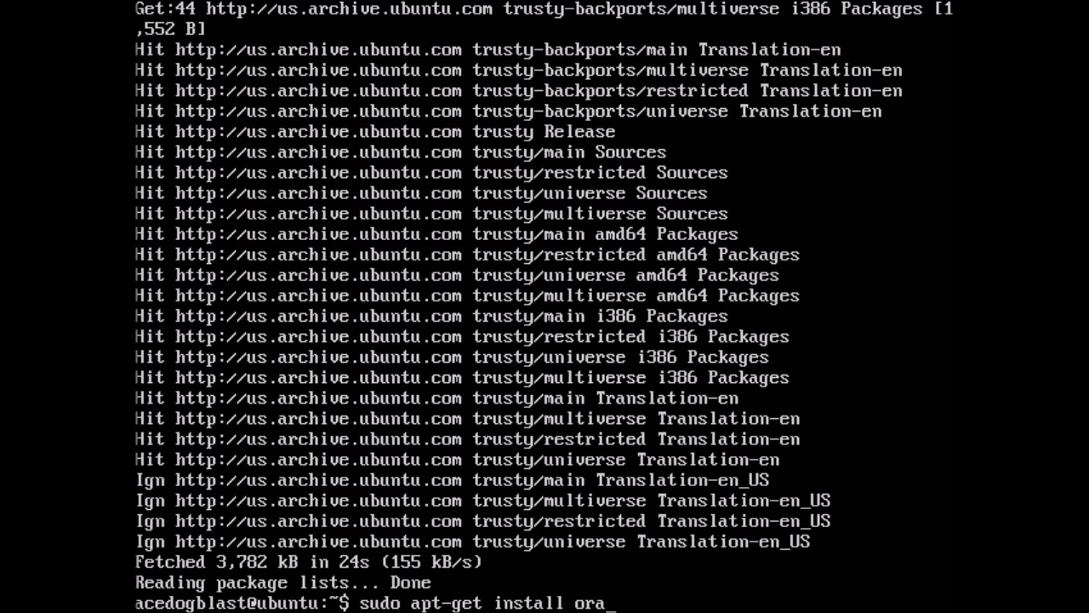
pyautogui.write('cle-')
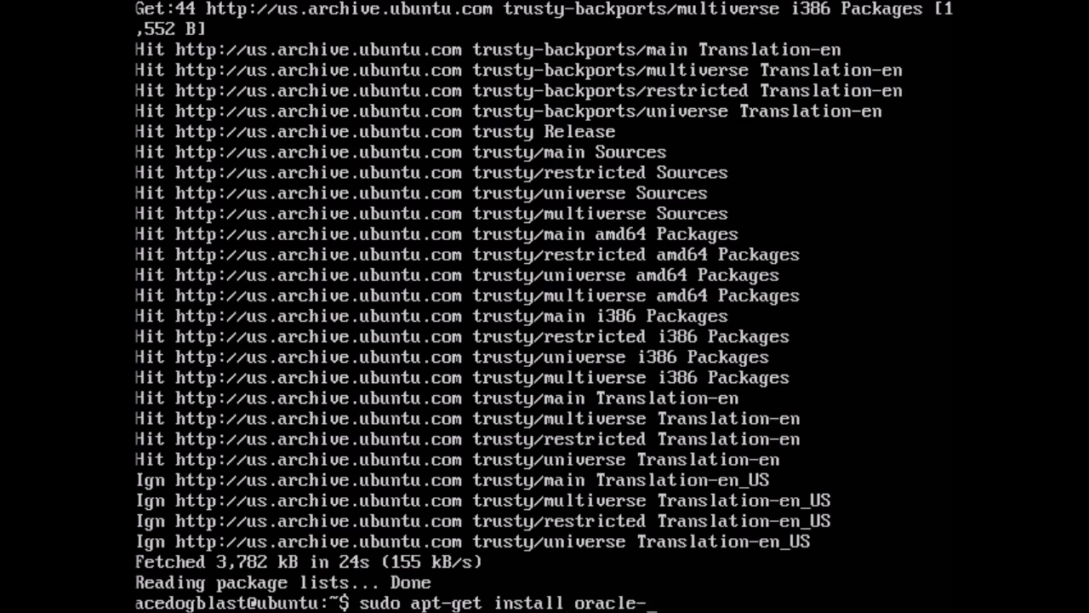
pyautogui.write('java8-')
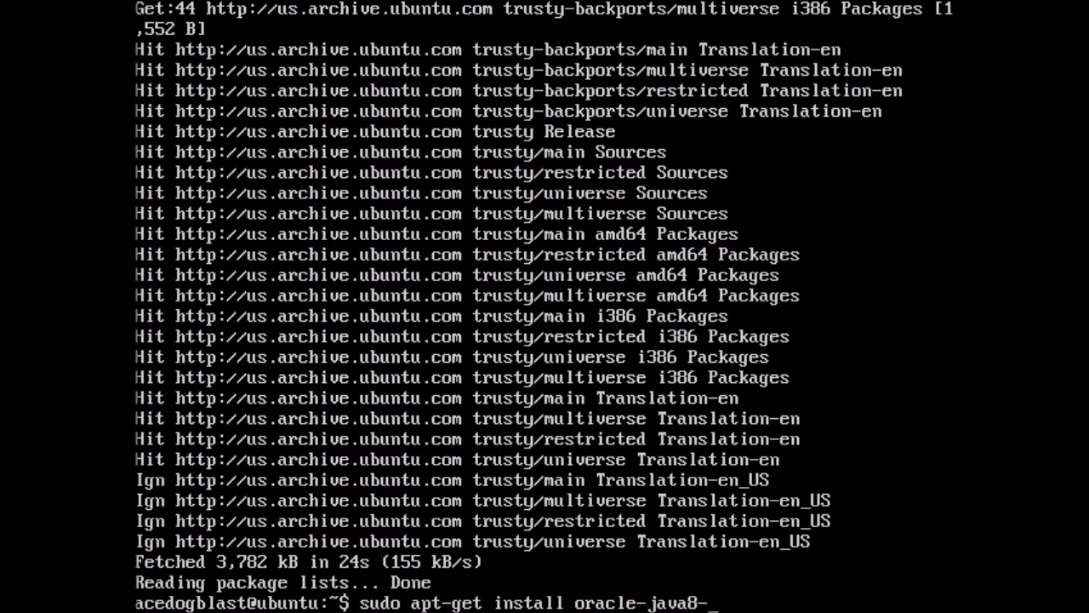
pyautogui.write('installer')
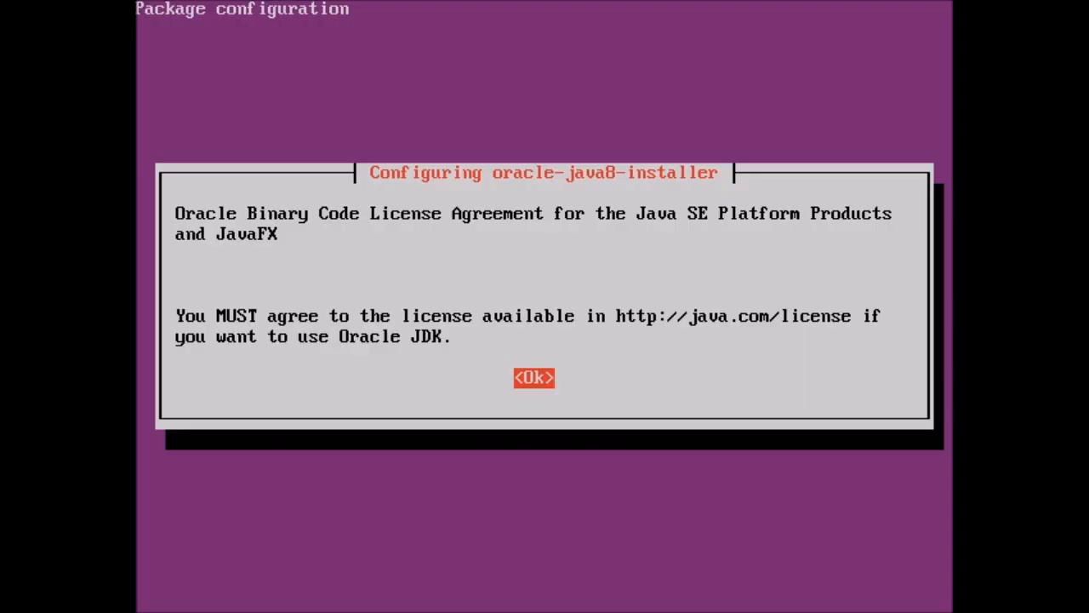
pyautogui.click(534, 377)
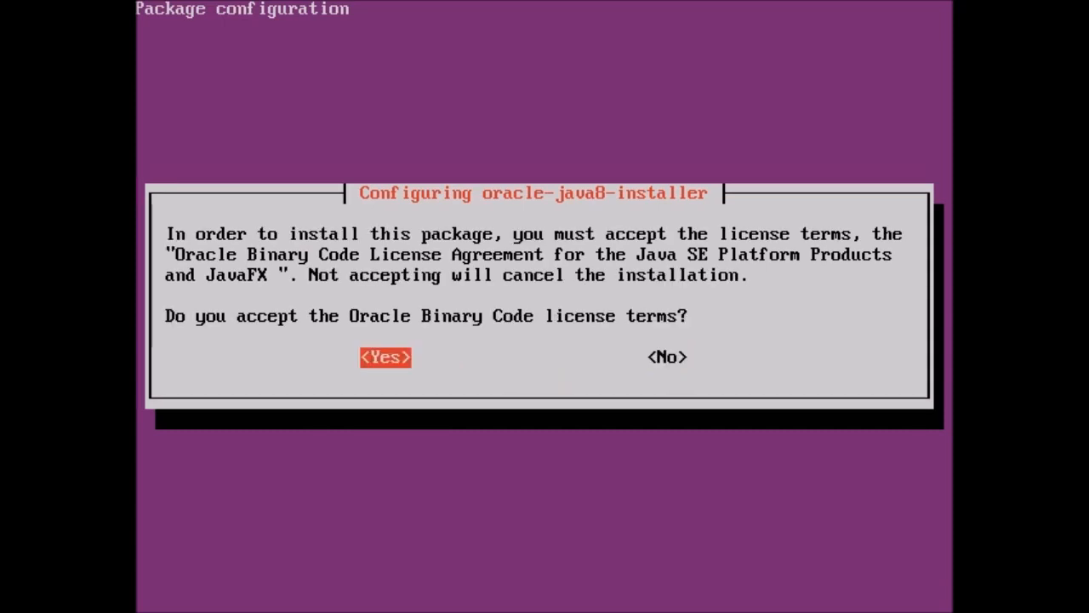
pyautogui.click(385, 357)
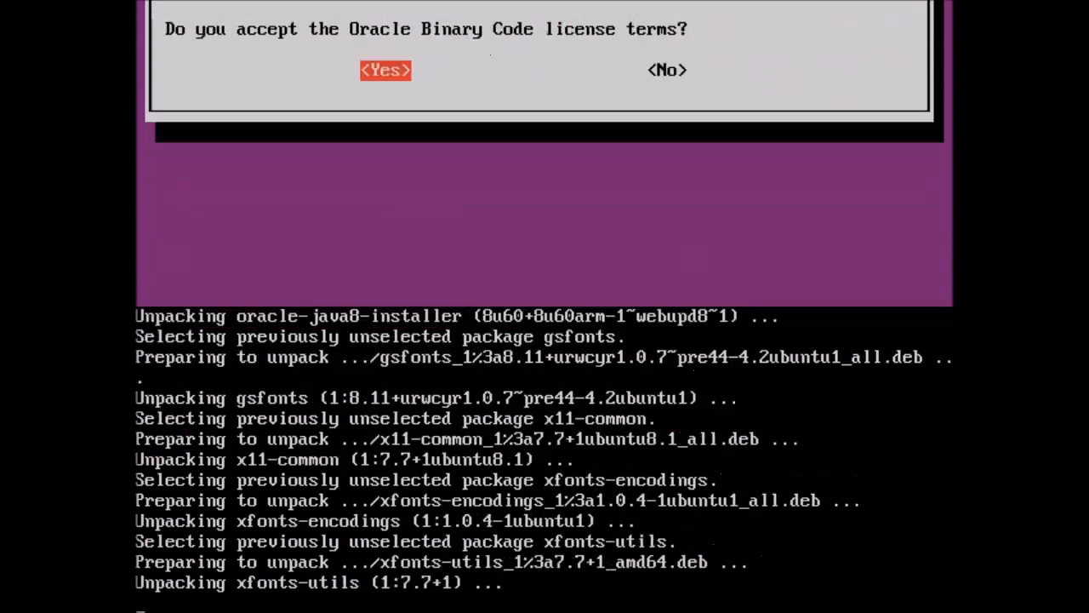
pyautogui.click(385, 70)
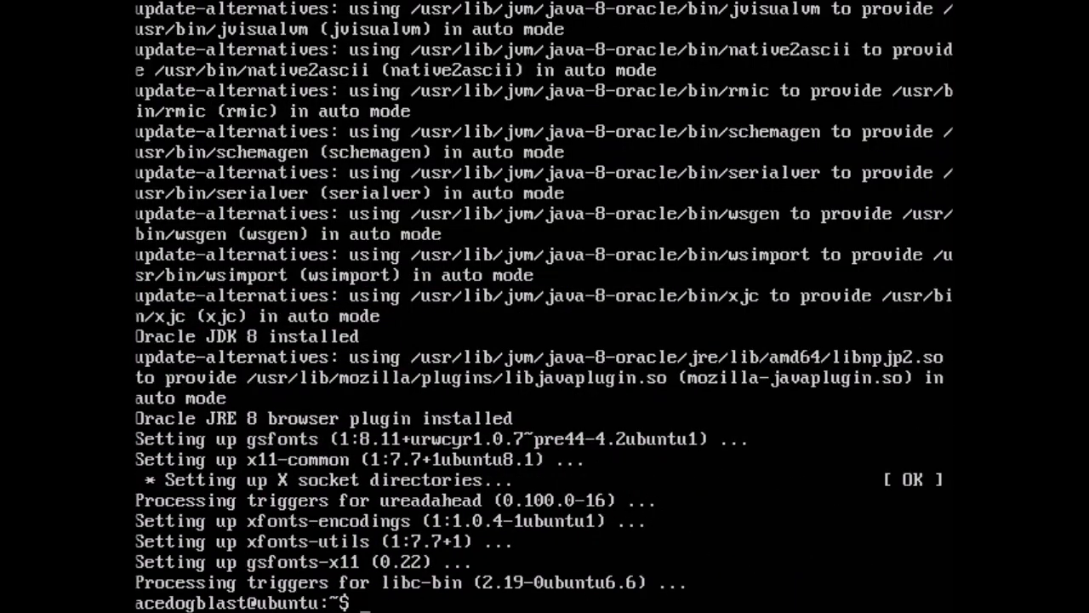
# Step: Enter a java command and clear the terminal to an empty prompt
pyautogui.write('java')
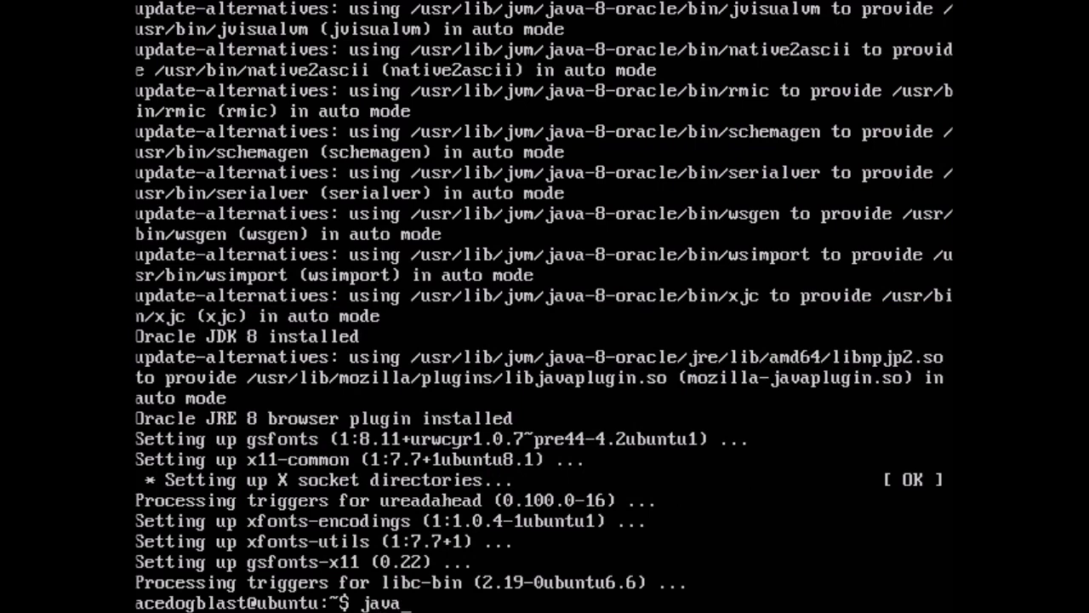
pyautogui.write('-ser')
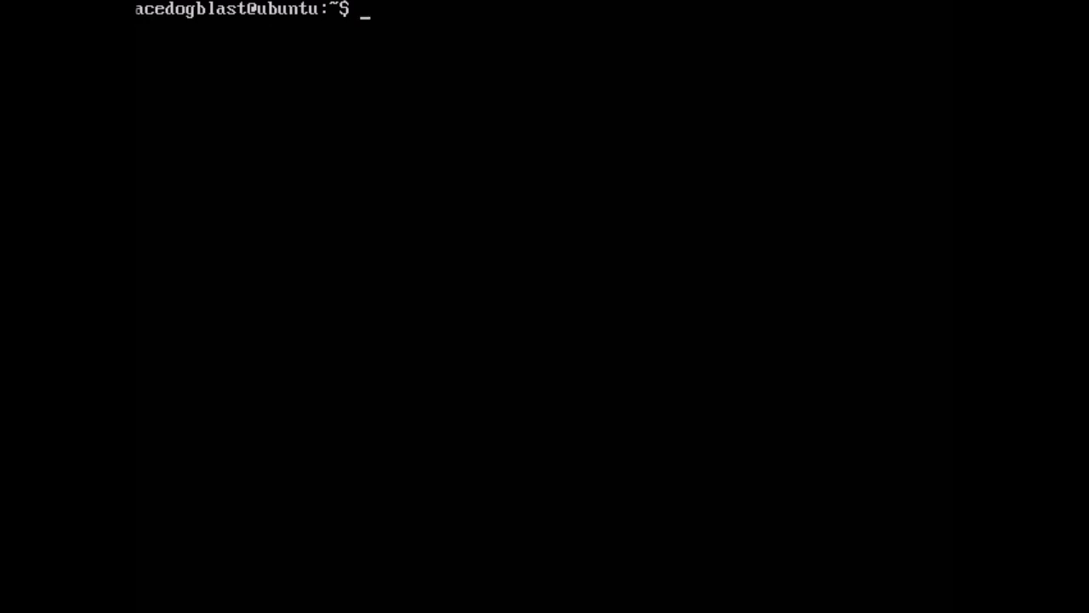
# Step: Create the minecraft_server folder and list the home directory to confirm it
pyautogui.write('mkdir')
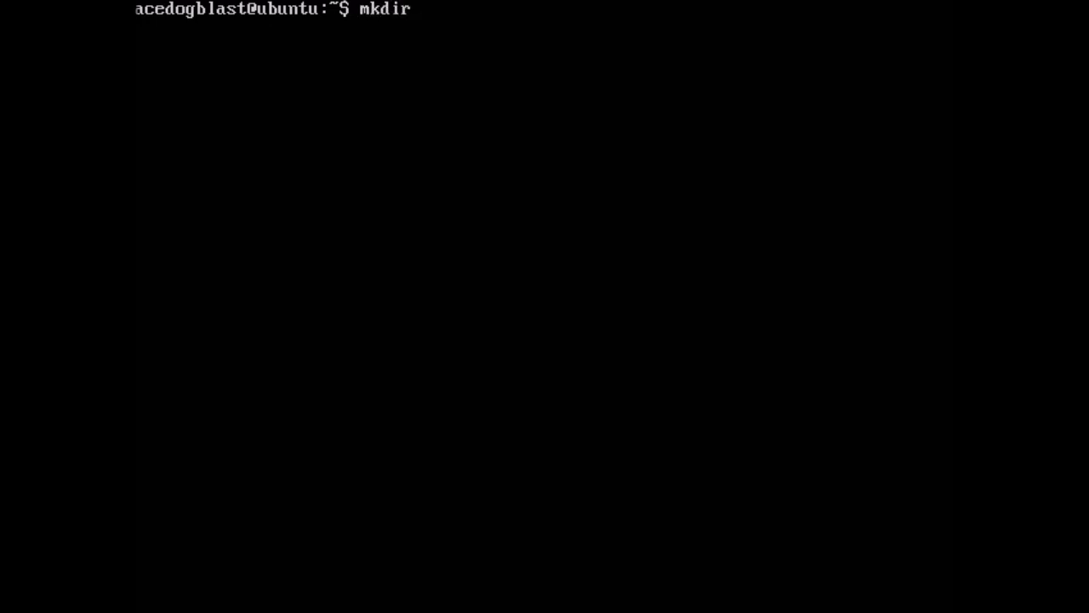
pyautogui.write('minecraft')
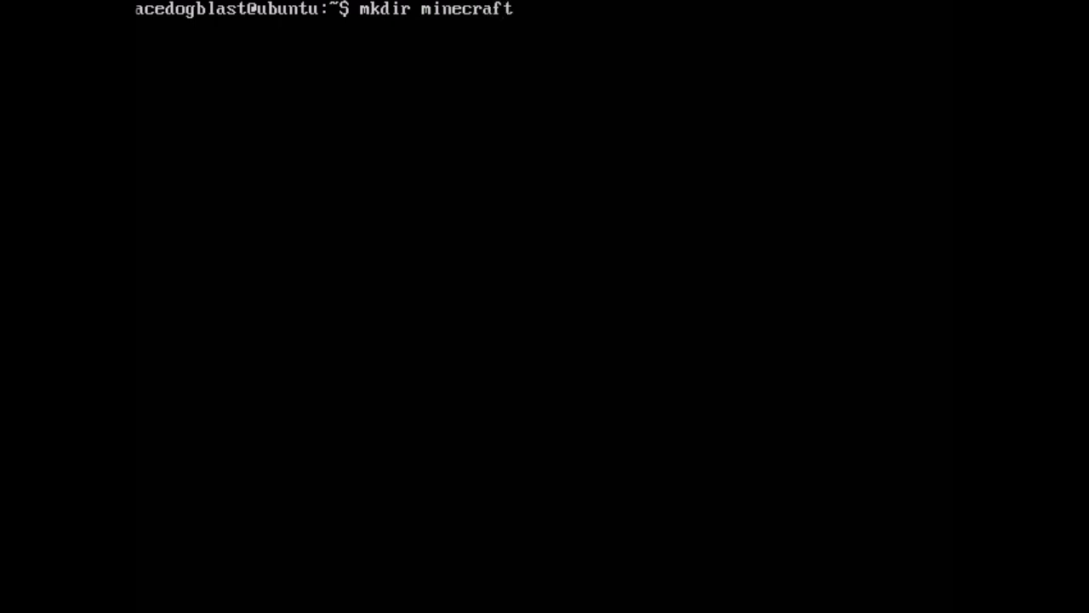
pyautogui.write('_serve')
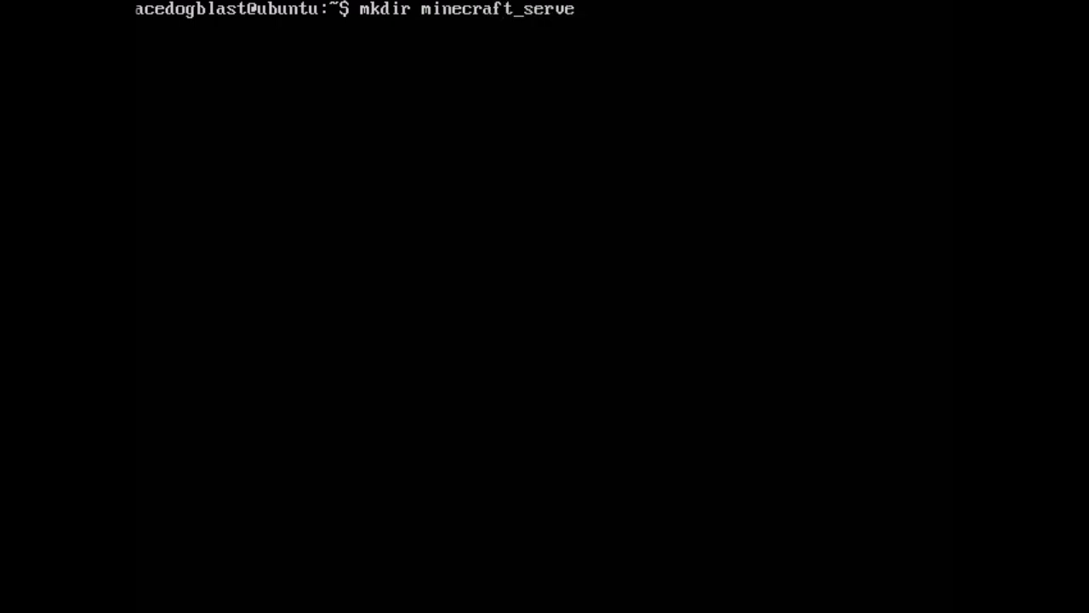
pyautogui.write('r_')
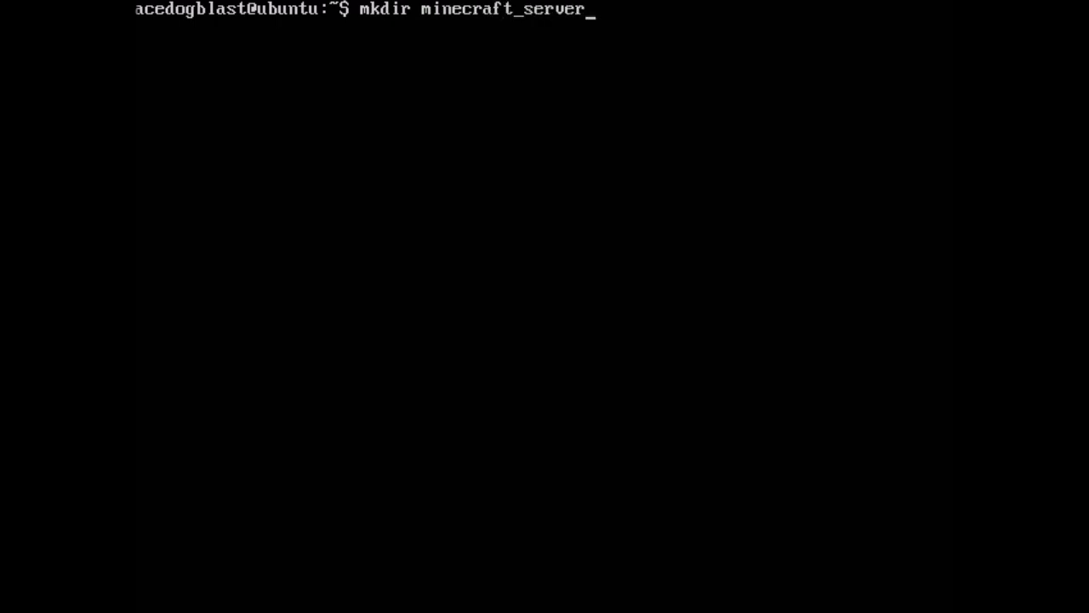
pyautogui.press('Return')
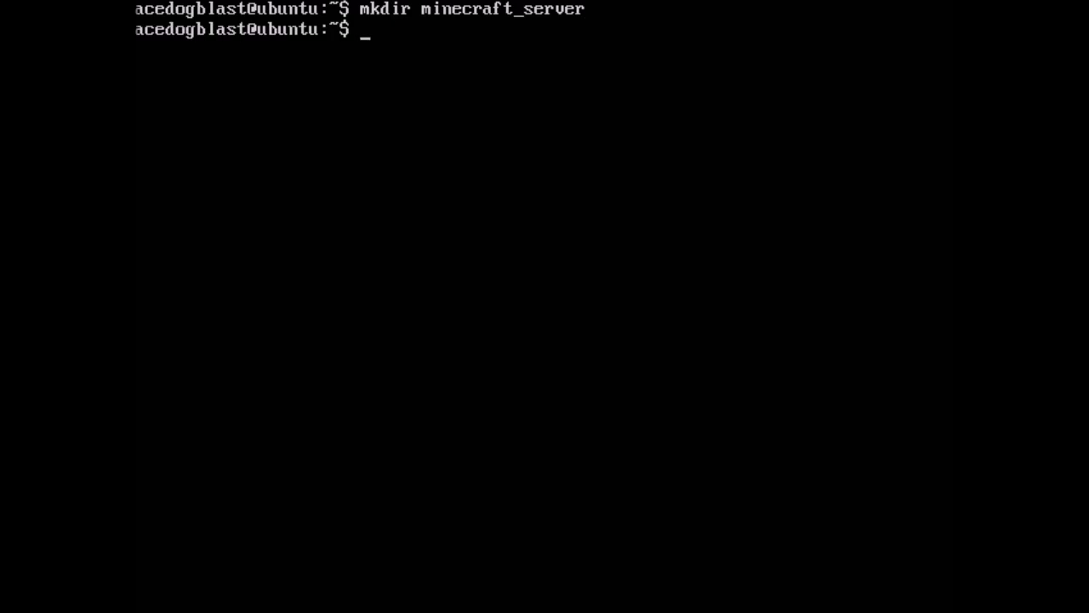
pyautogui.write('ls')
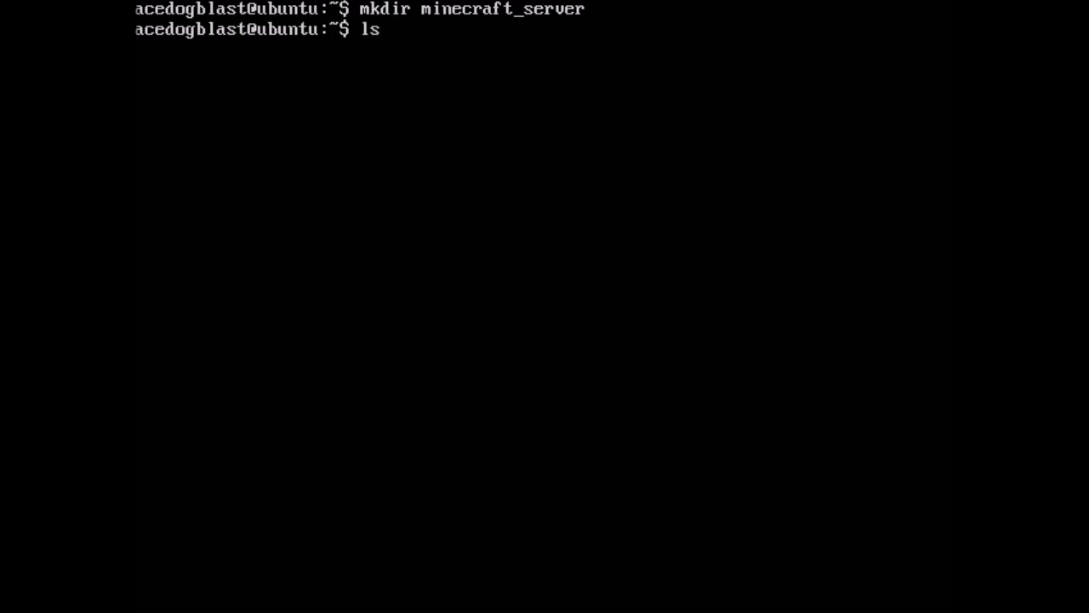
pyautogui.press('Return')
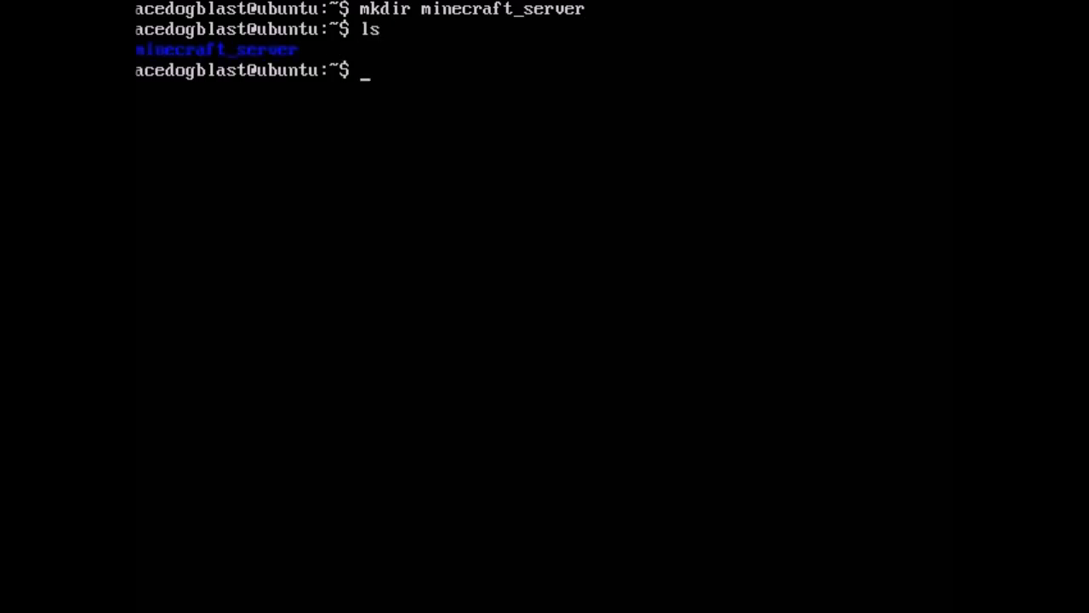
# Step: Change into the minecraft_server folder
pyautogui.write('cd')
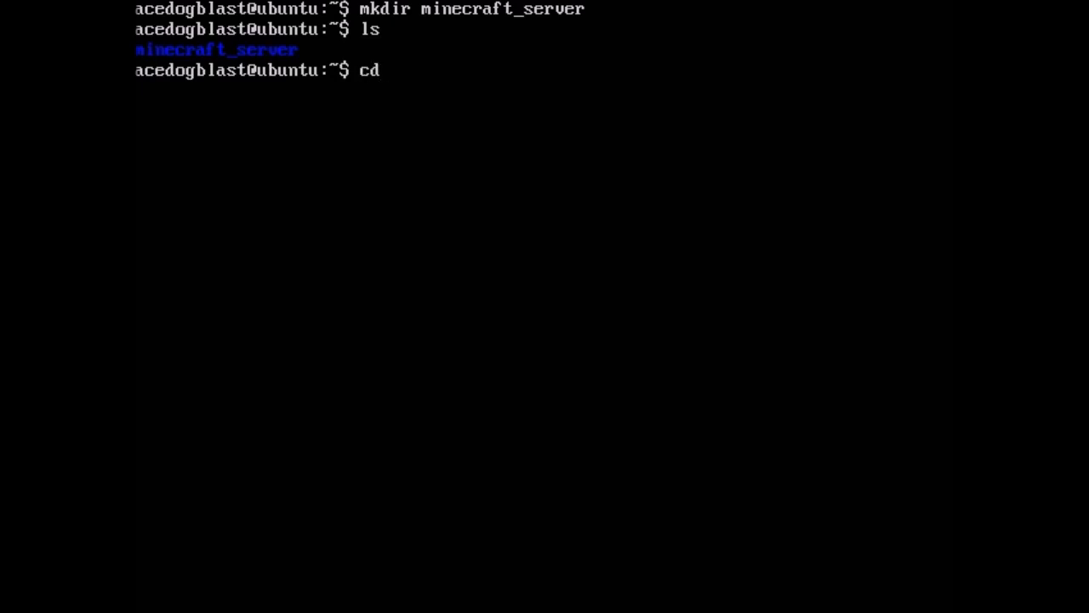
pyautogui.write('minecraft')
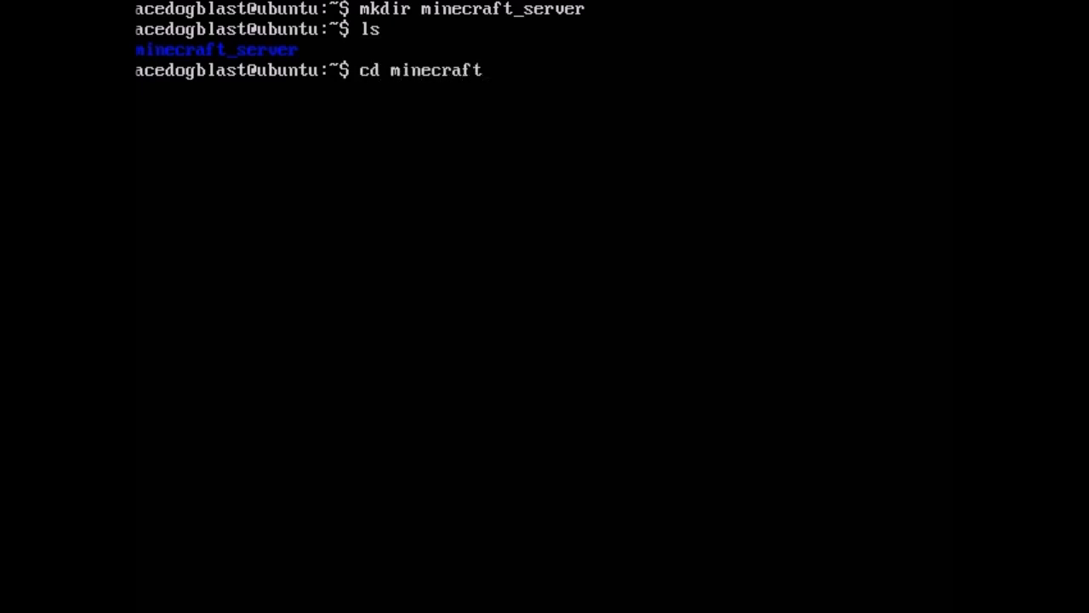
pyautogui.press('Return')
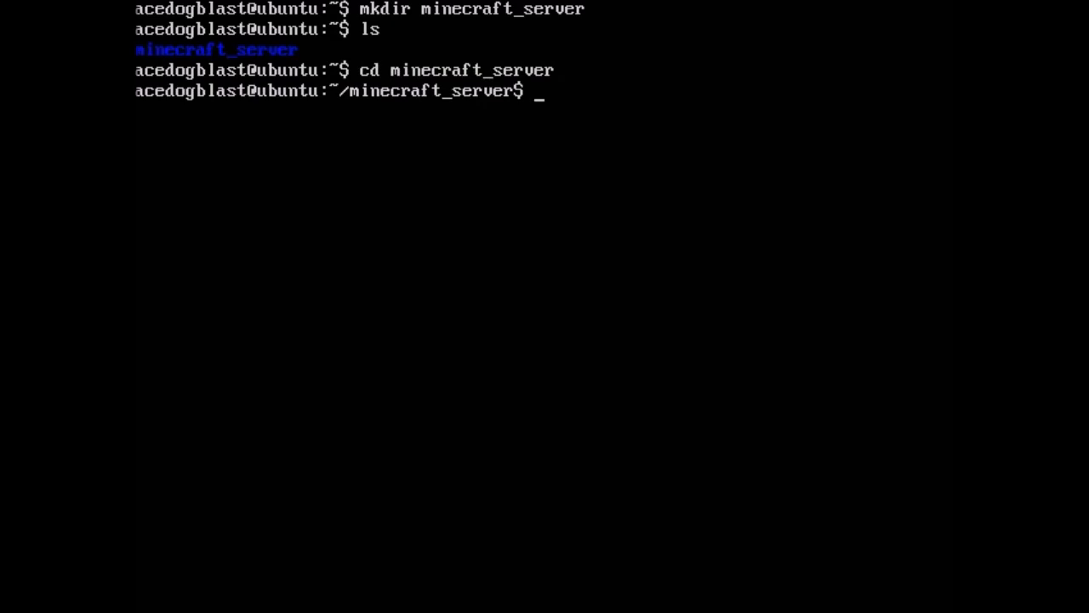
pyautogui.write('sudo')
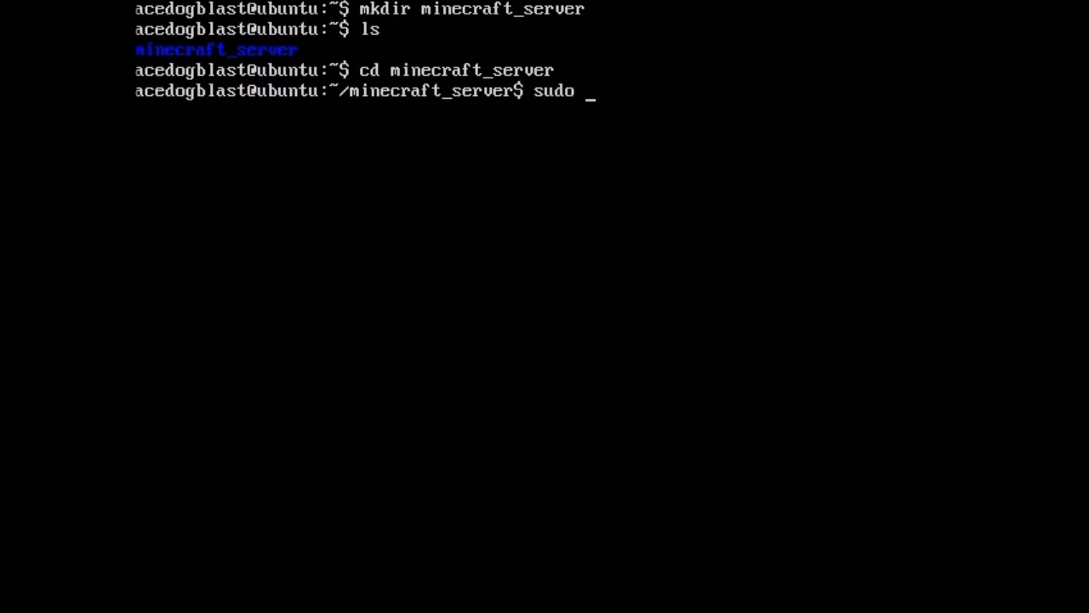
# Step: Install the unzip package with apt-get install unzip
pyautogui.write('apt-g')
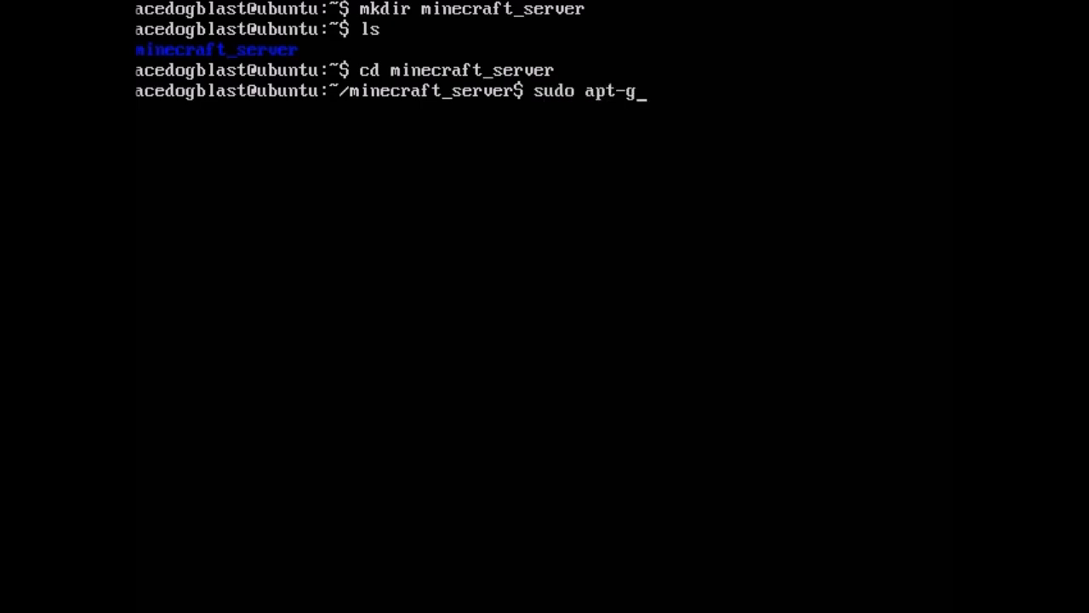
pyautogui.write('et insta')
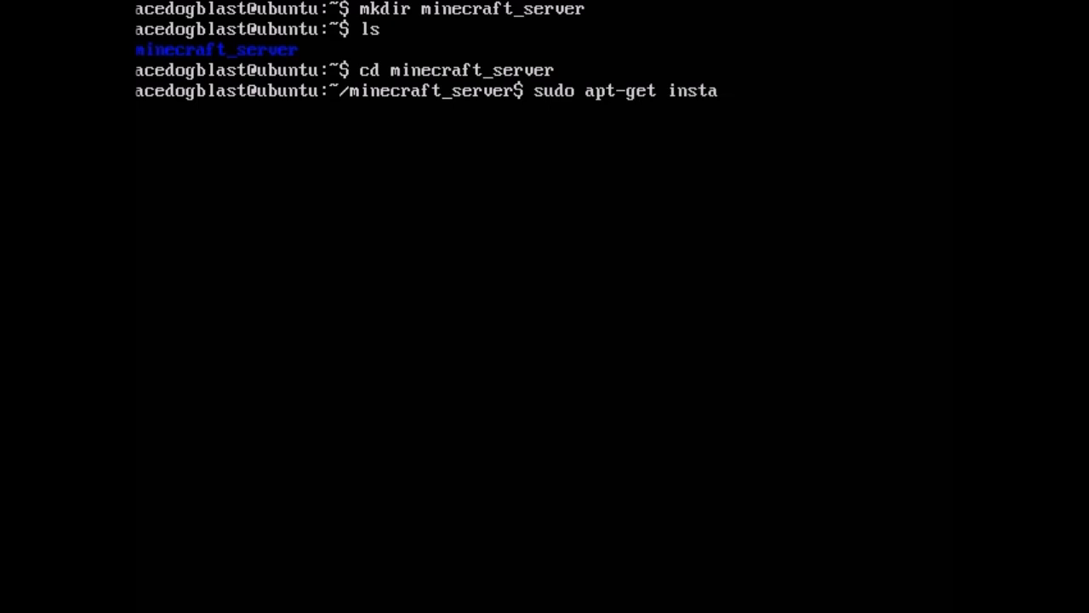
pyautogui.write('ll')
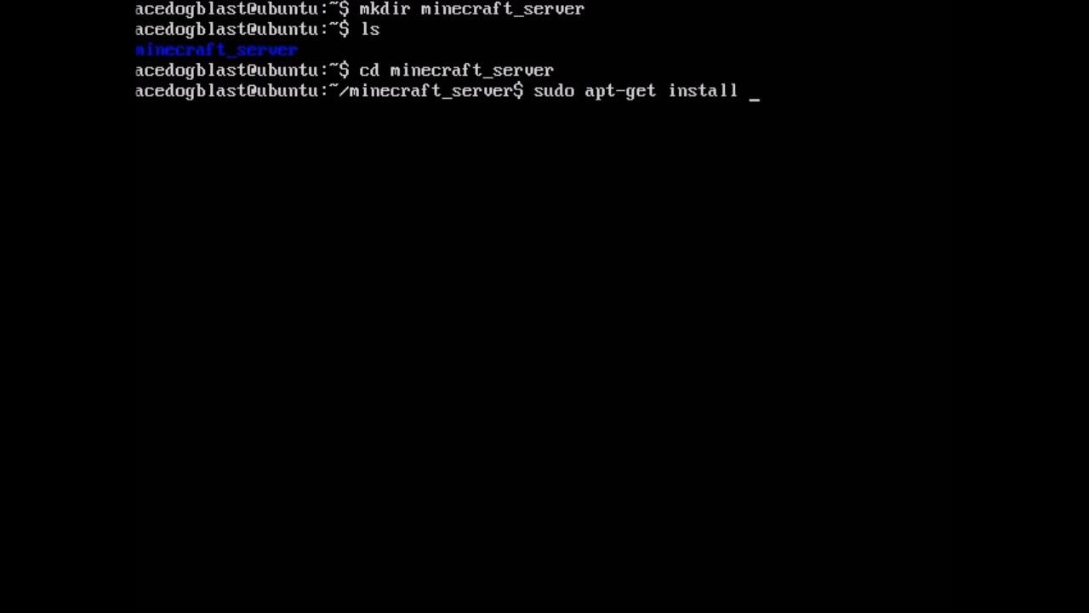
pyautogui.write('unzi')
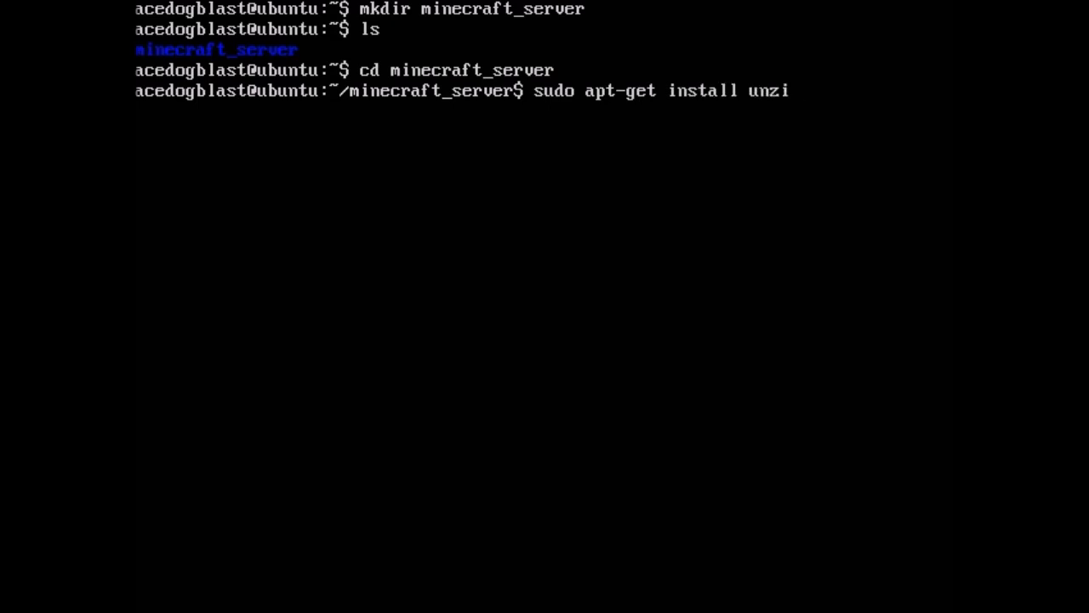
pyautogui.write('p')
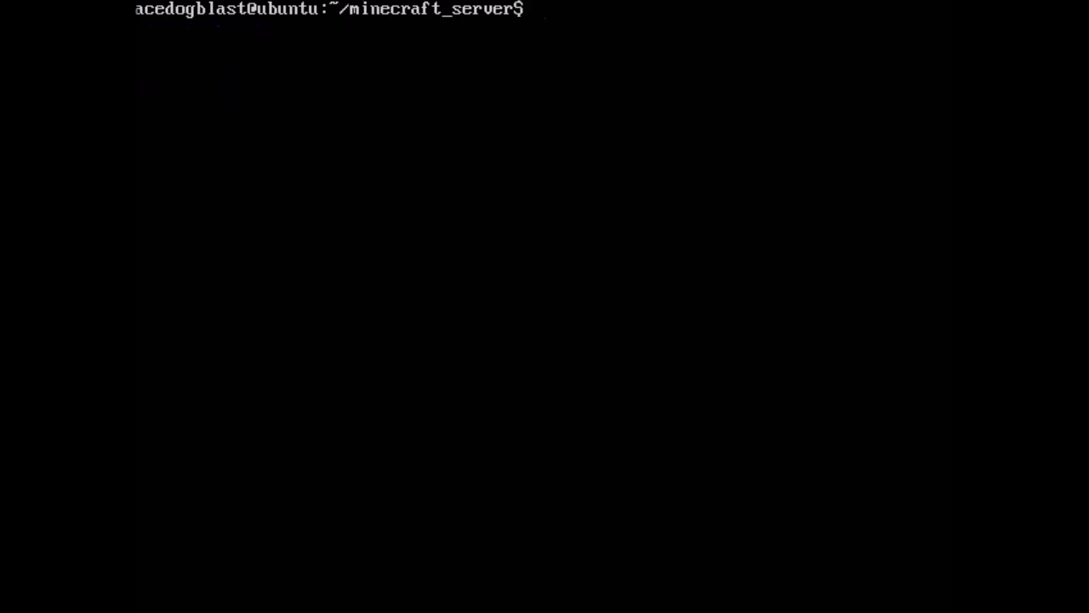
pyautogui.write('wget')
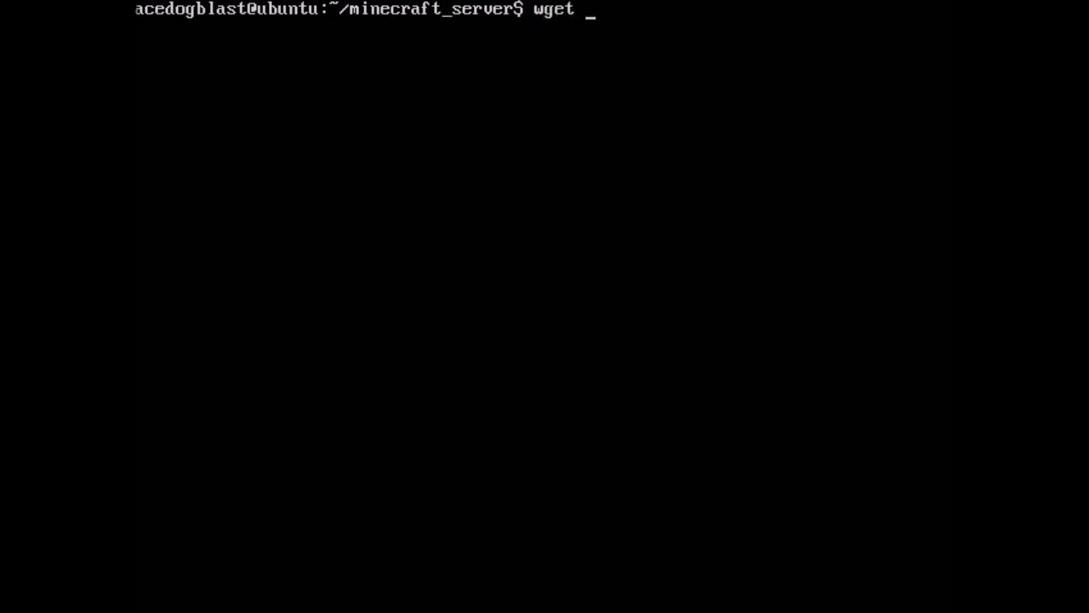
# Step: Download Tekkit_Legends_Server_v1.0.10.zip from the Dropbox link with wget
pyautogui.write('https://www.dropbox.com/s/yp7qkyxr2u1bp74/Tekkit_Leagends_Server_v1.0.10.zip?dl=1')
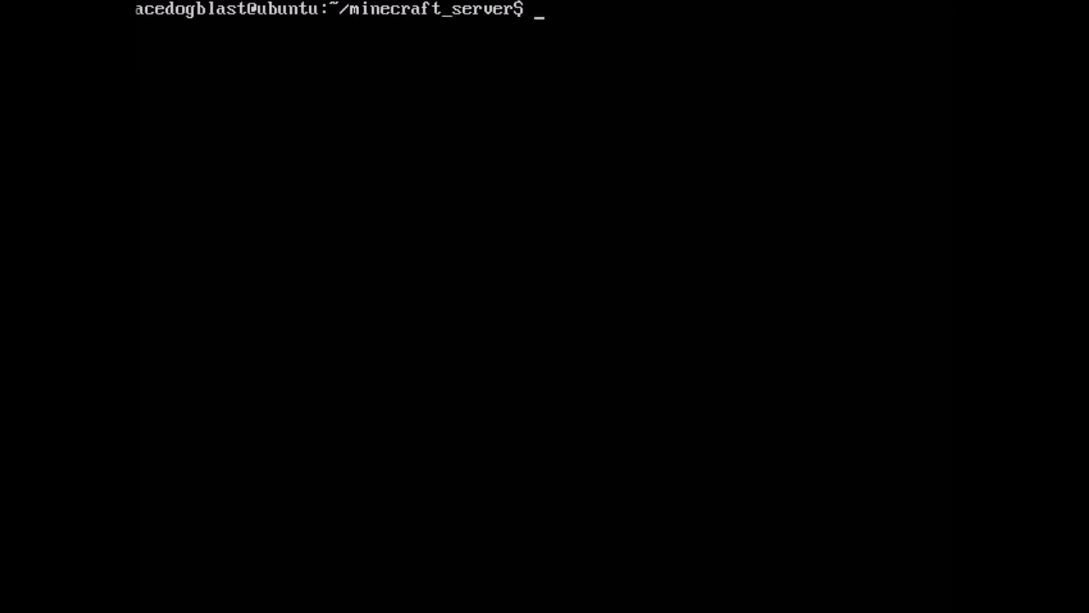
pyautogui.write('ls')
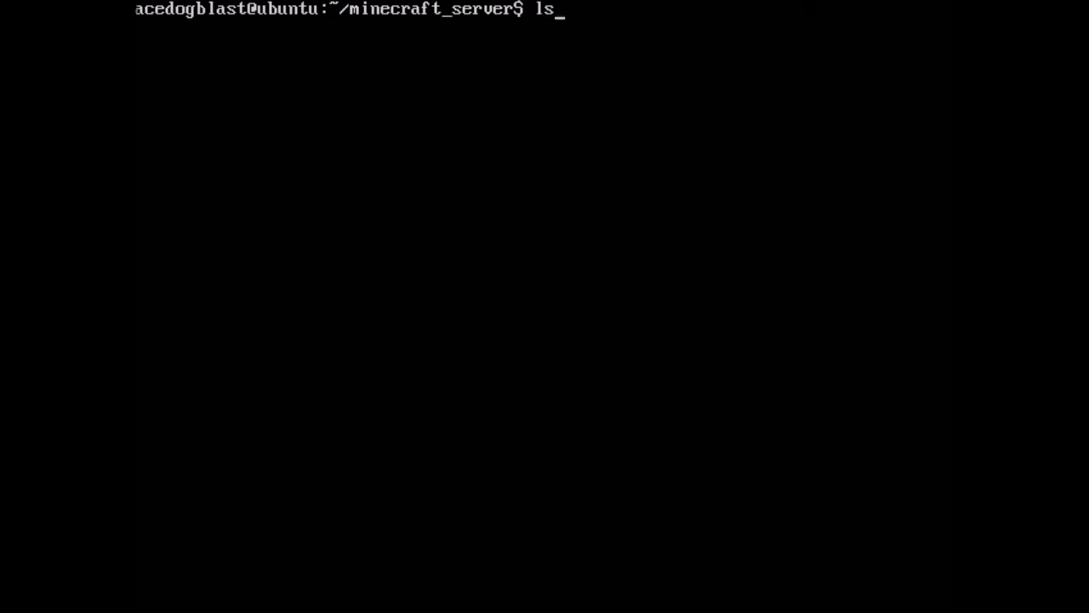
pyautogui.write('wget https://www.dropbox.com/s/yp7qkyxr2u1bp74/Tekkit_Leagends_Server_v1.0.10.zip?dl=1')
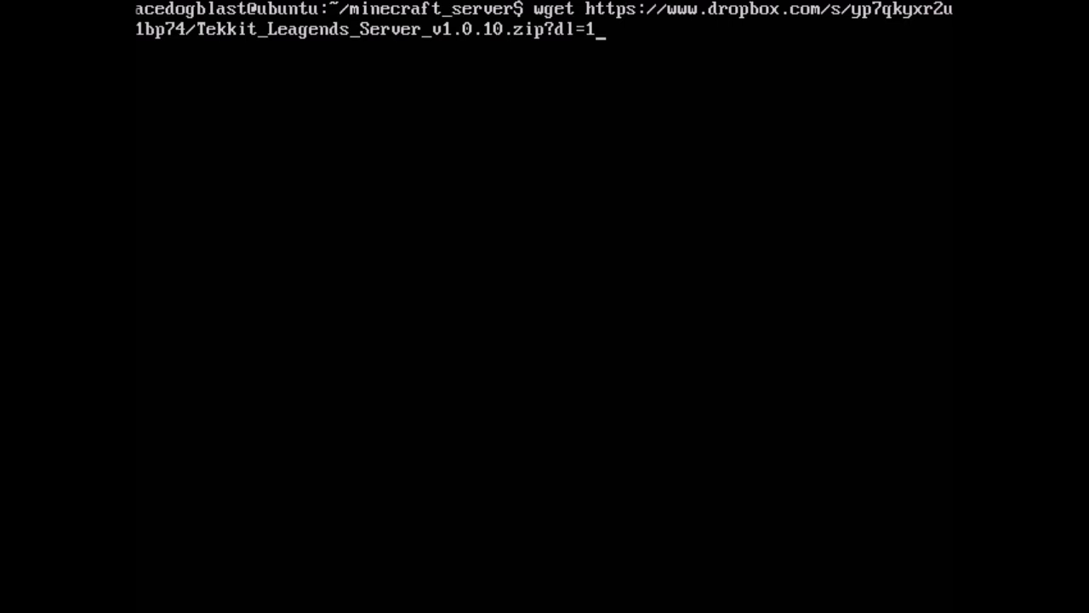
pyautogui.press('Return')
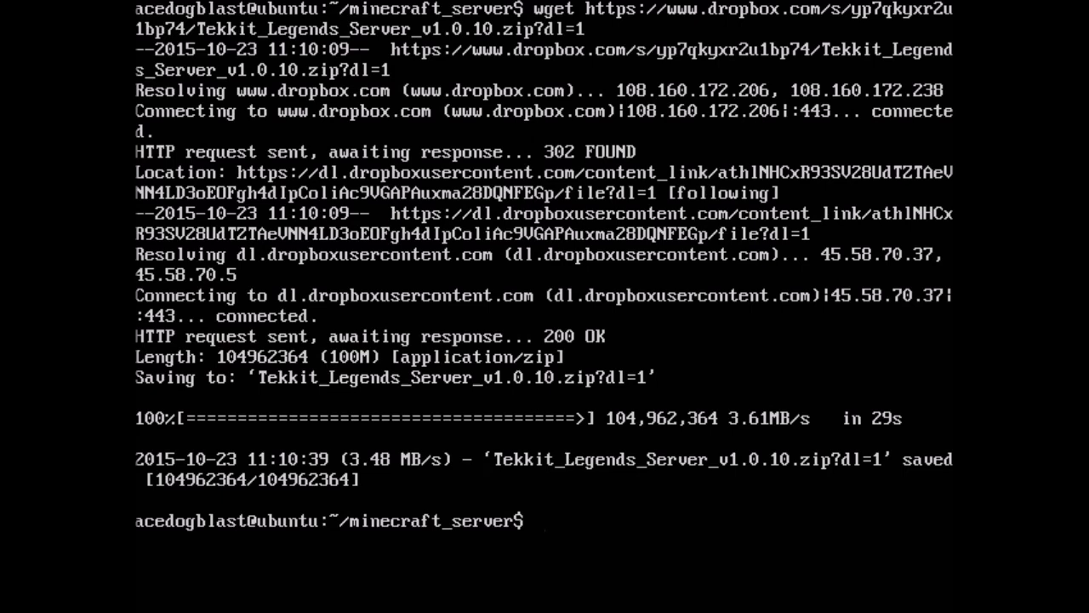
pyautogui.write('ls')
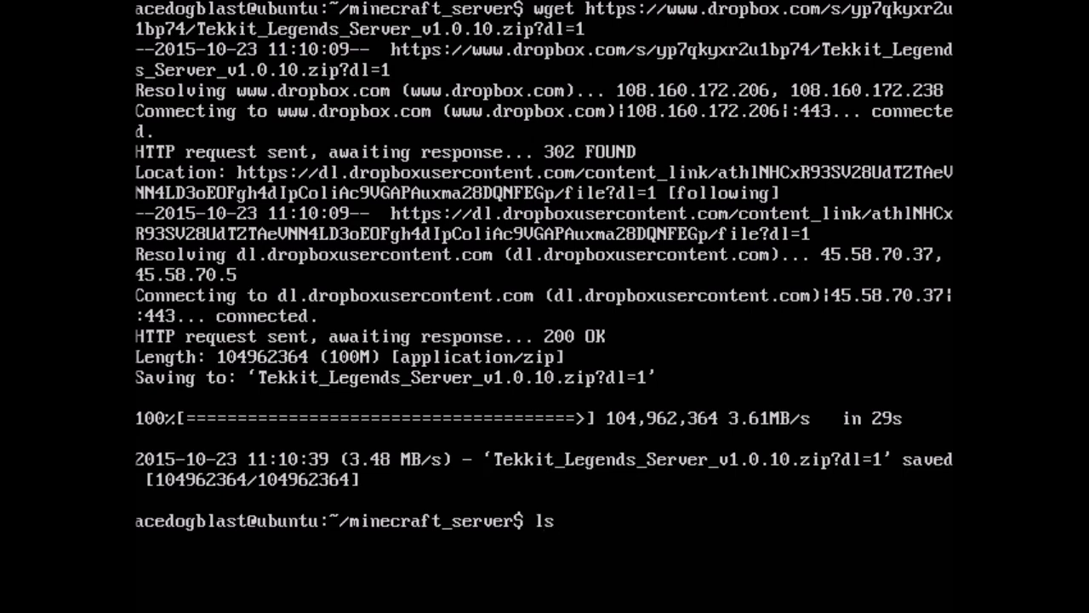
# Step: List the folder and rename the downloaded Tekkit zip to server.zip
pyautogui.press('Return')
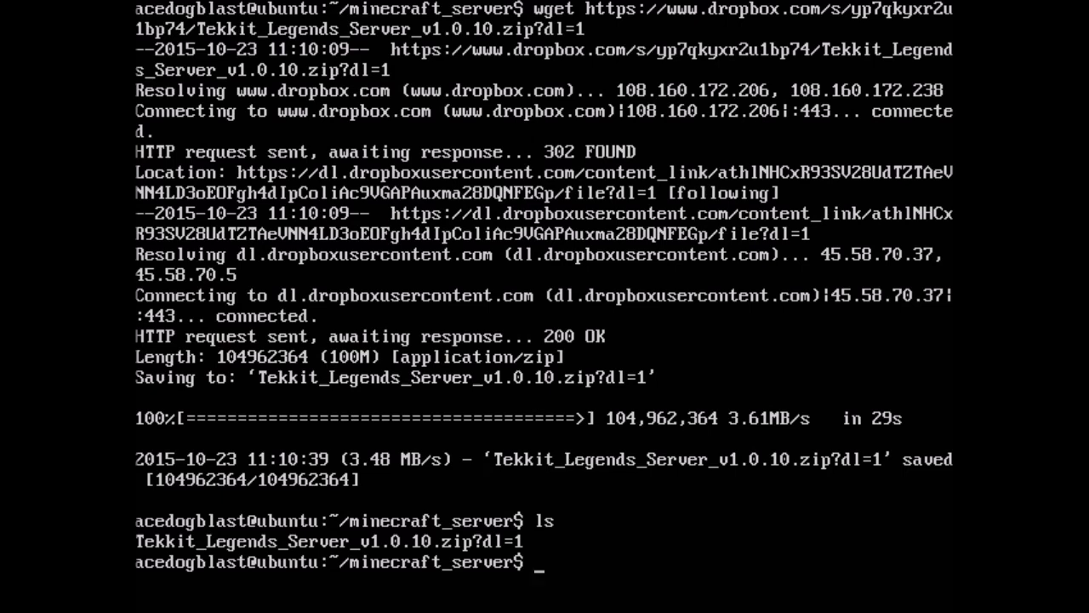
pyautogui.write('mc')
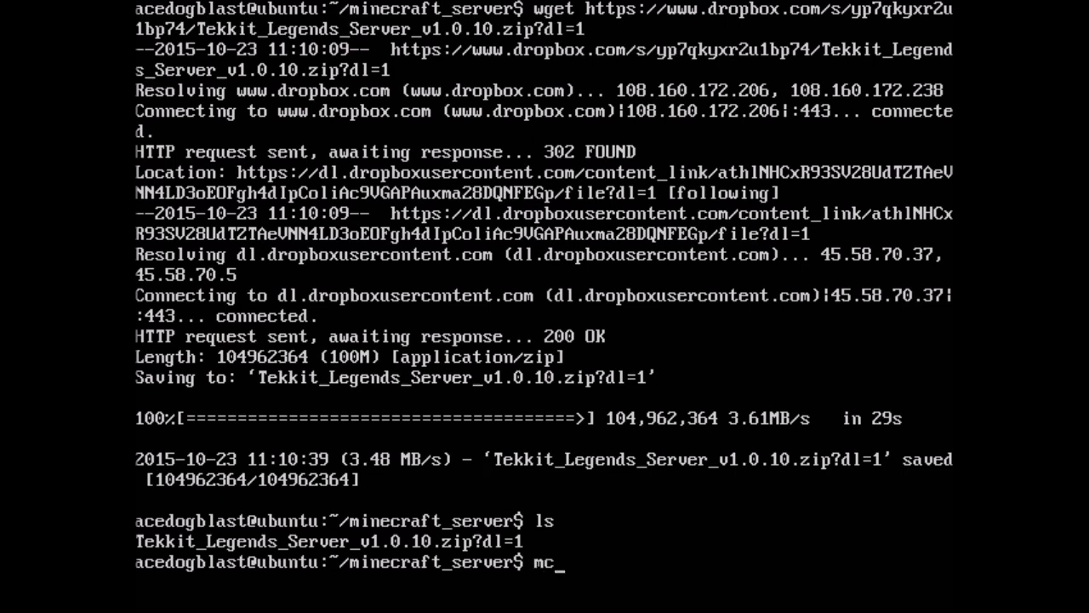
pyautogui.write('v')
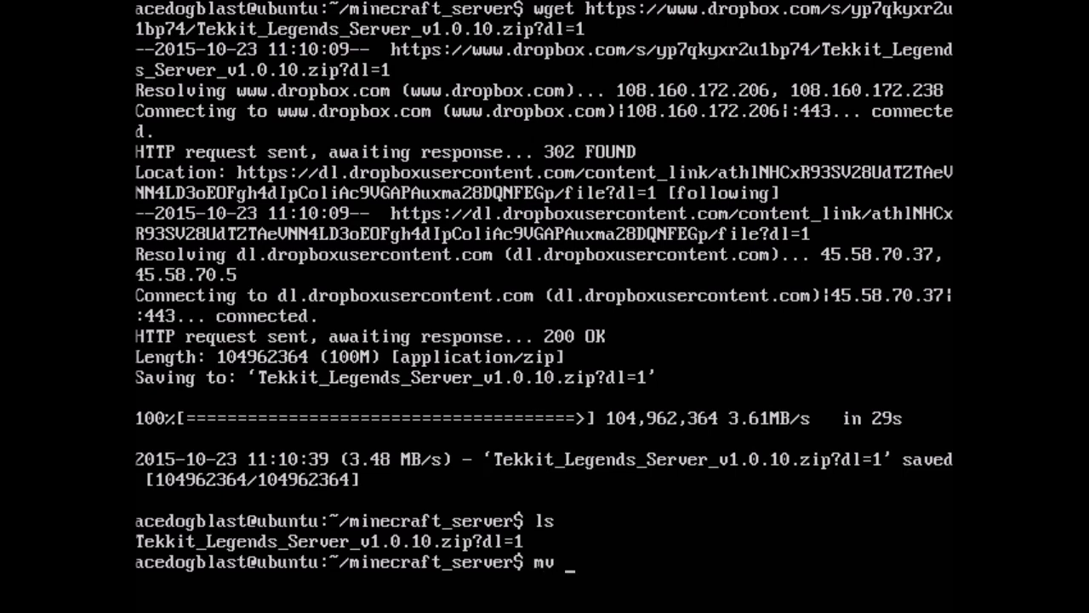
pyautogui.write('T')
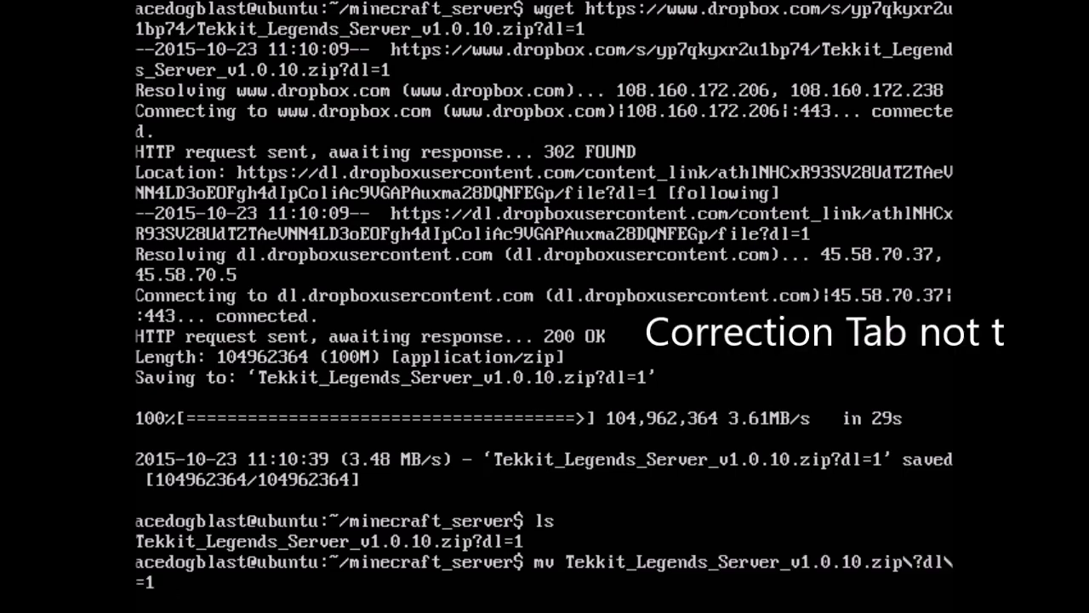
pyautogui.write('s')
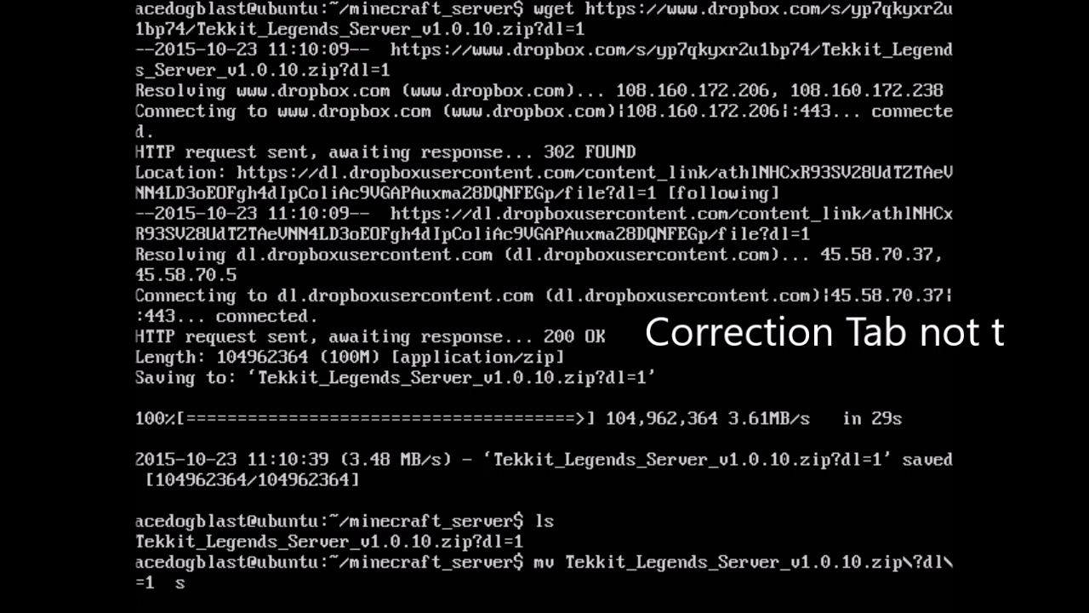
pyautogui.write('erver.x')
pyautogui.write('ls')
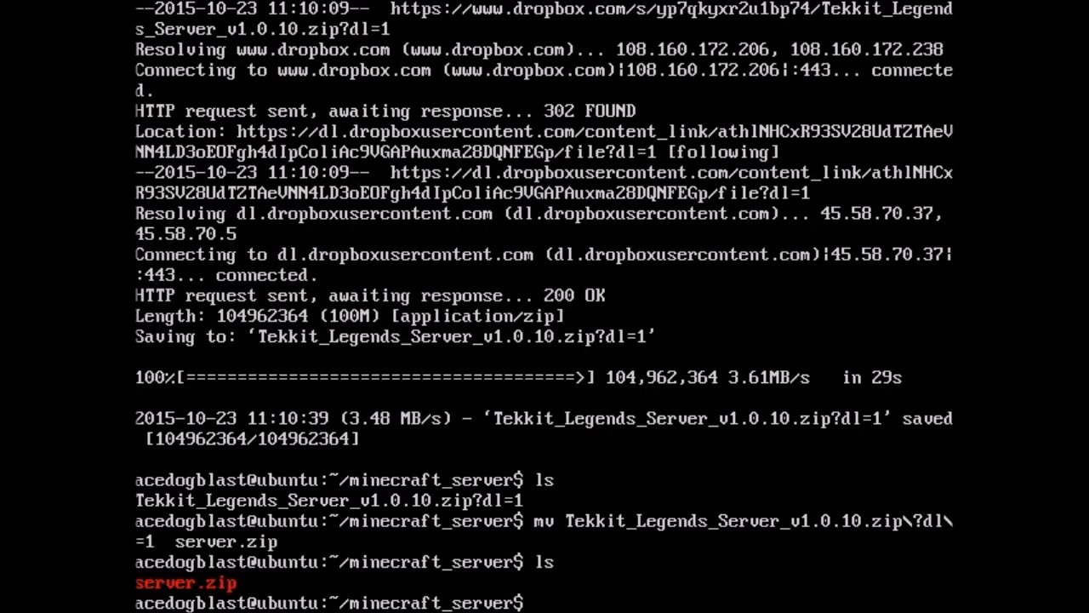
# Step: Unzip server.zip, list the extracted Tekkit files, and clear the screen
pyautogui.write('unzi')
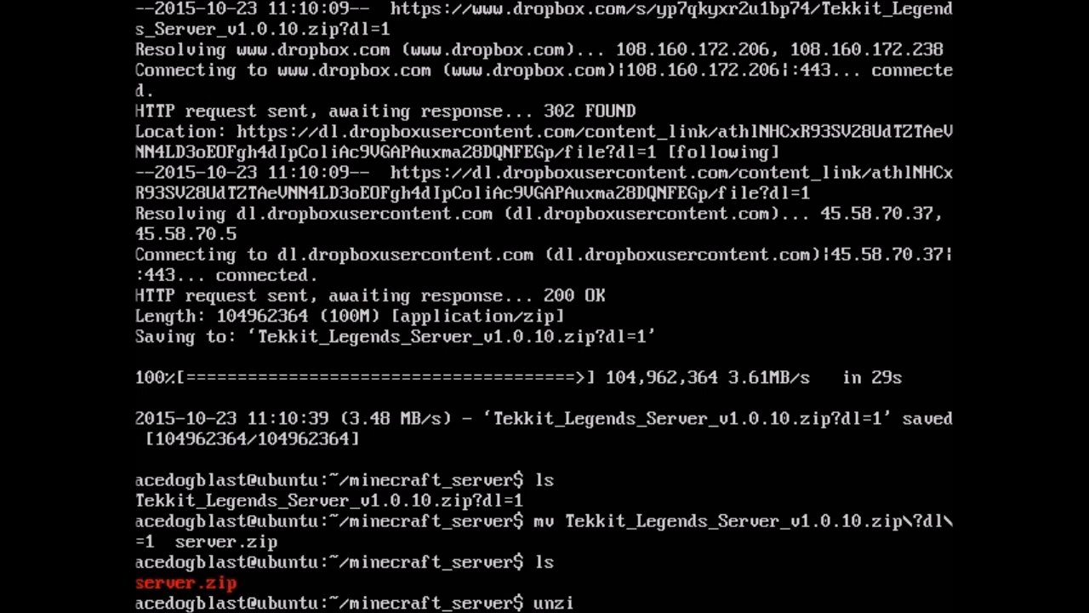
pyautogui.write('p')
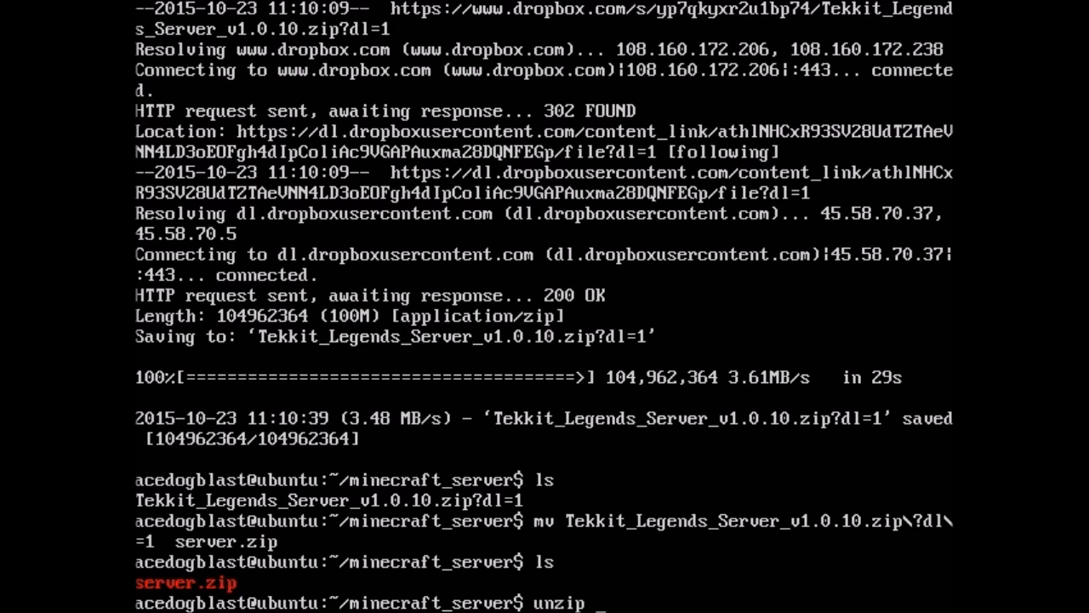
pyautogui.write('server.zip')
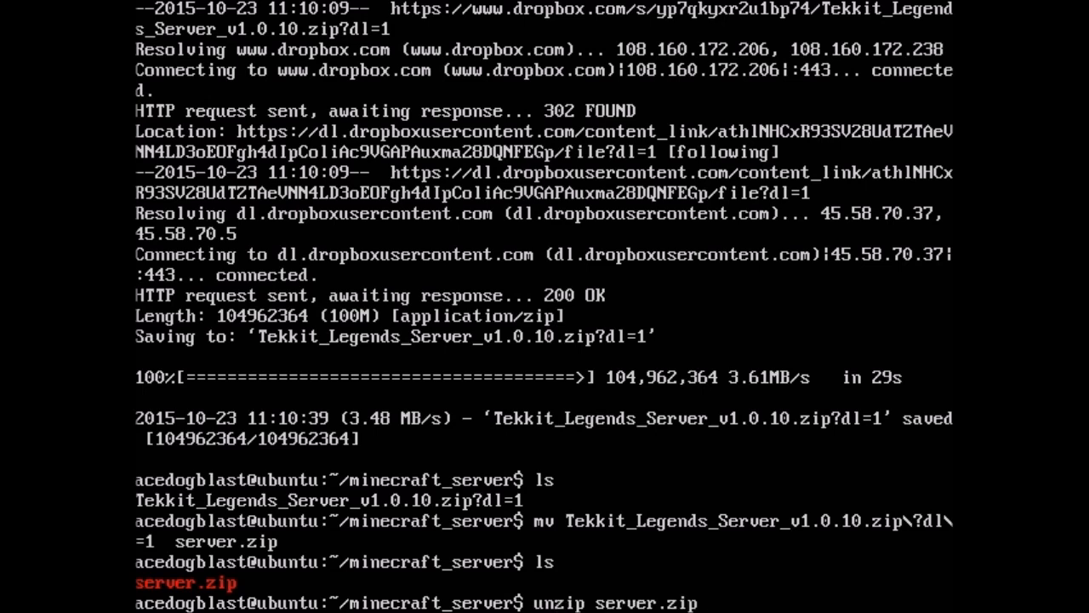
pyautogui.scroll(-3)
pyautogui.write('l')
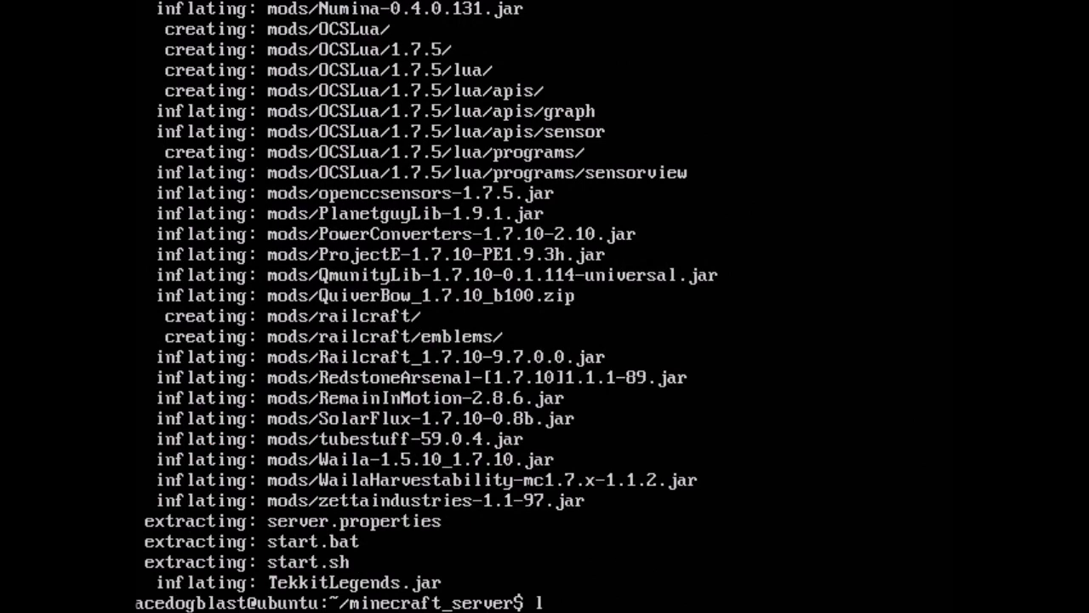
pyautogui.write('s')
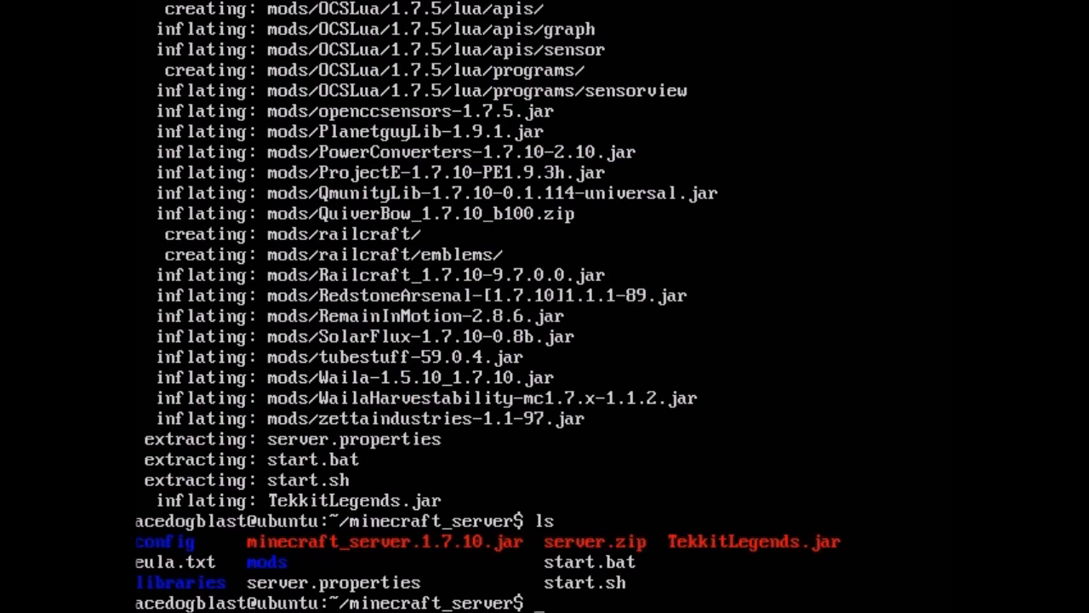
pyautogui.press('ctrl+l')
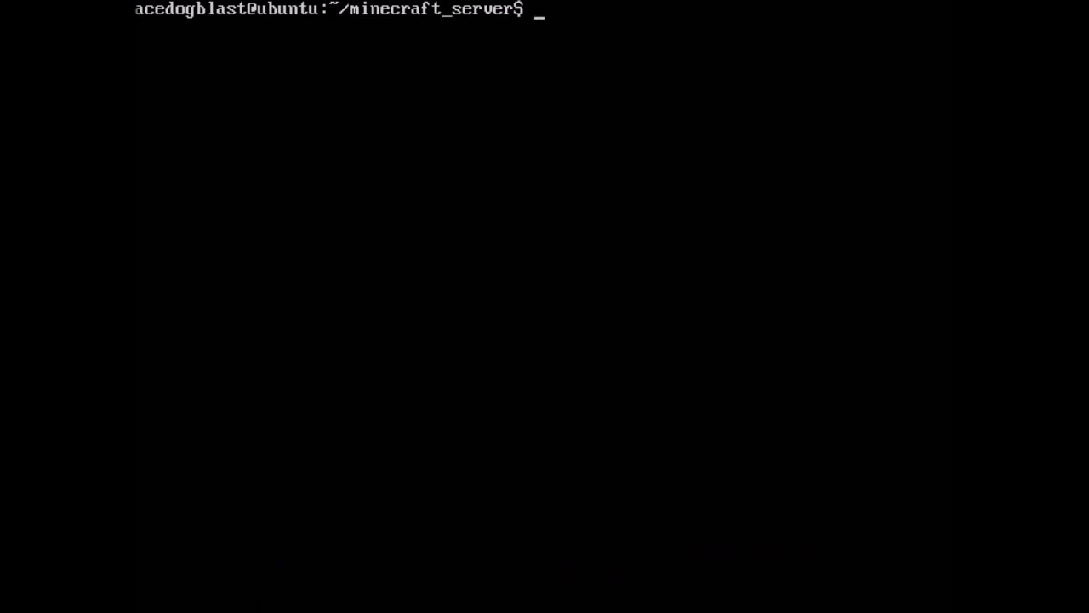
# Step: Show the local IP with ifconfig and the public IP via curl icanhazip.com
pyautogui.write('ifcon')
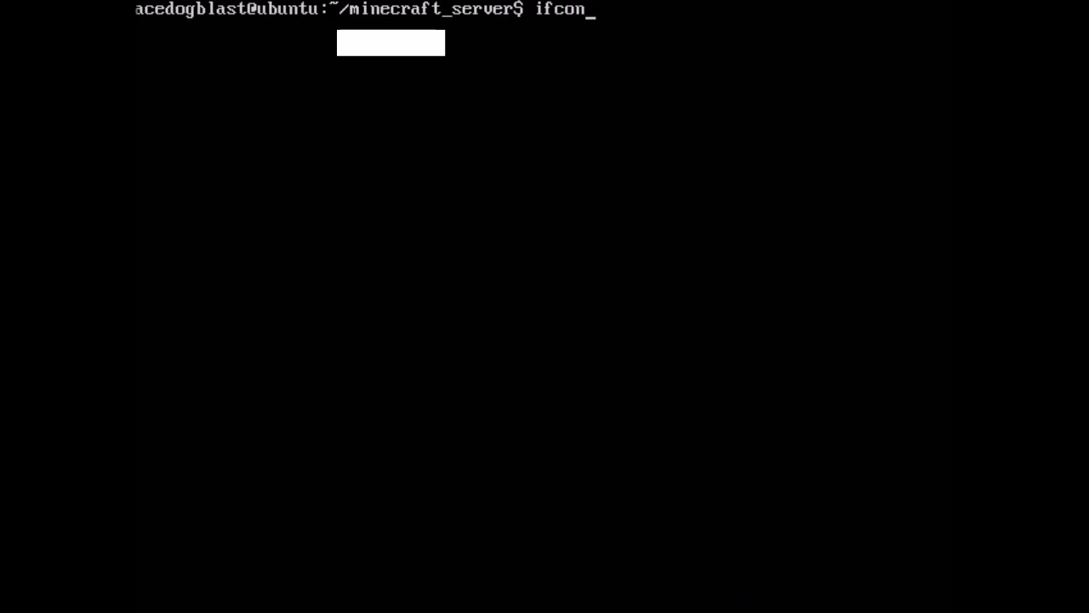
pyautogui.press('Return')
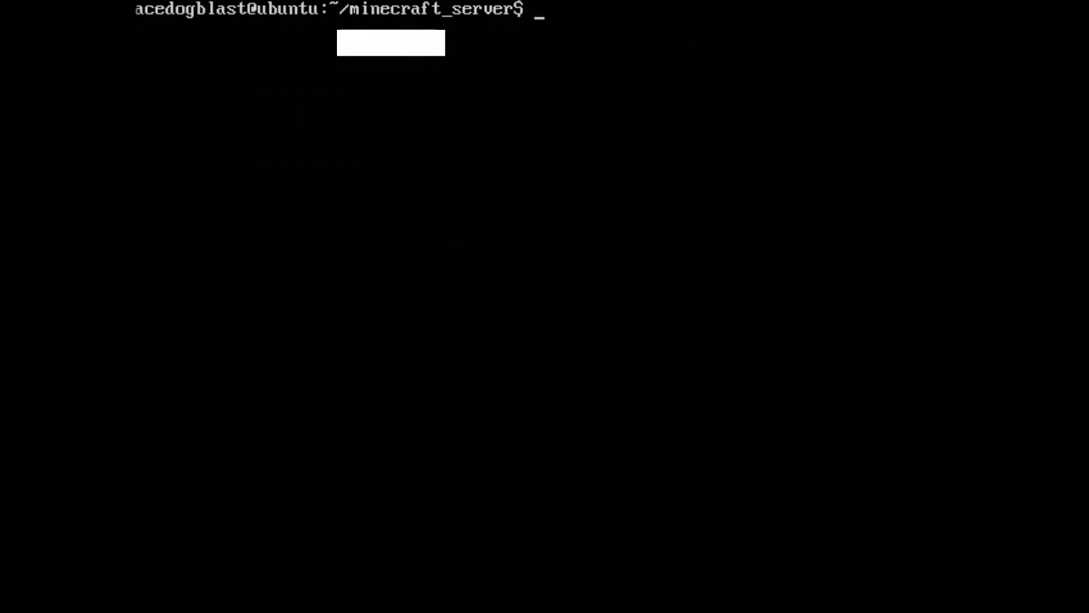
pyautogui.write('c')
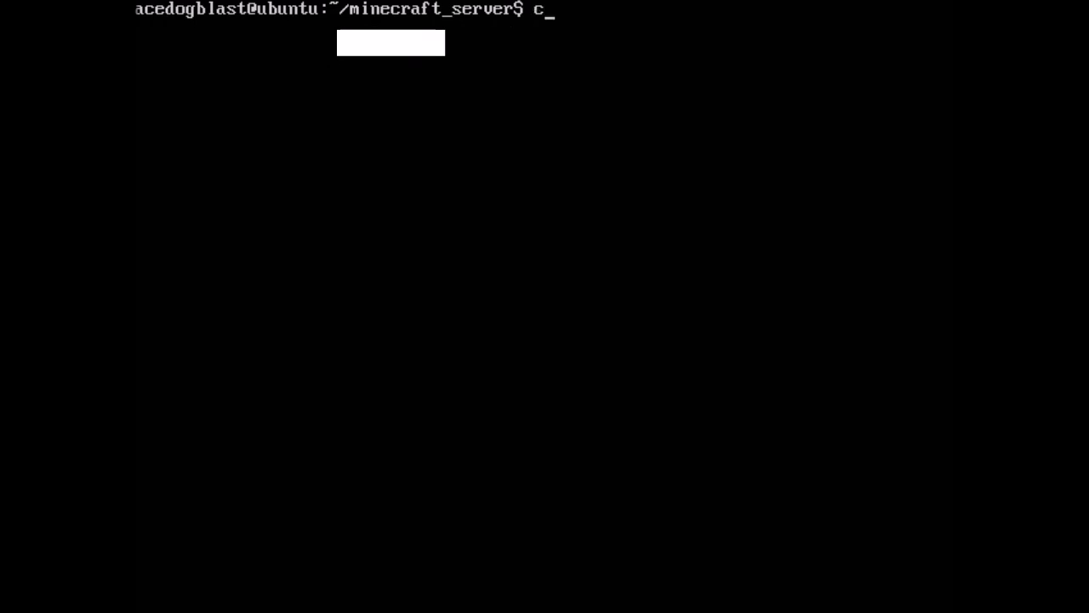
pyautogui.write('url -s')
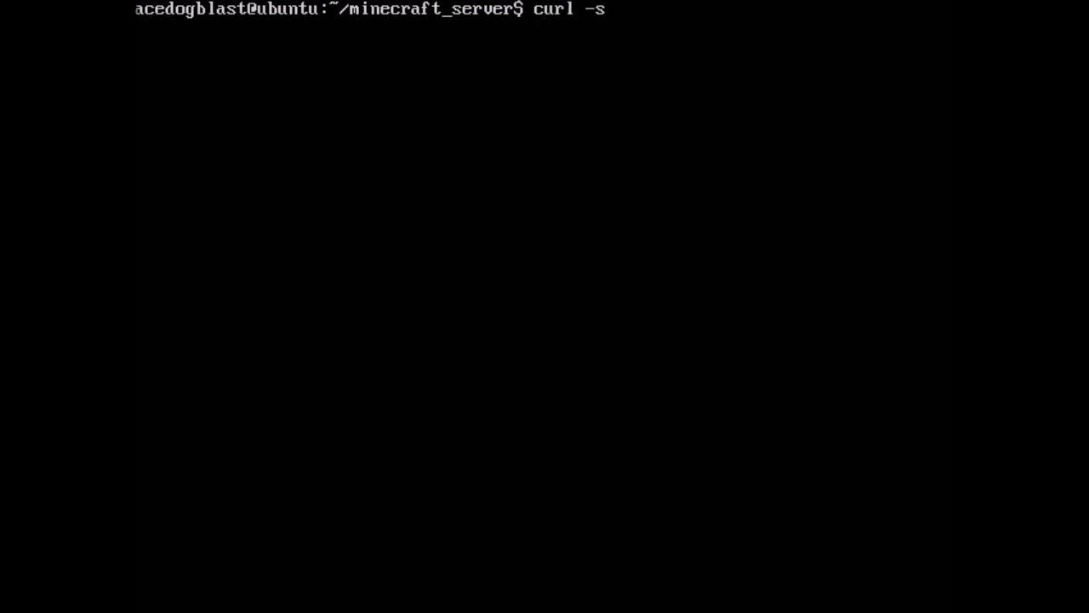
pyautogui.write('ica')
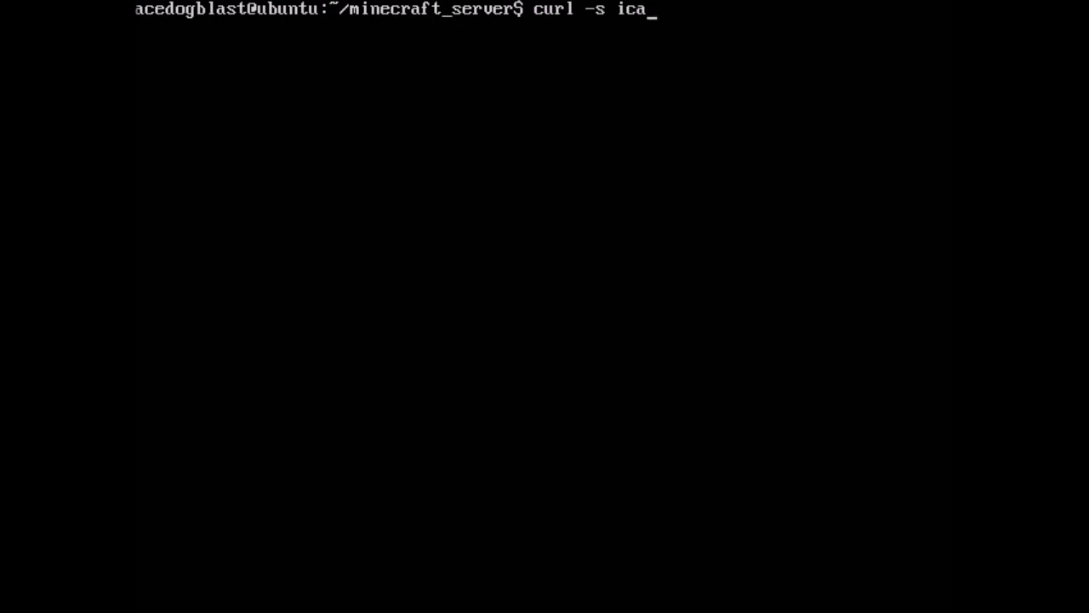
pyautogui.write('nha')
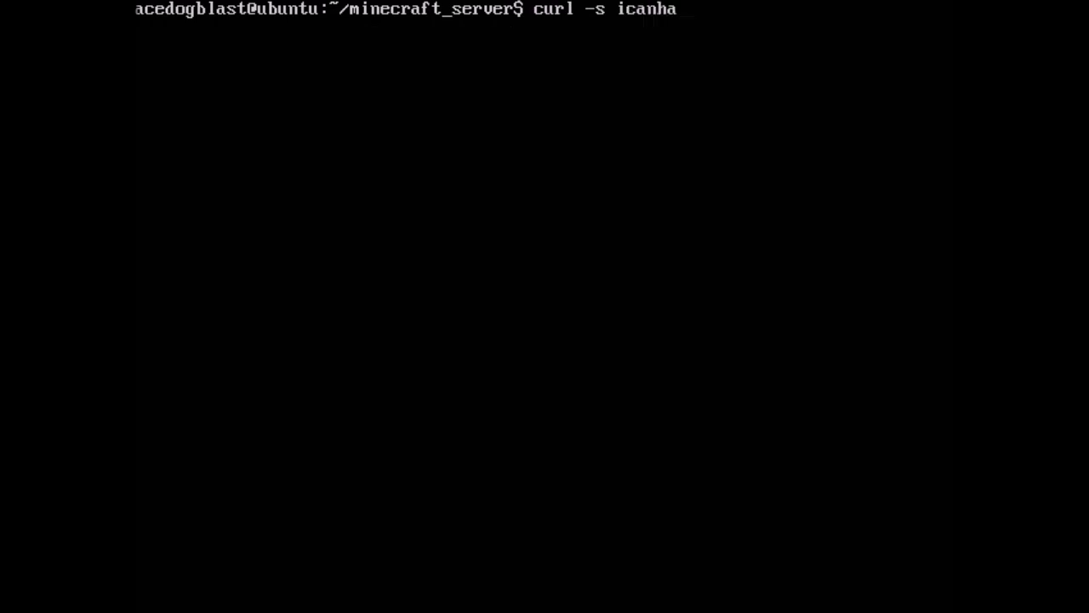
pyautogui.write('zip')
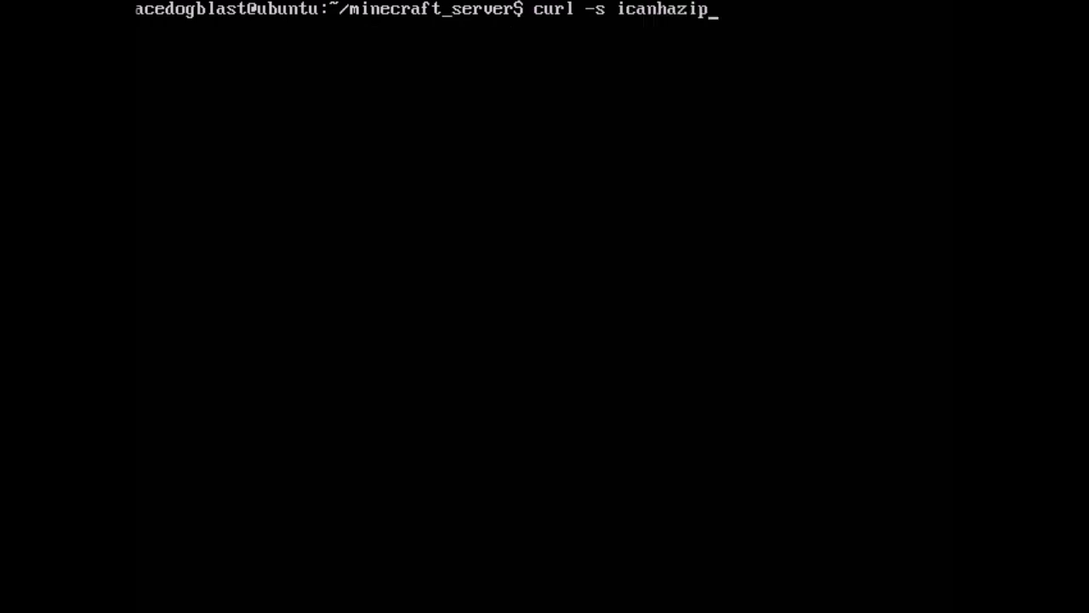
pyautogui.write('.com')
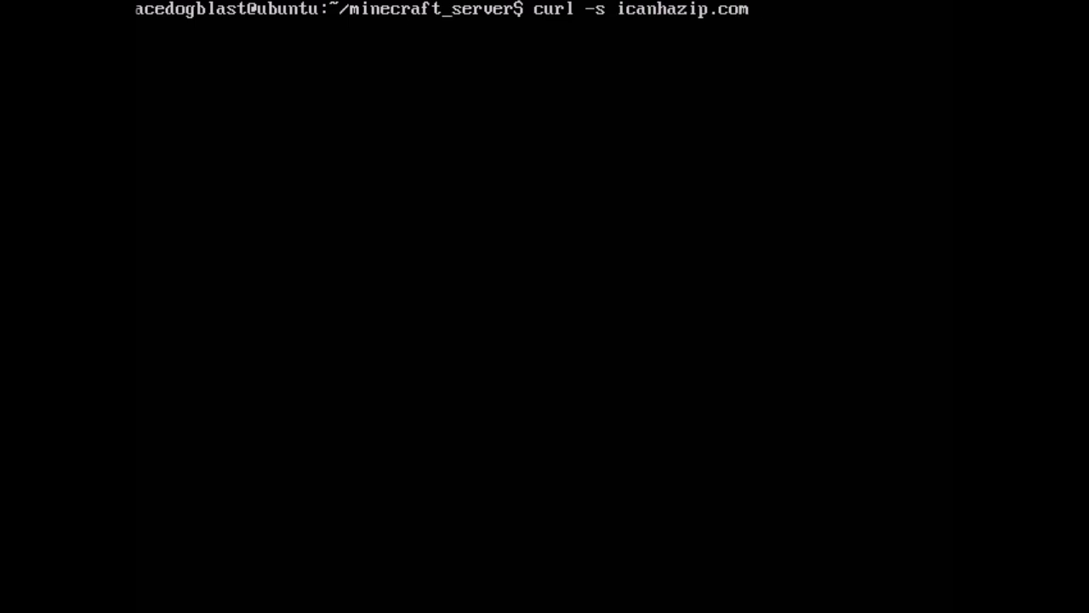
pyautogui.press('Return')
pyautogui.write('ls')
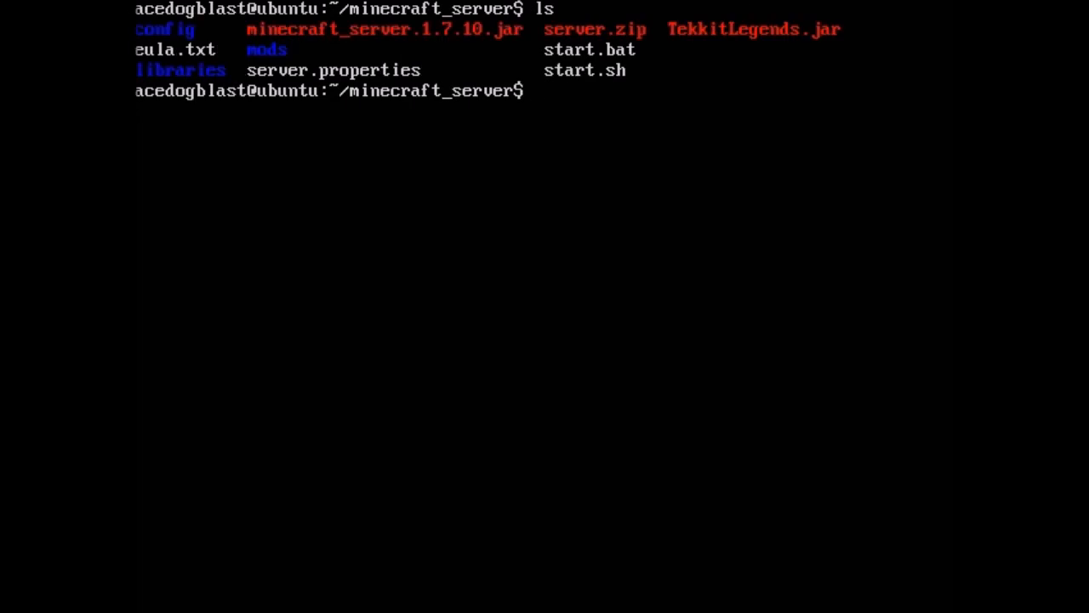
# Step: Run TekkitLegends.jar once with java -Xmx3000M to generate the server files
pyautogui.write('java')
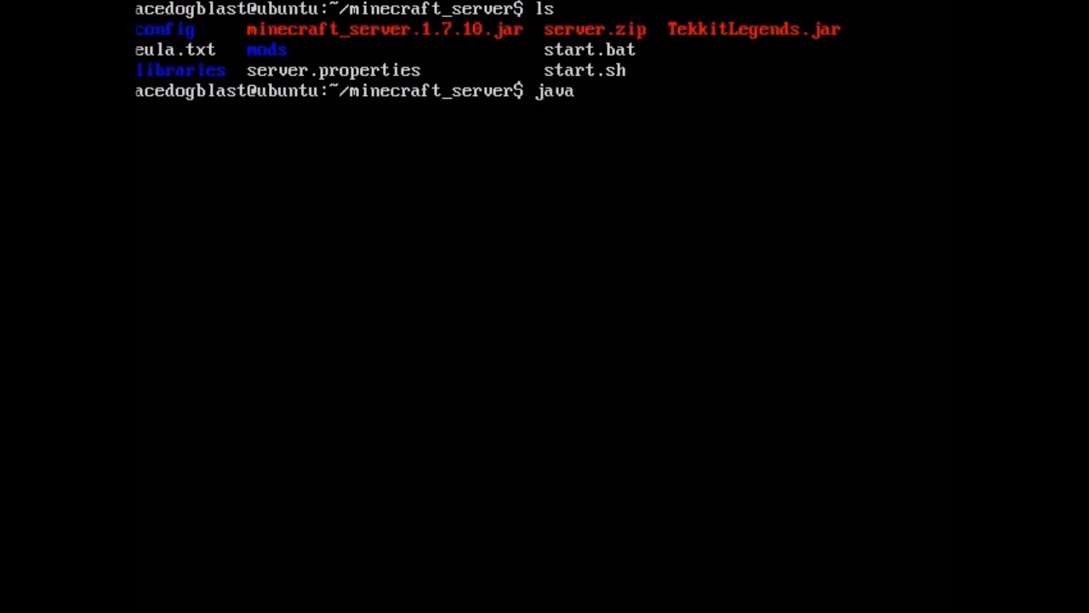
pyautogui.write('-X')
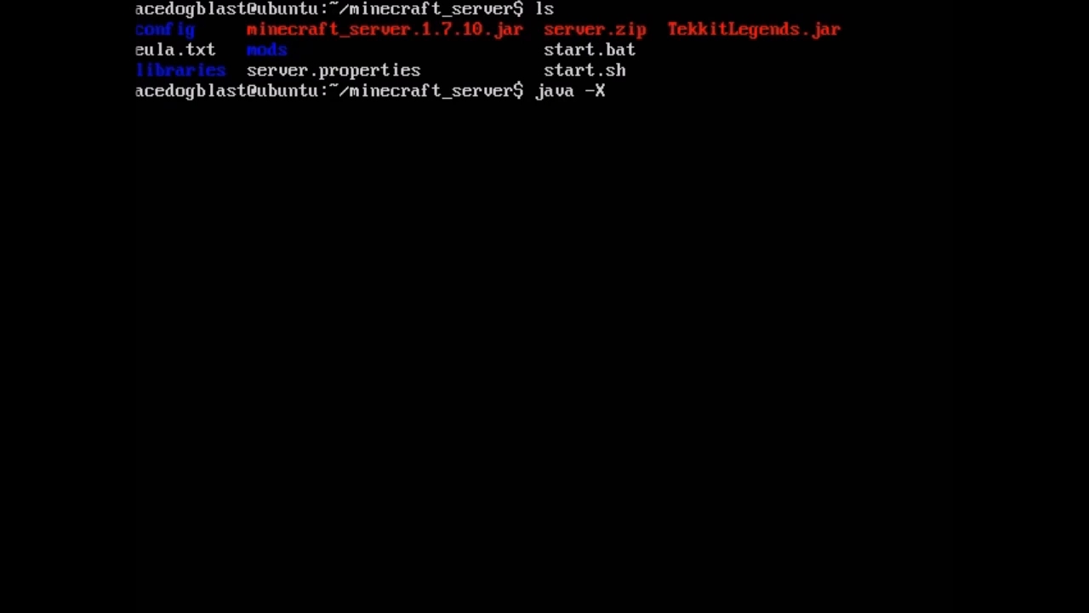
pyautogui.write('mx')
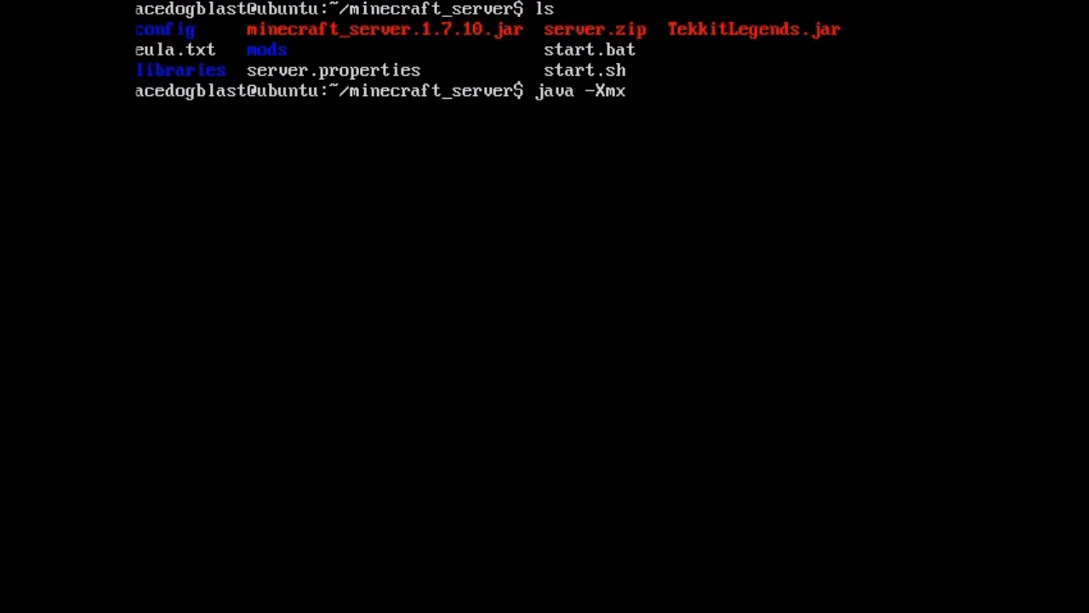
pyautogui.write('3000')
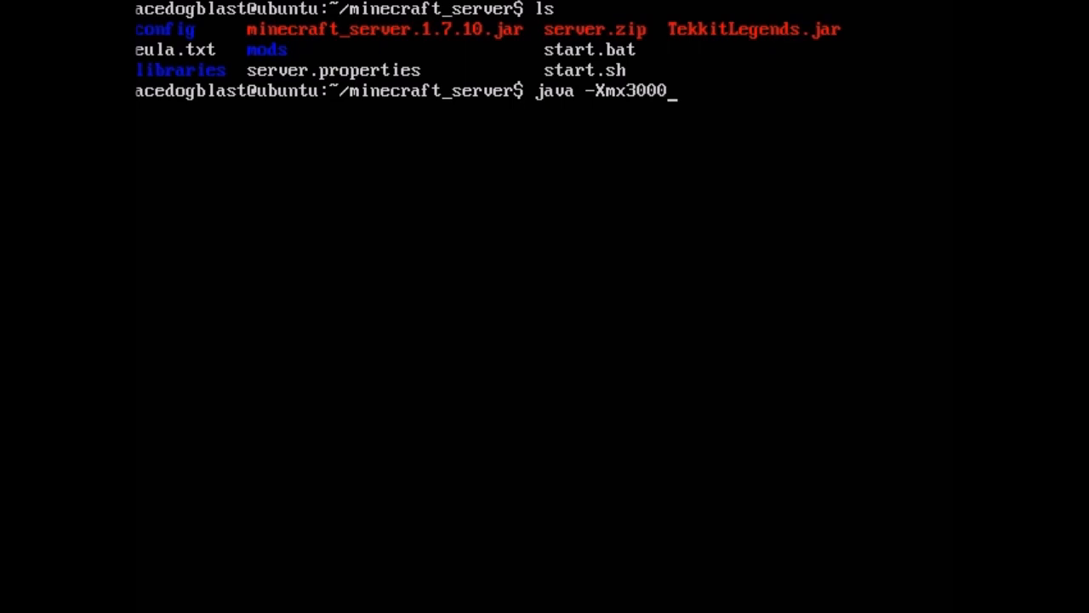
pyautogui.write('M')
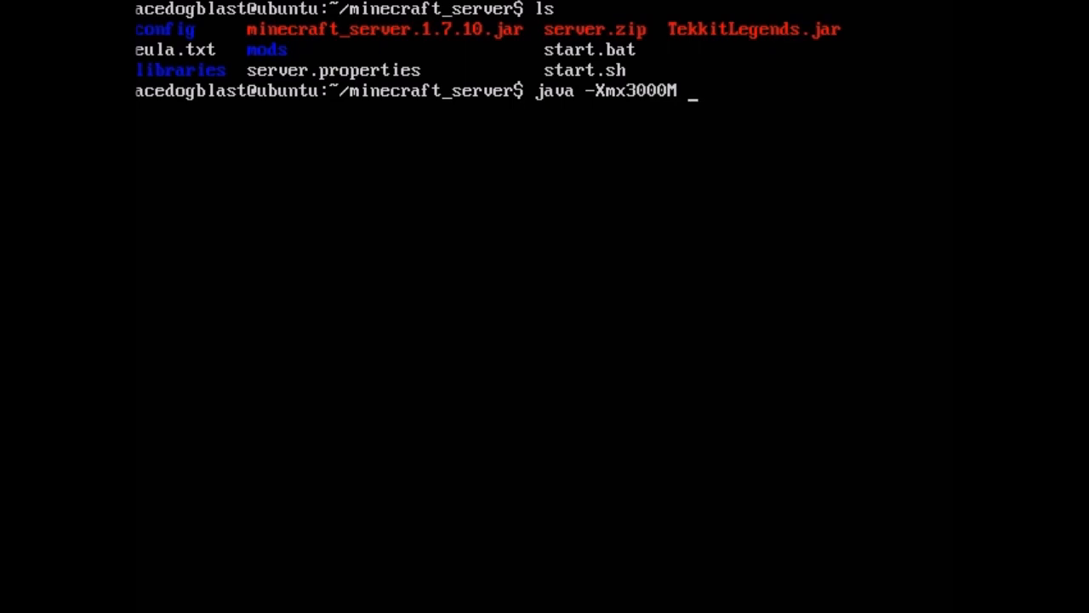
pyautogui.write('-jar')
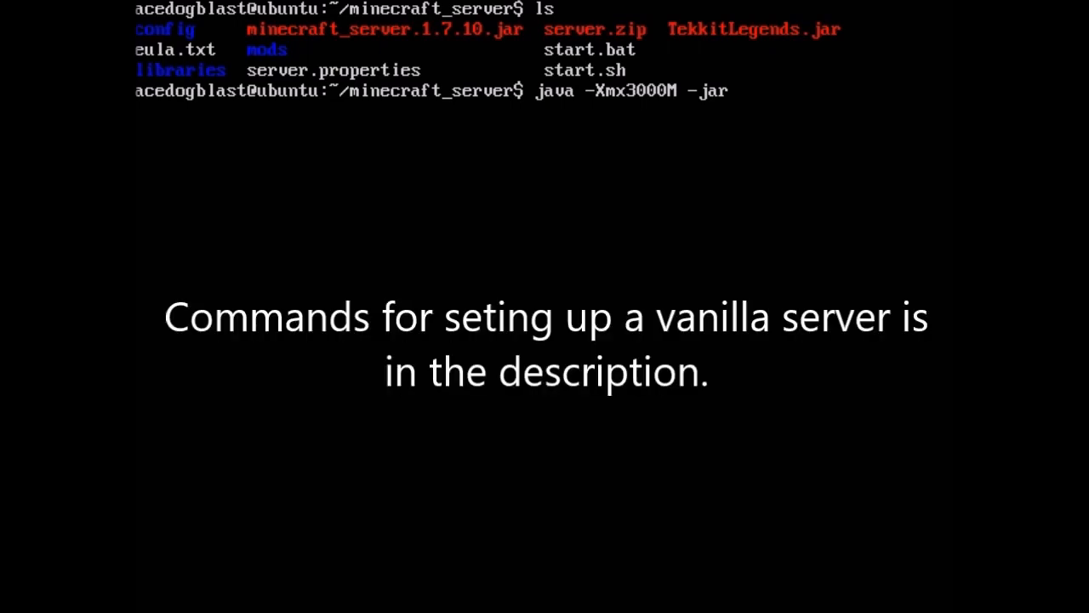
pyautogui.write('Te')
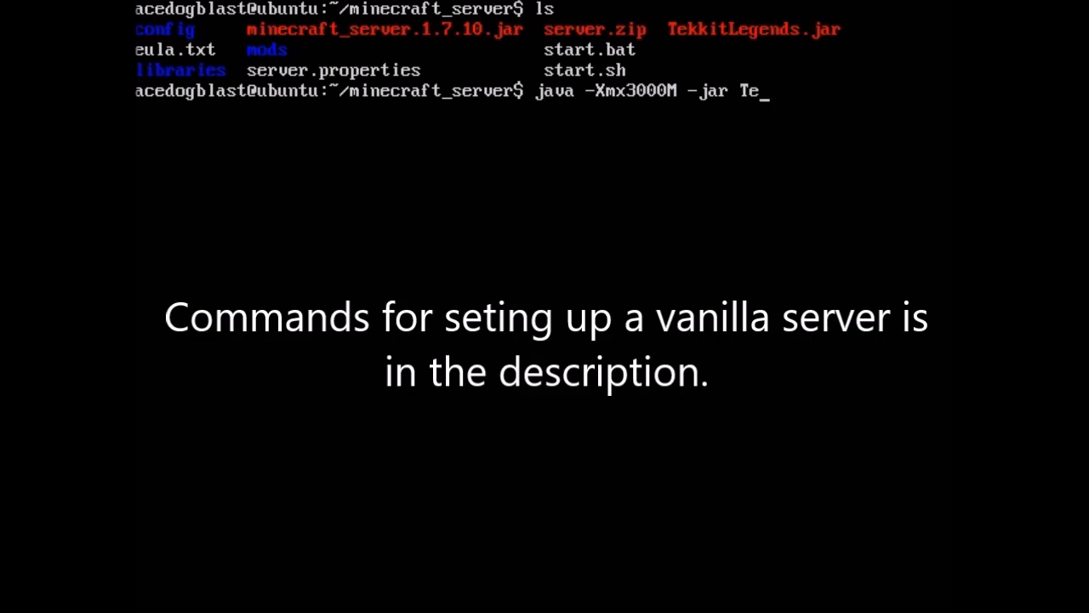
pyautogui.write('kkit')
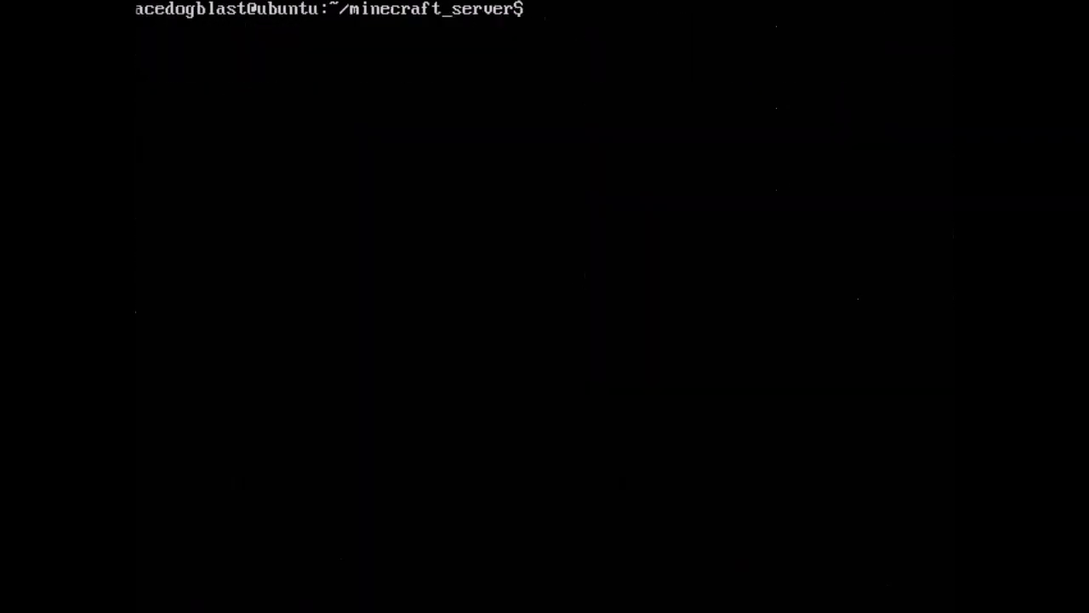
# Step: List the generated files and open server.properties in nano
pyautogui.write('l')
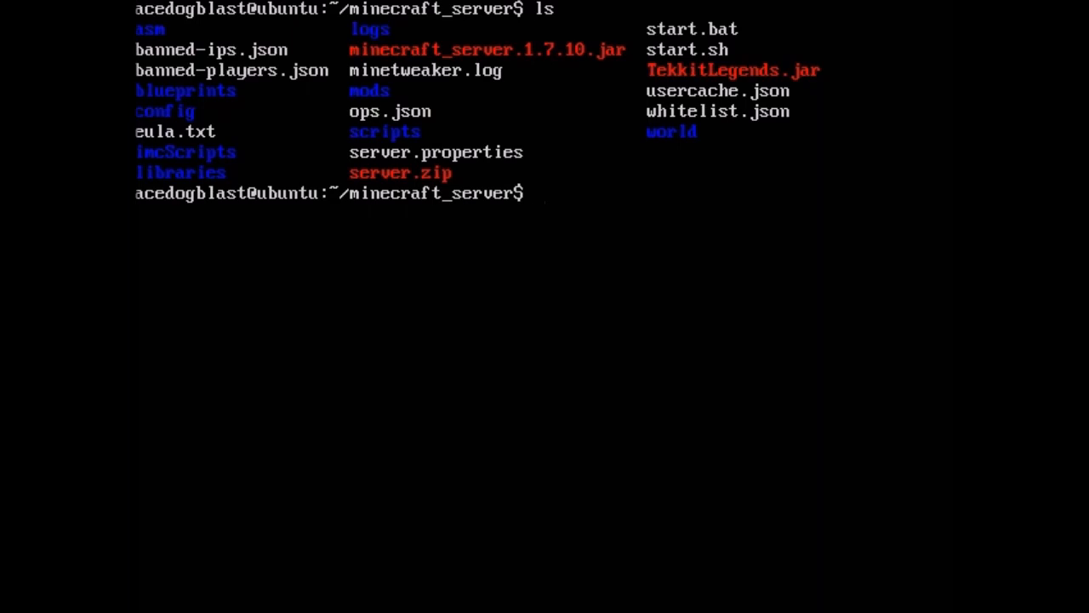
pyautogui.write('nano')
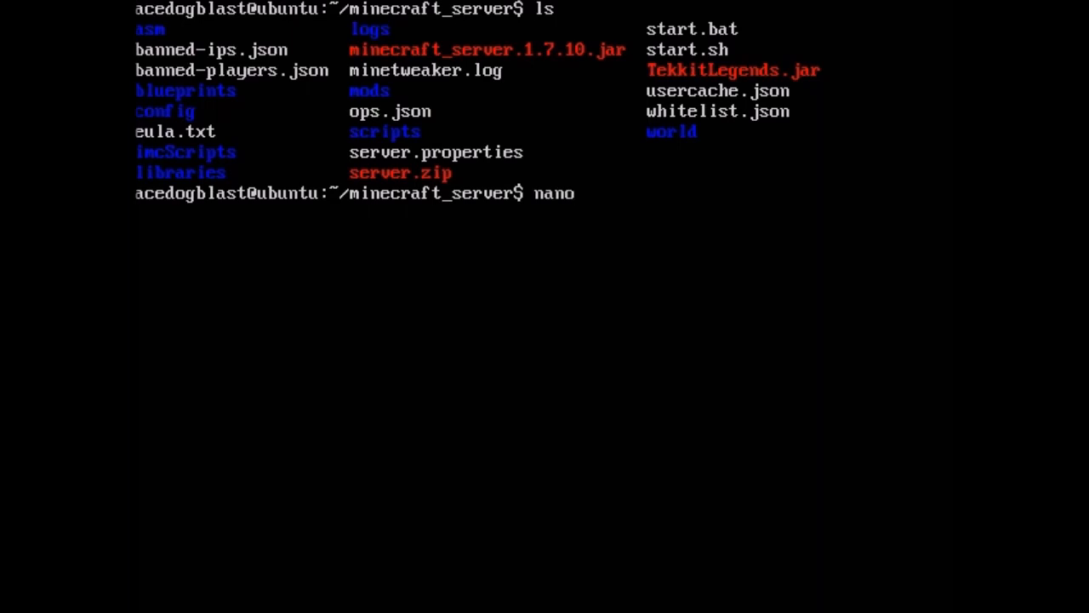
pyautogui.write('servr')
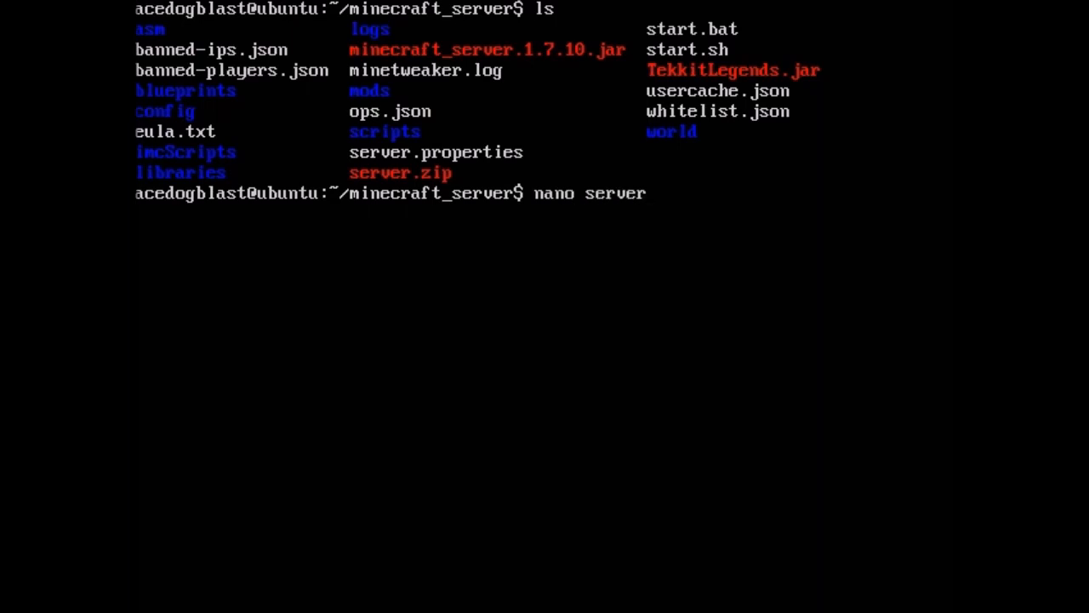
pyautogui.write('.properties')
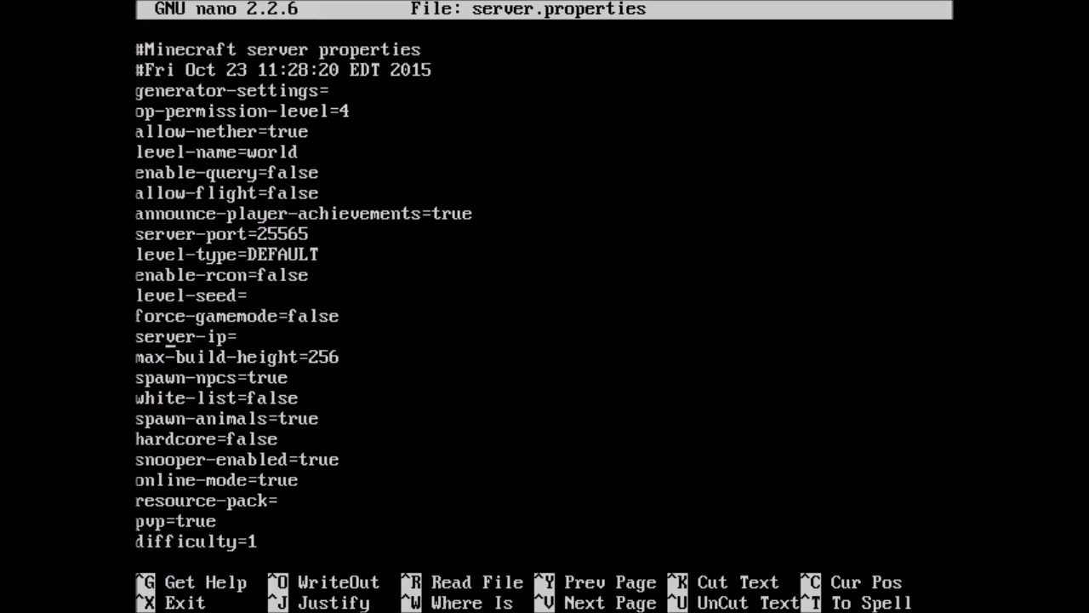
# Step: Enter the LAN IP as server-ip and save server.properties on exiting nano
pyautogui.click(241, 336)
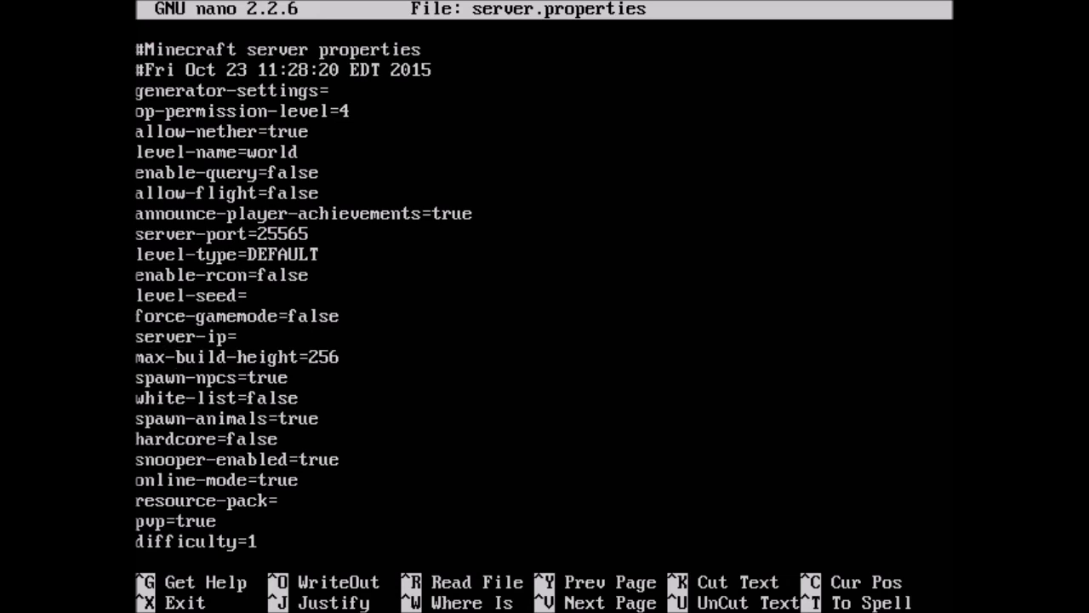
pyautogui.click(242, 336)
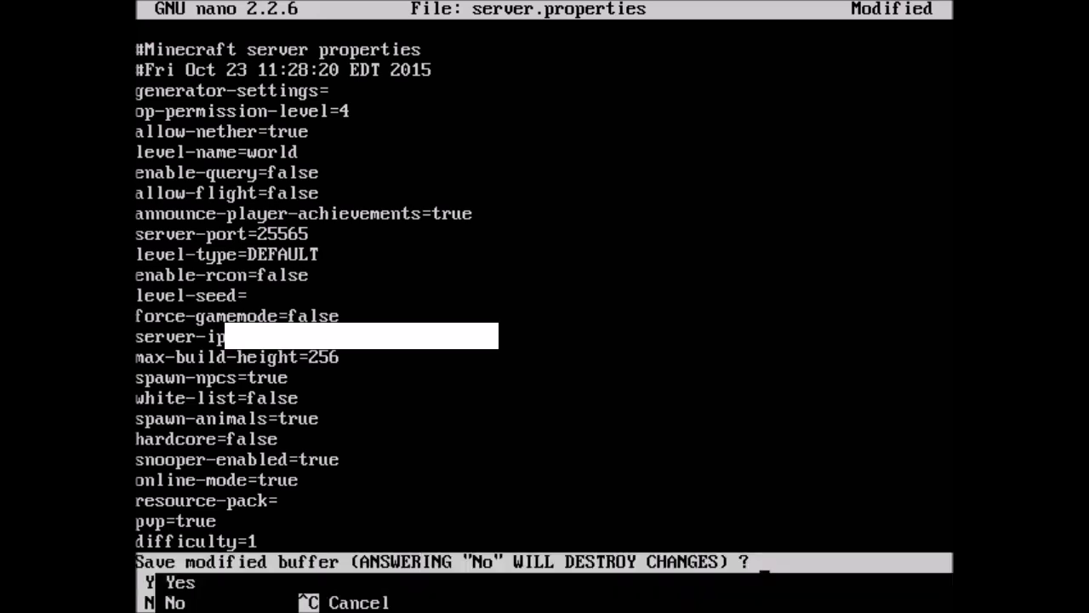
pyautogui.press('y')
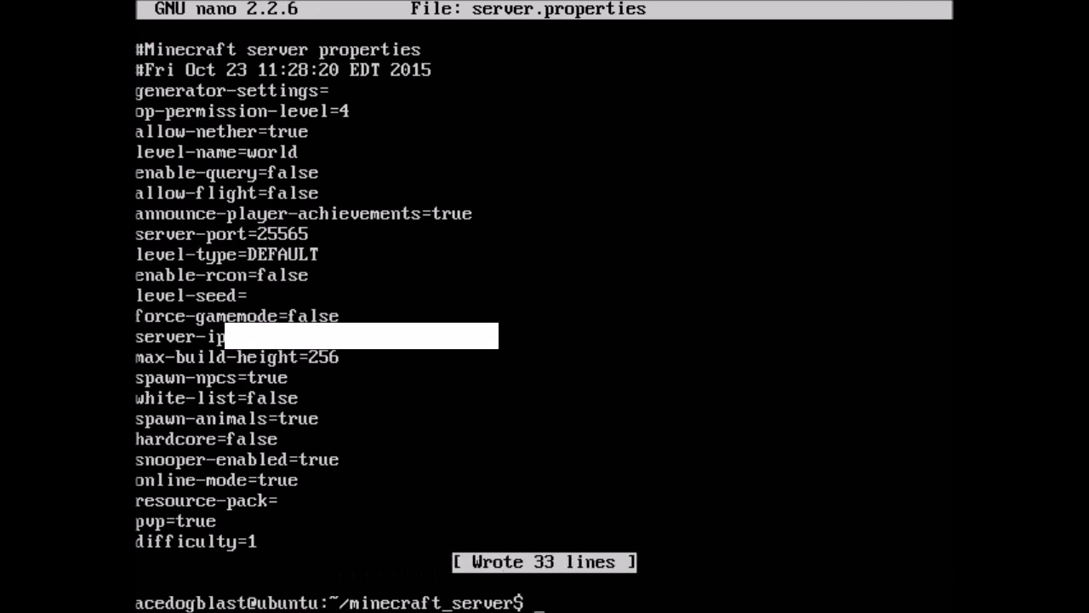
pyautogui.press('ctrl+x')
pyautogui.write('ls')
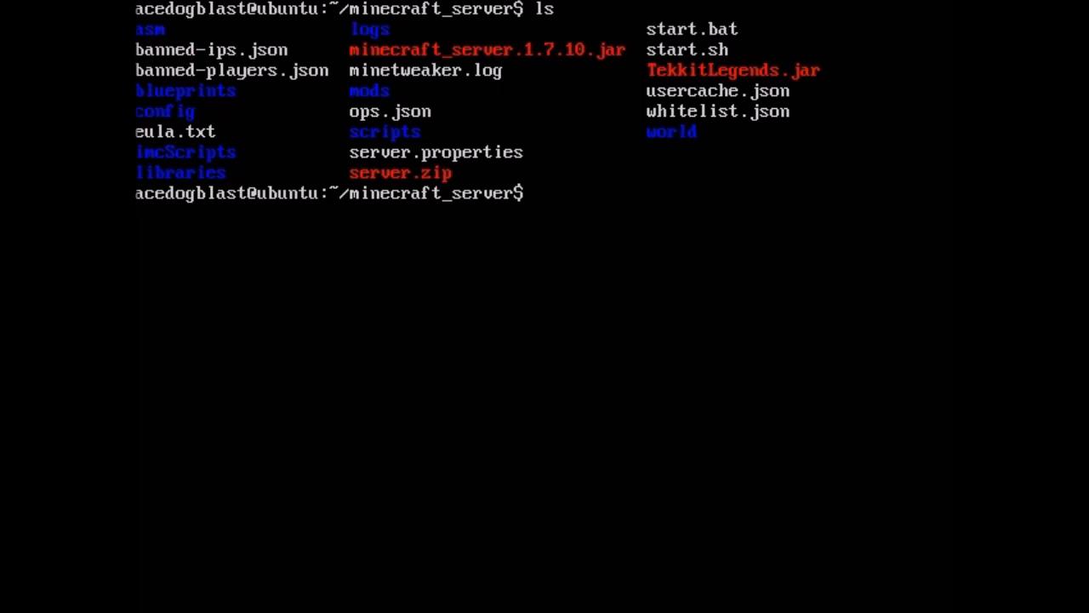
# Step: Delete the world folder with rm -rf world so a fresh world generates
pyautogui.write('rm')
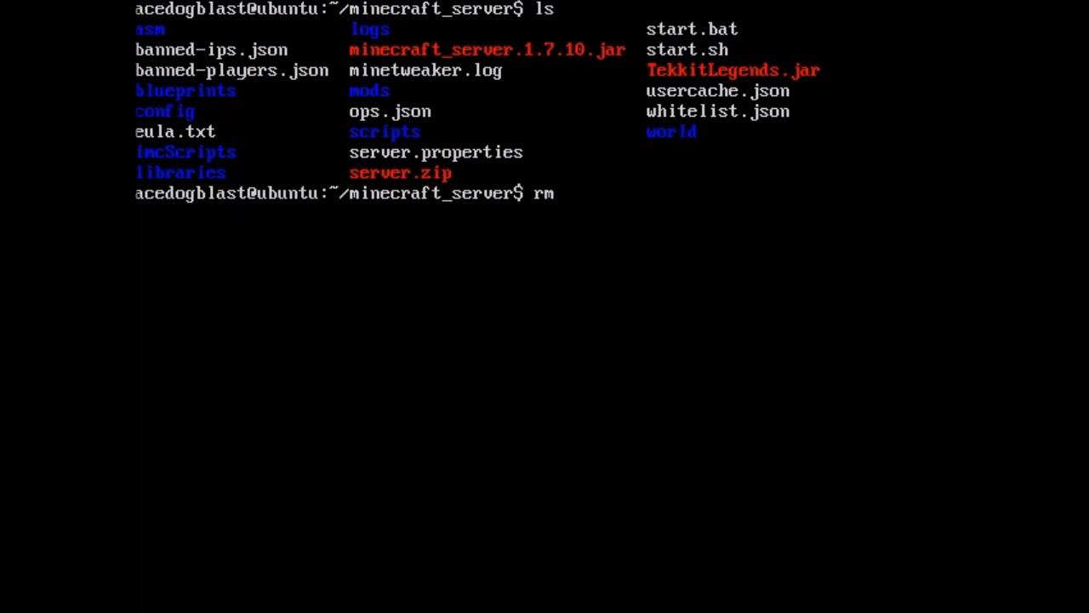
pyautogui.write('-')
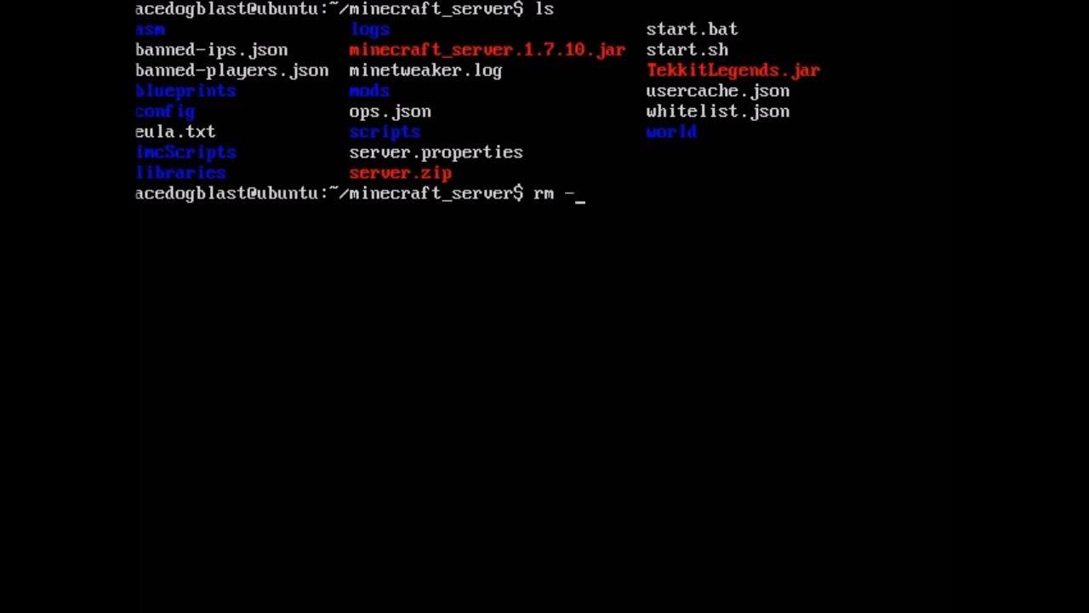
pyautogui.write('rf w')
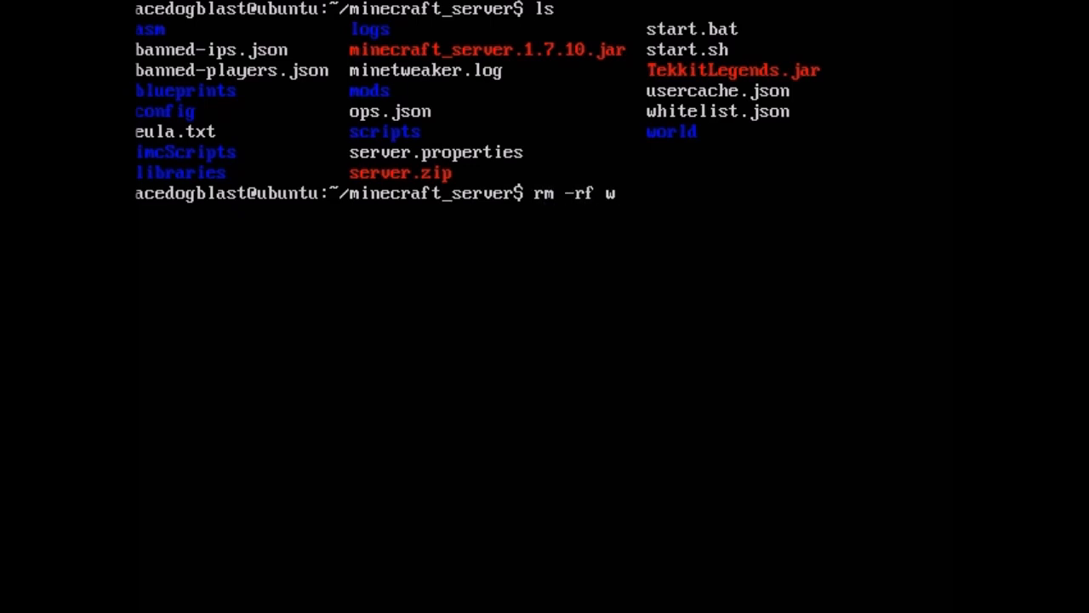
pyautogui.press('Return')
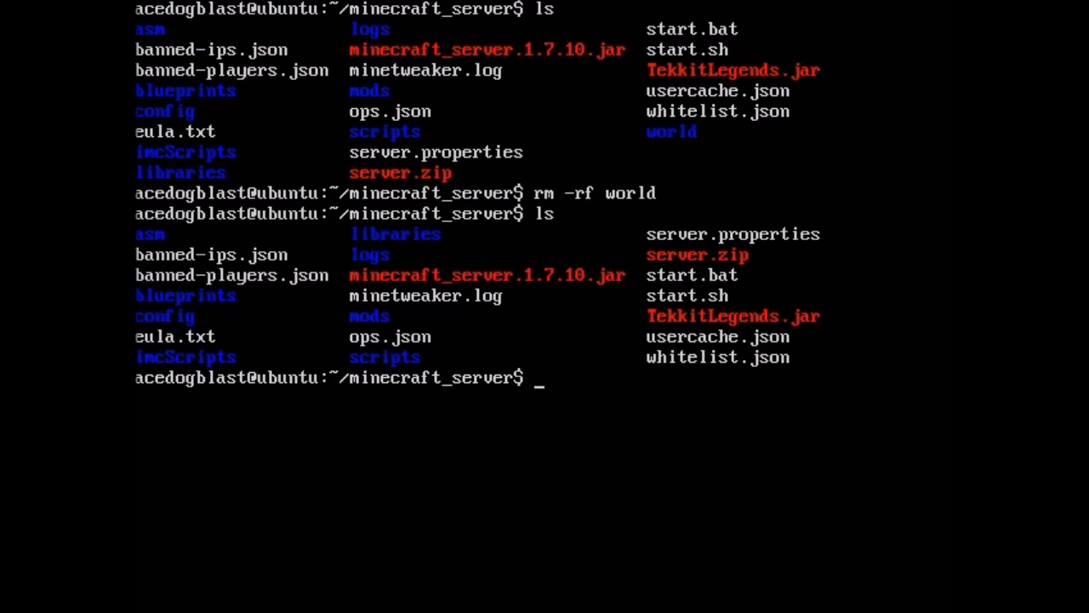
pyautogui.write('java -')
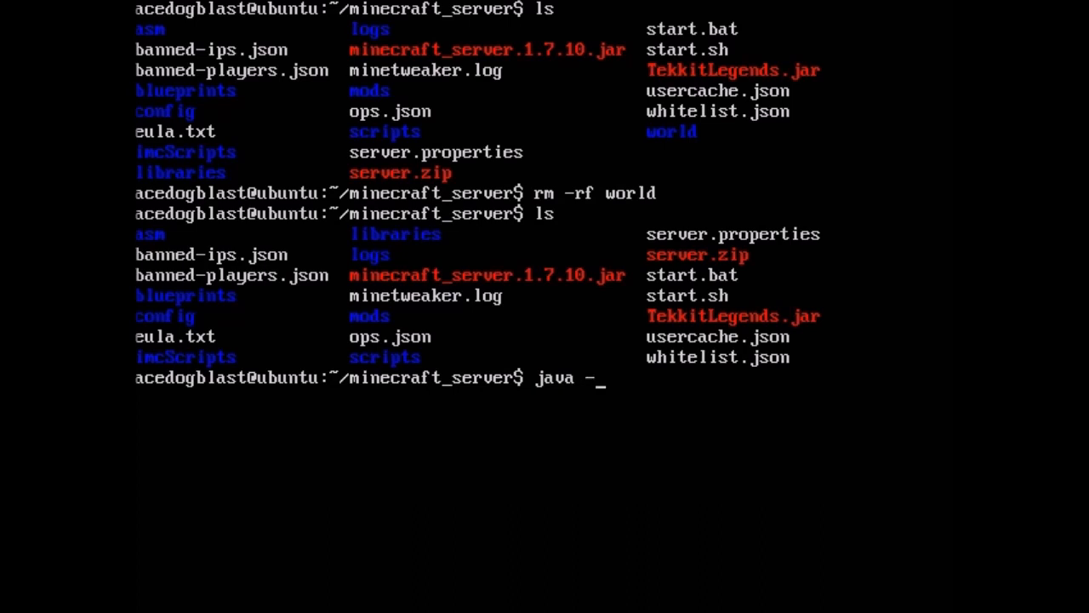
# Step: Launch TekkitLegends.jar with -Xmx3000M, let the new world load, then stop the server
pyautogui.write('Xm')
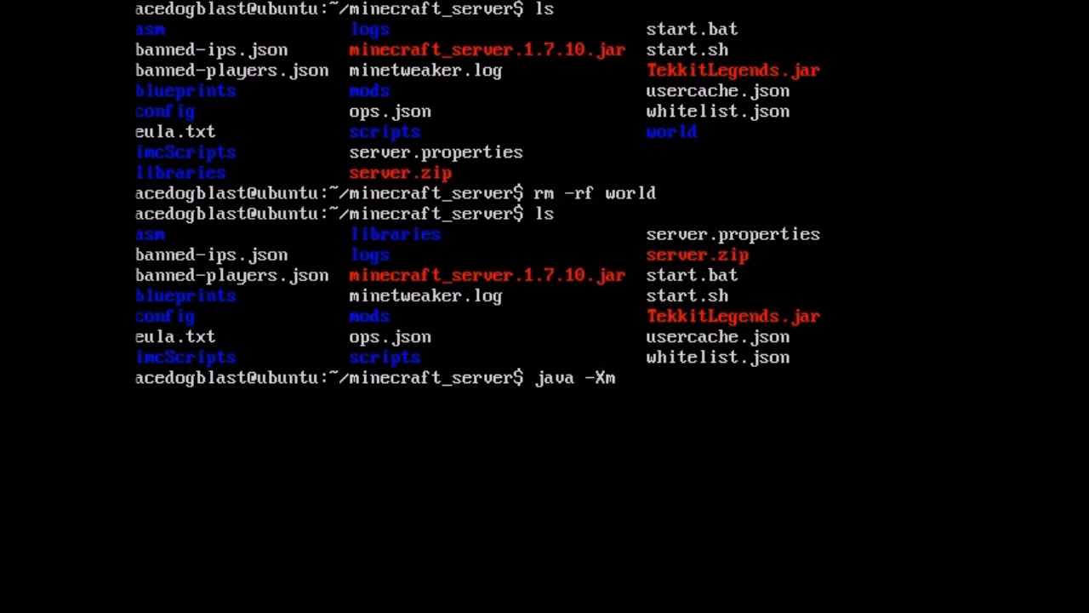
pyautogui.write('x')
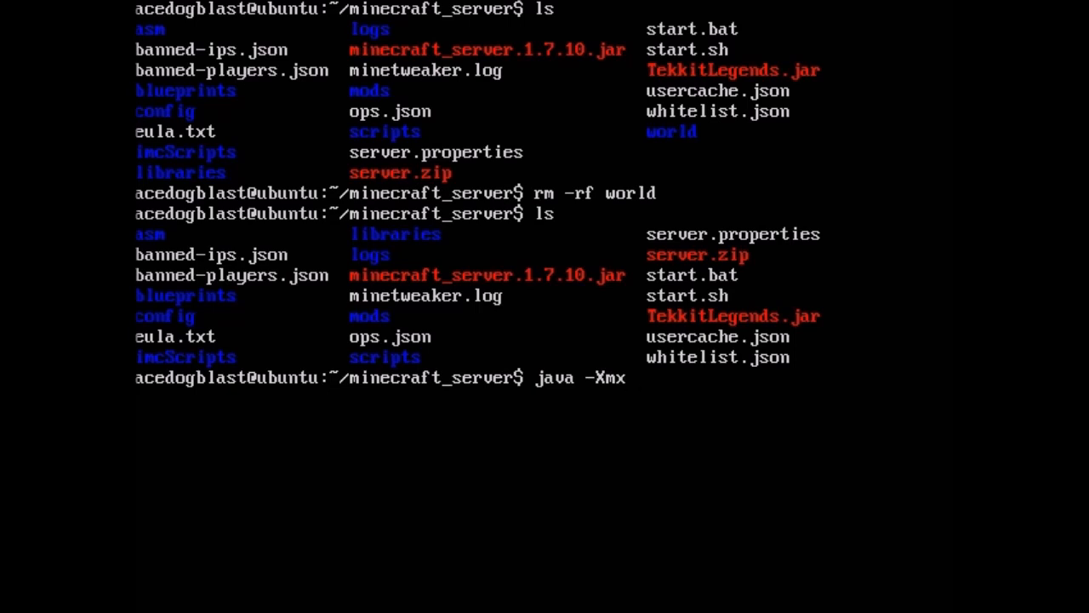
pyautogui.write('3000')
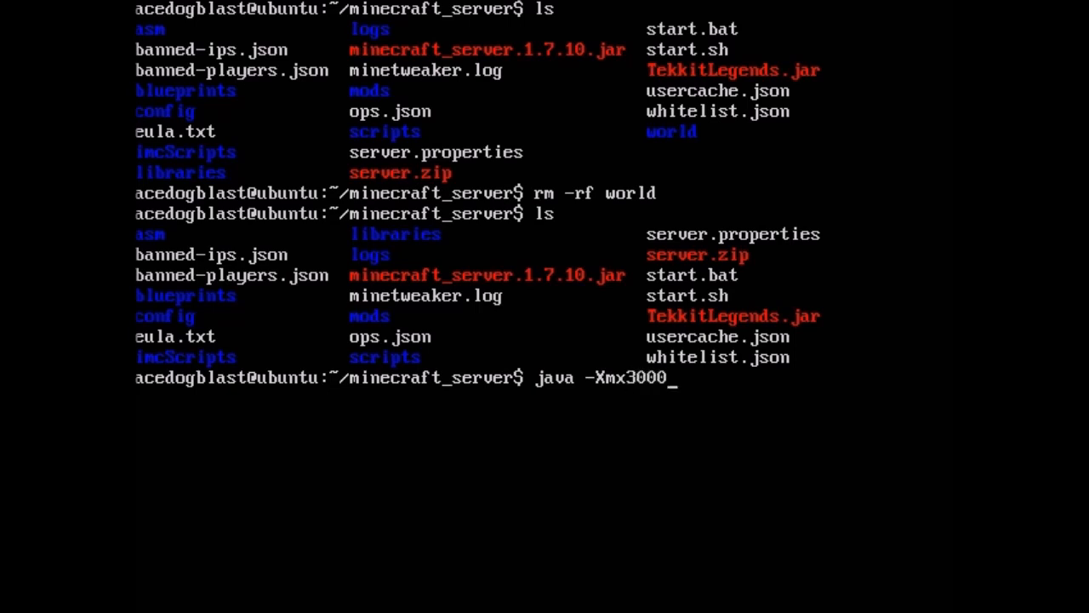
pyautogui.write('M')
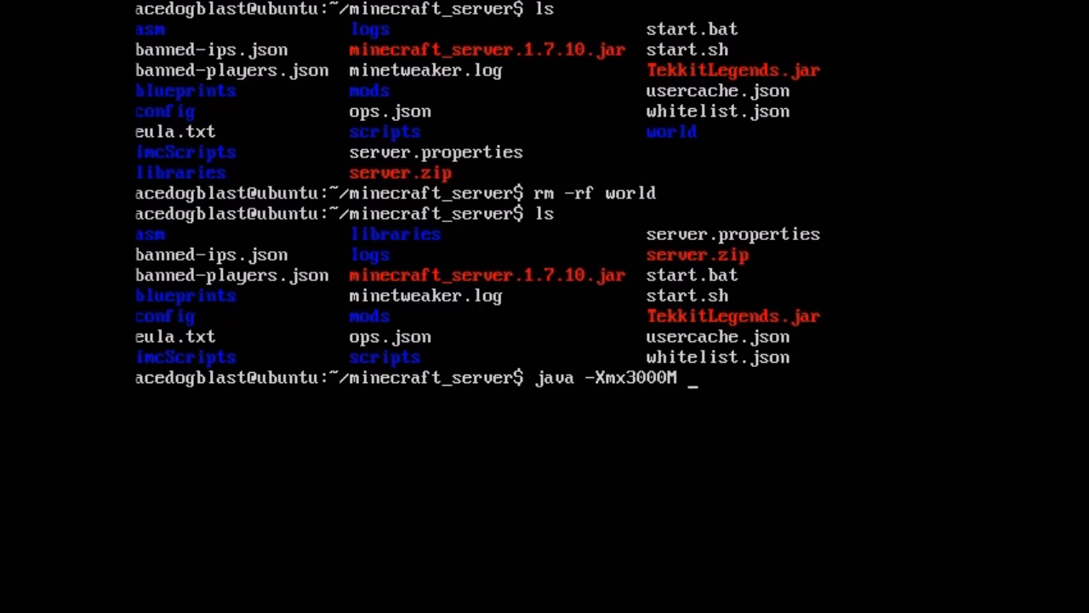
pyautogui.write('-jar')
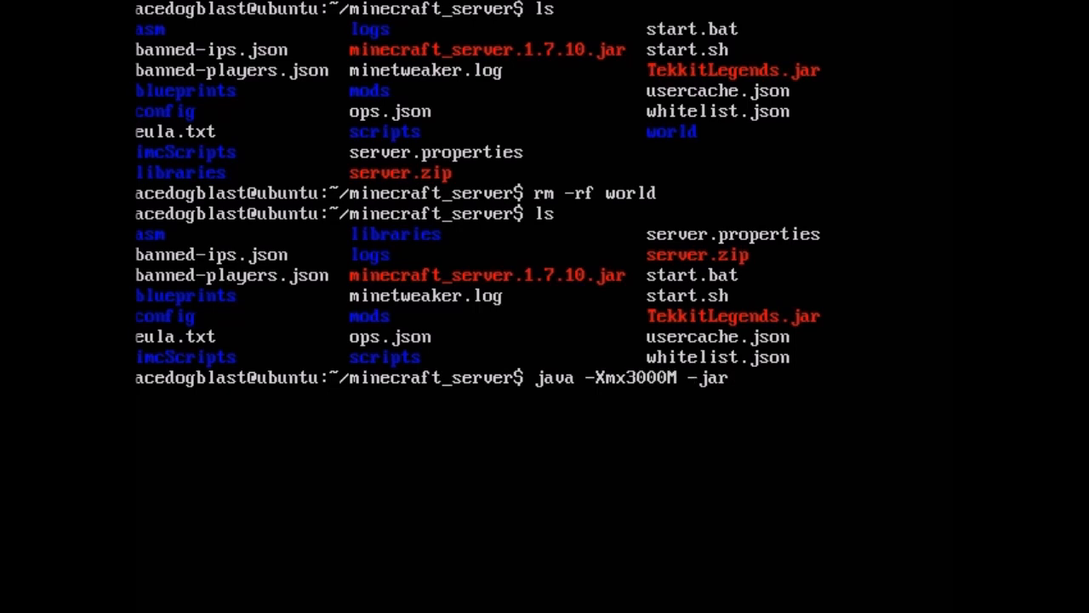
pyautogui.write('Te')
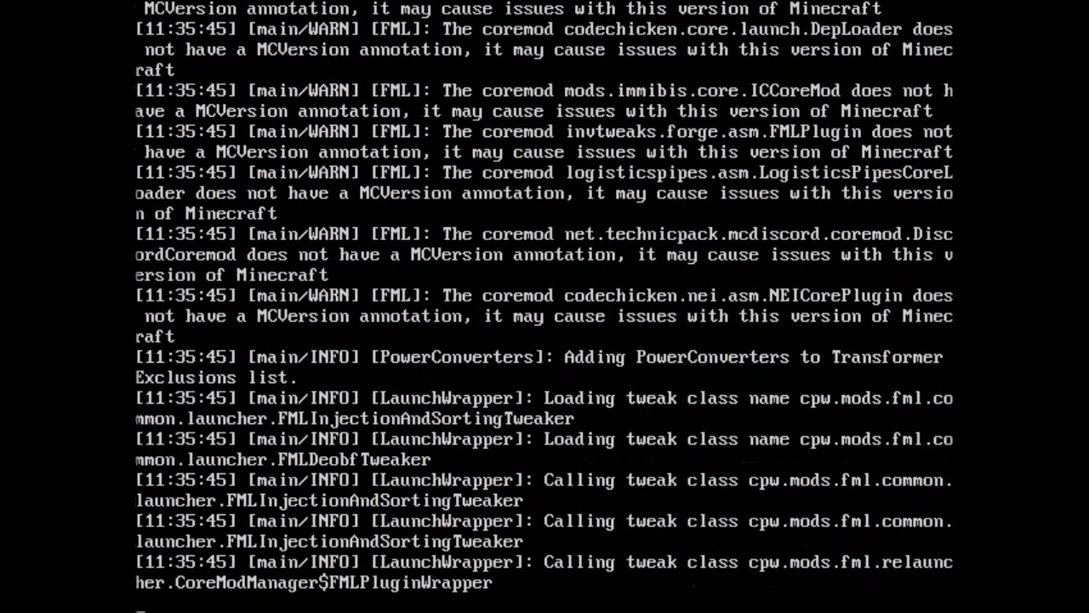
pyautogui.scroll(-3)
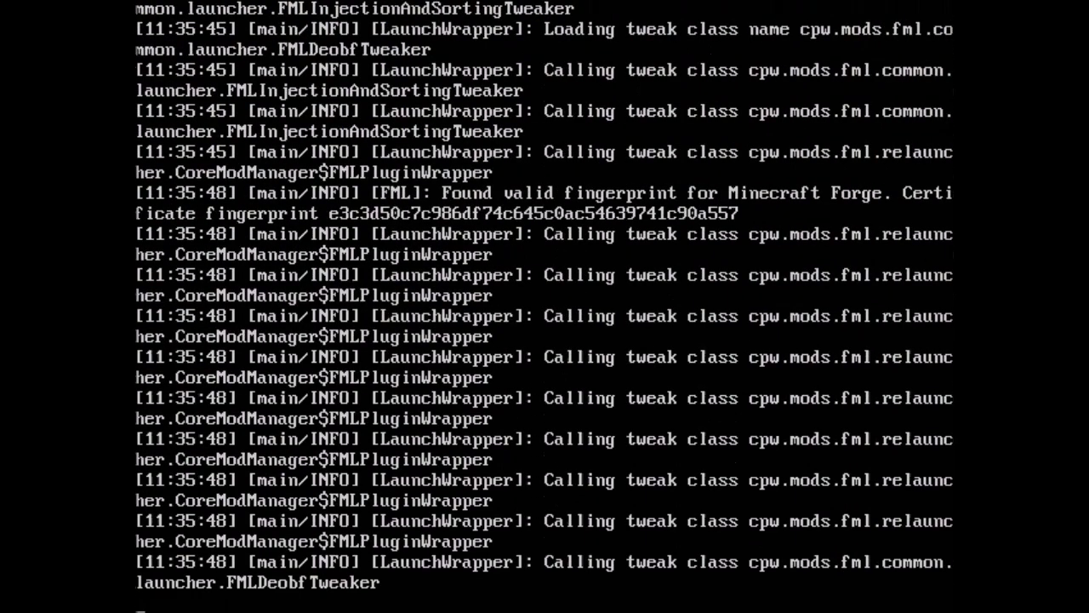
pyautogui.scroll(-3)
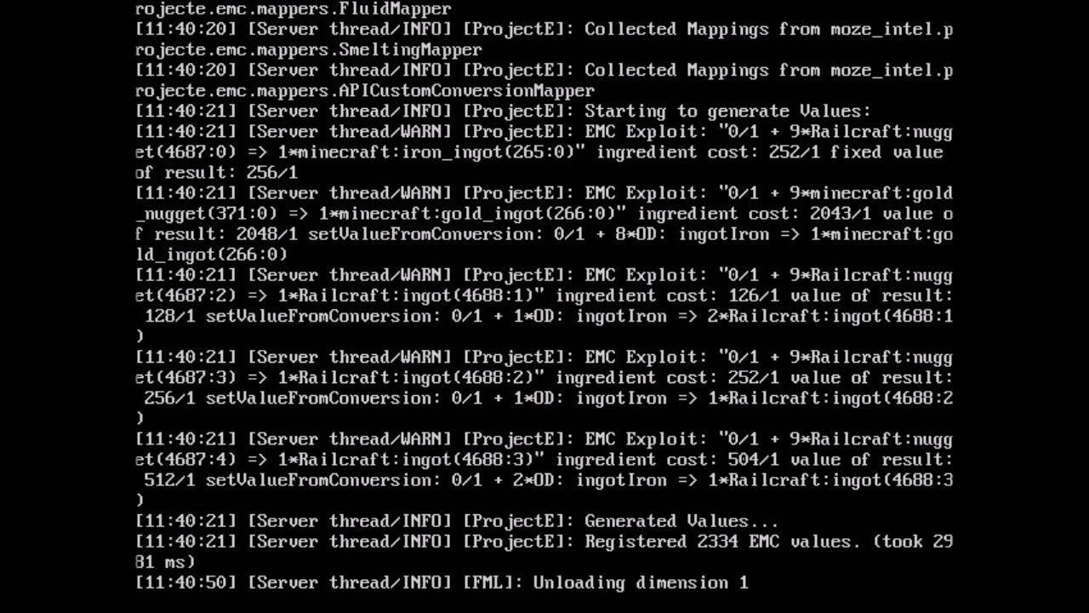
pyautogui.write('stop')
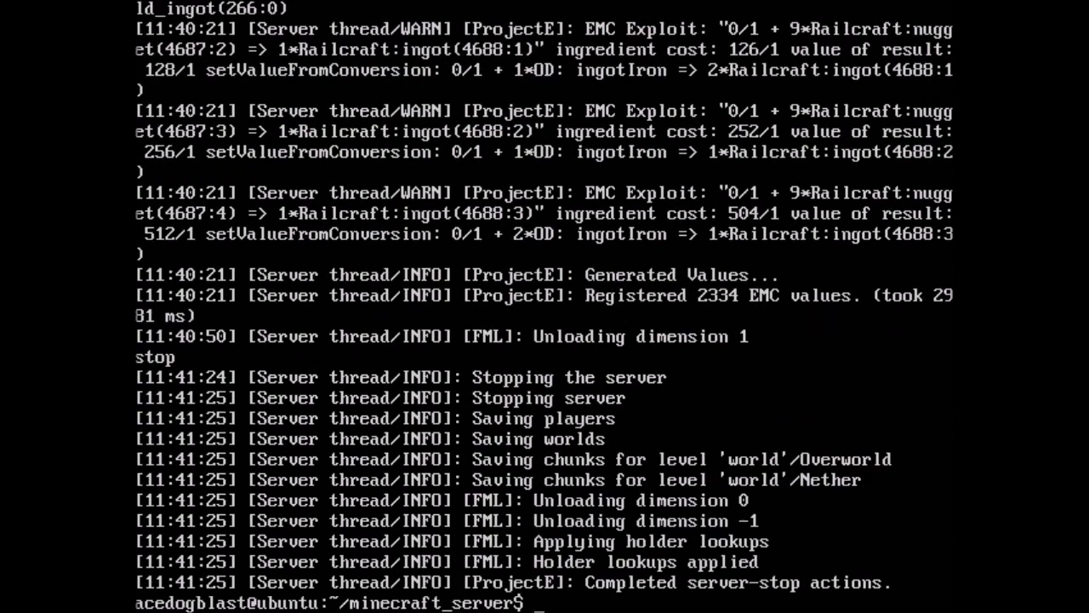
# Step: Enter 'sudo poweroff now' at the minecraft_server prompt
pyautogui.write('sudo')
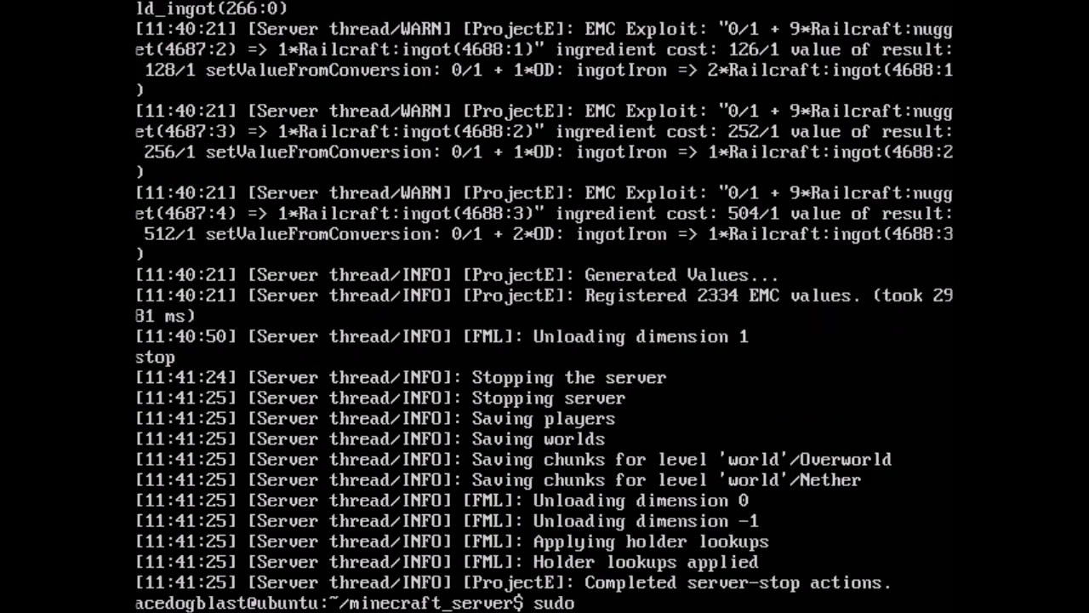
pyautogui.write('power')
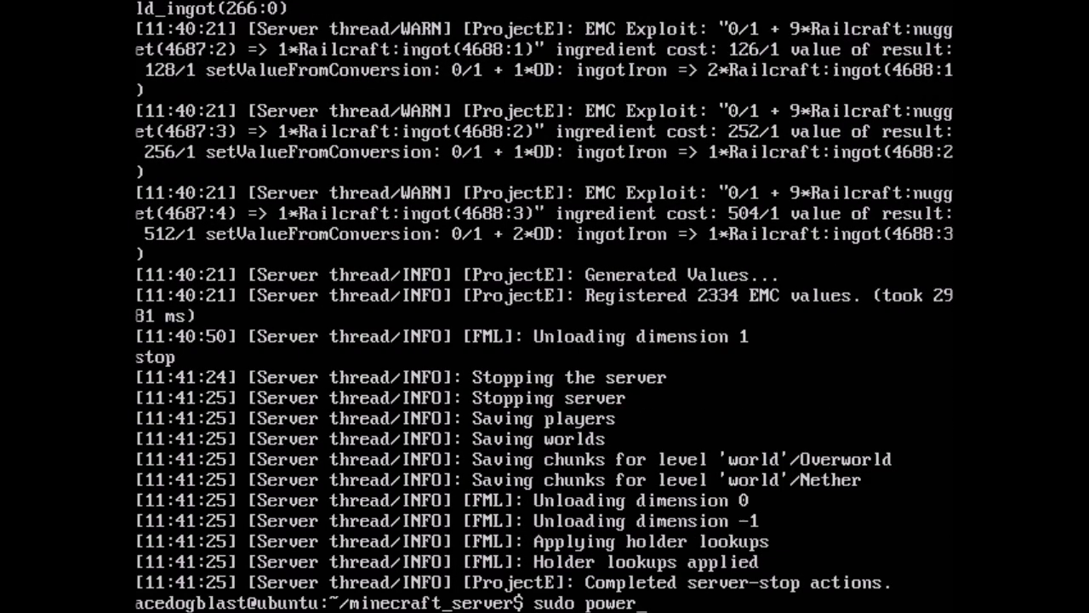
pyautogui.write('off')
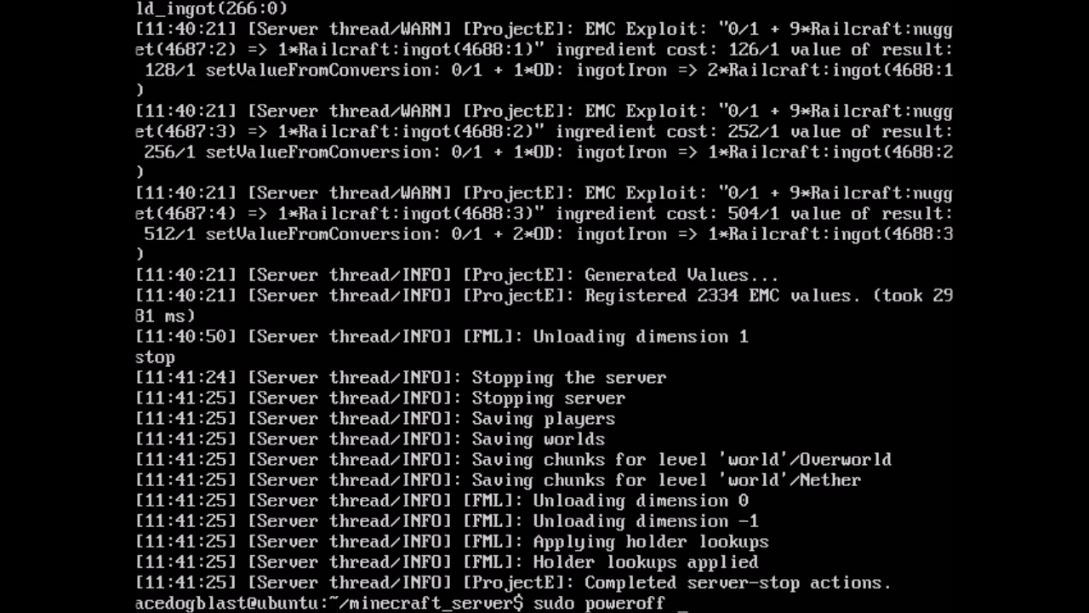
pyautogui.write('now')
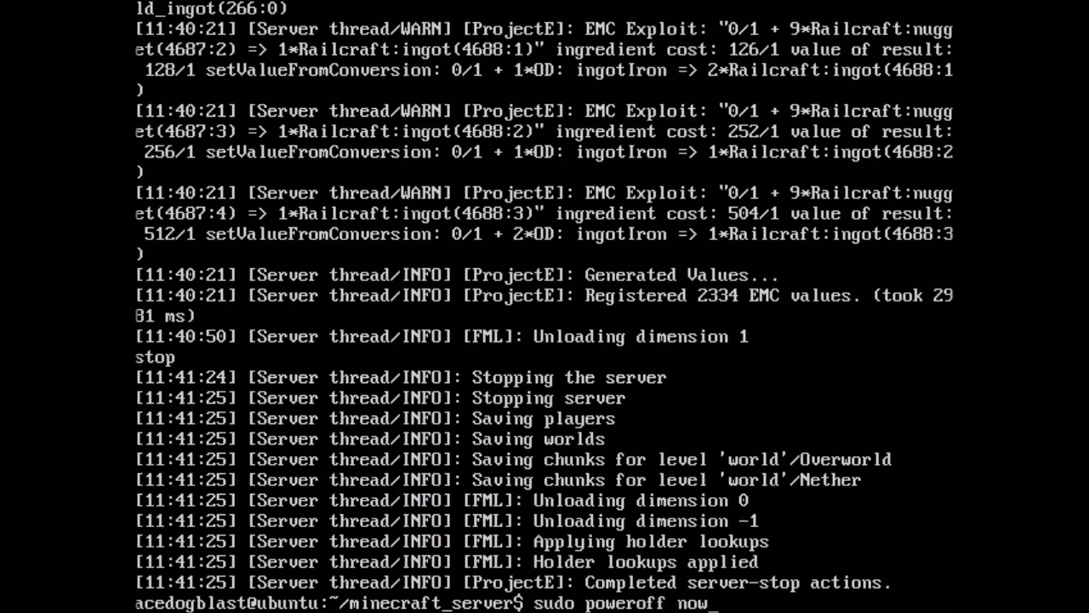